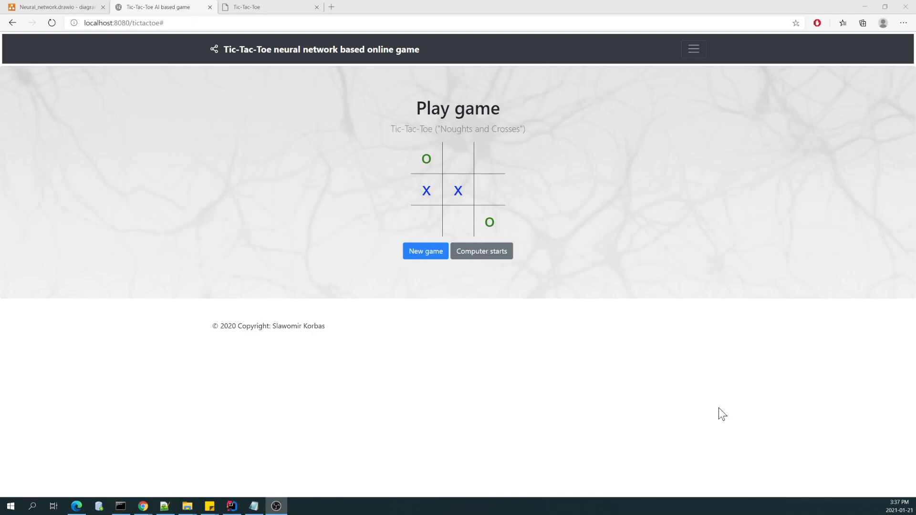
pyautogui.moveTo(683, 383)
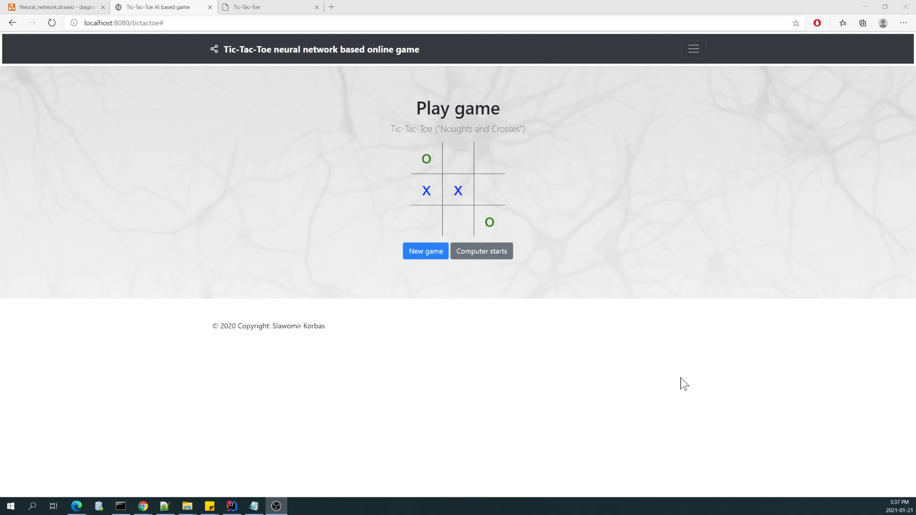
pyautogui.moveTo(647, 377)
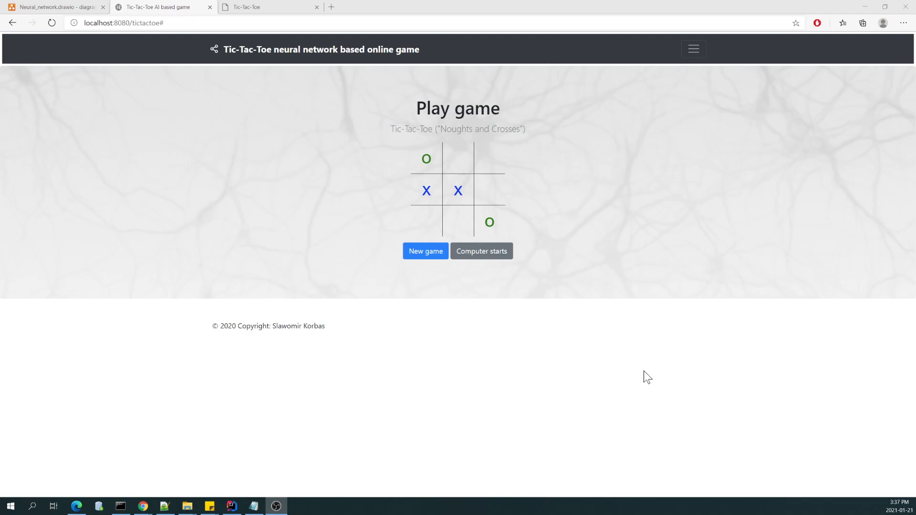
pyautogui.moveTo(507, 104)
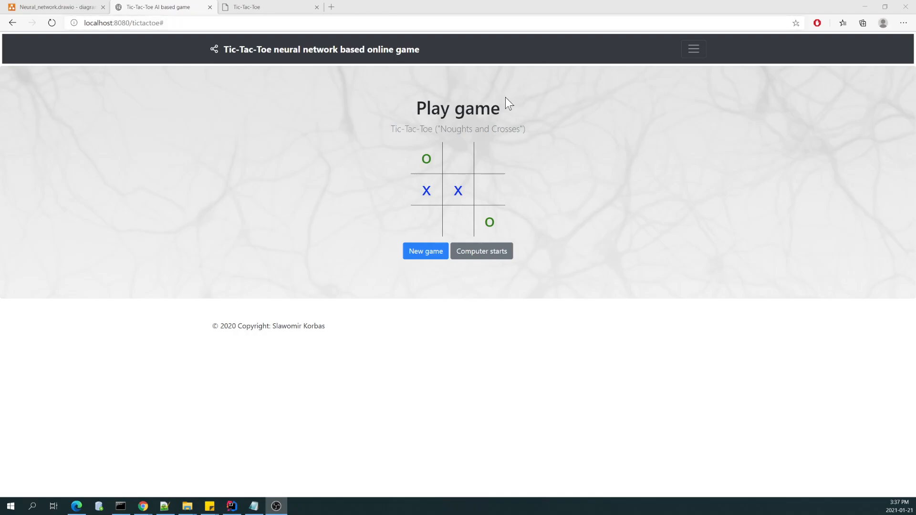
# - Bring up the Tic-Tac-Toe min max test page and deselect the title text
pyautogui.click(246, 7)
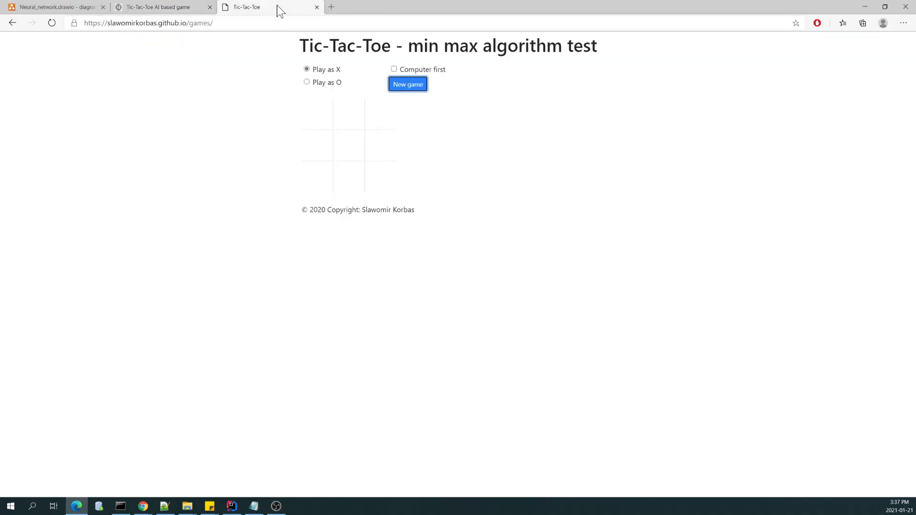
pyautogui.moveTo(454, 159)
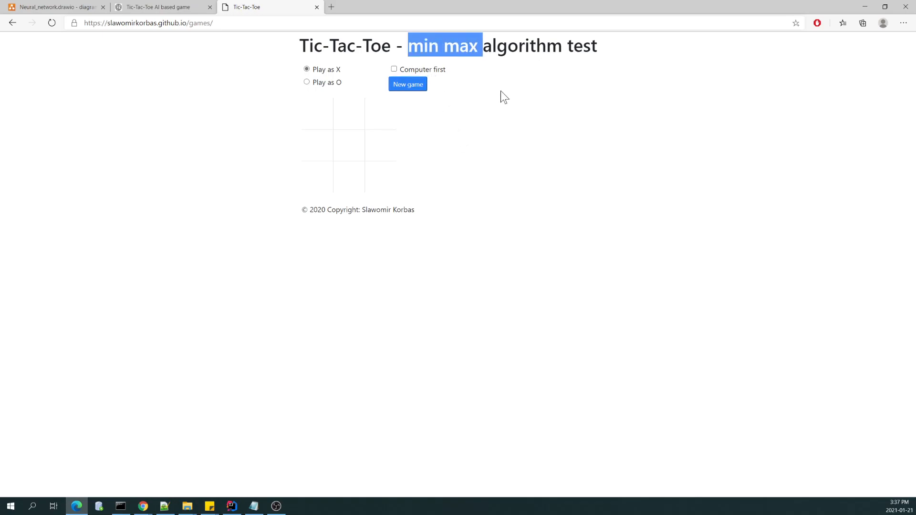
pyautogui.click(184, 123)
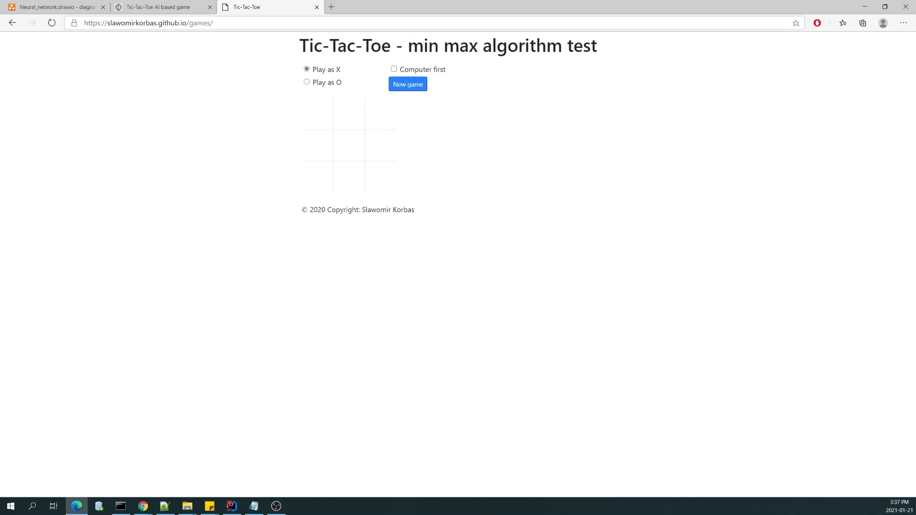
pyautogui.moveTo(217, 184)
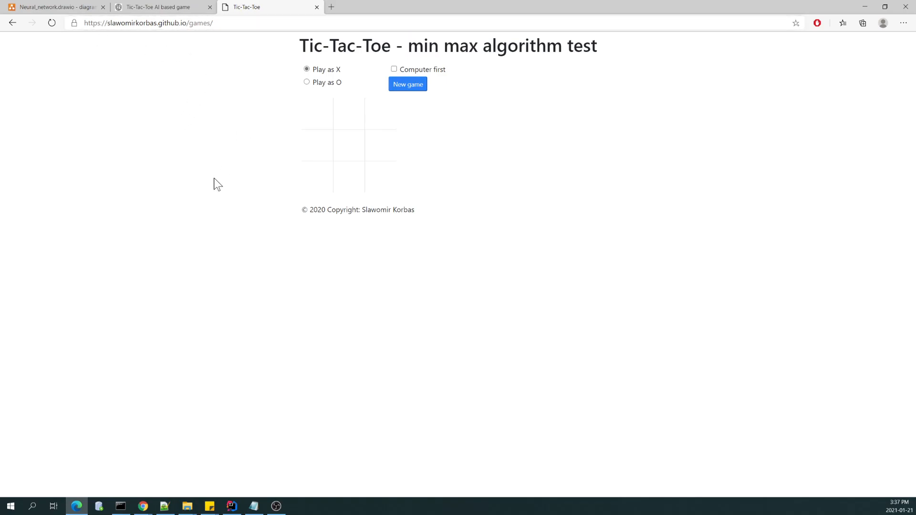
pyautogui.moveTo(248, 285)
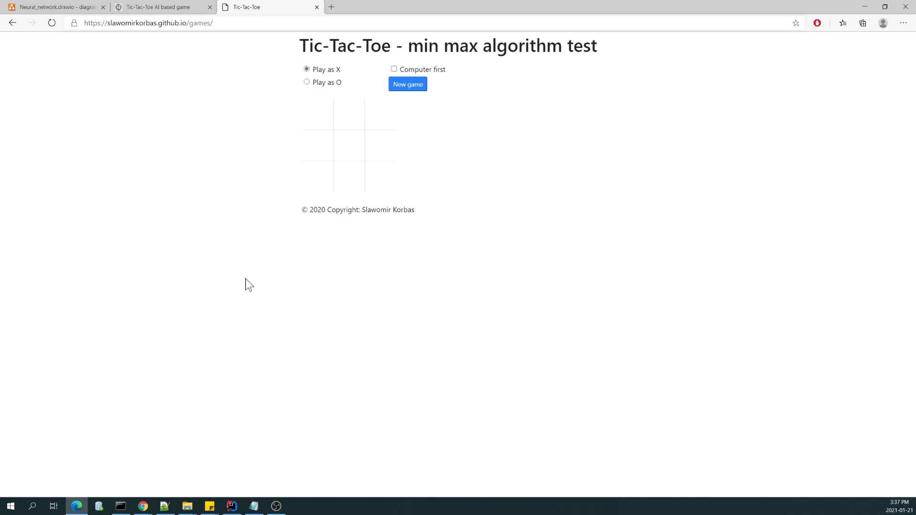
pyautogui.moveTo(362, 356)
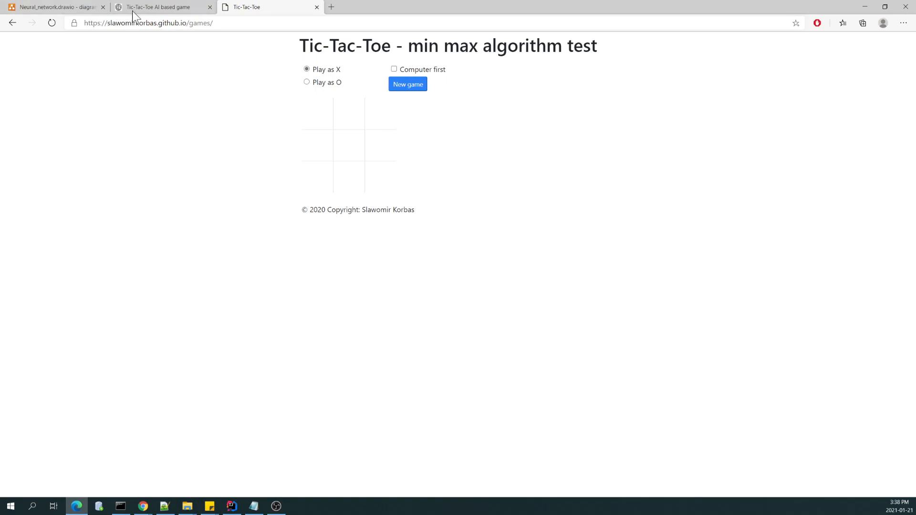
pyautogui.click(164, 6)
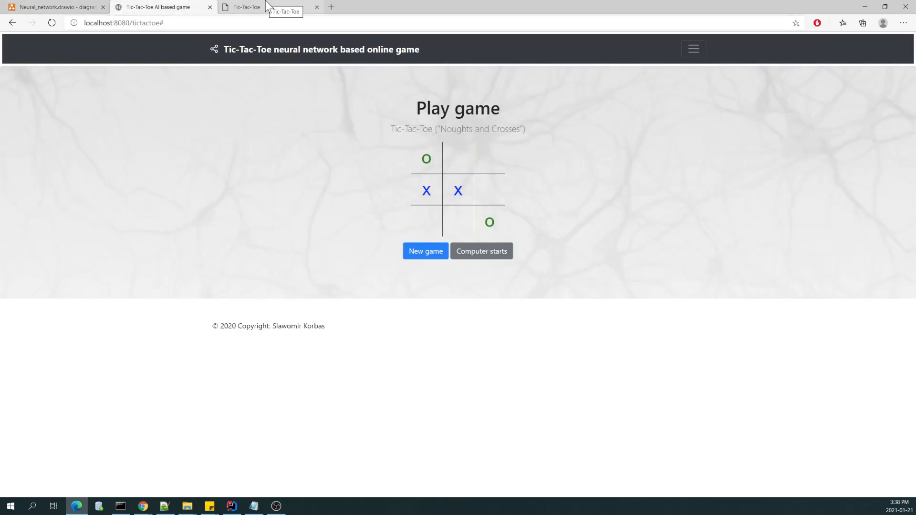
pyautogui.moveTo(268, 10)
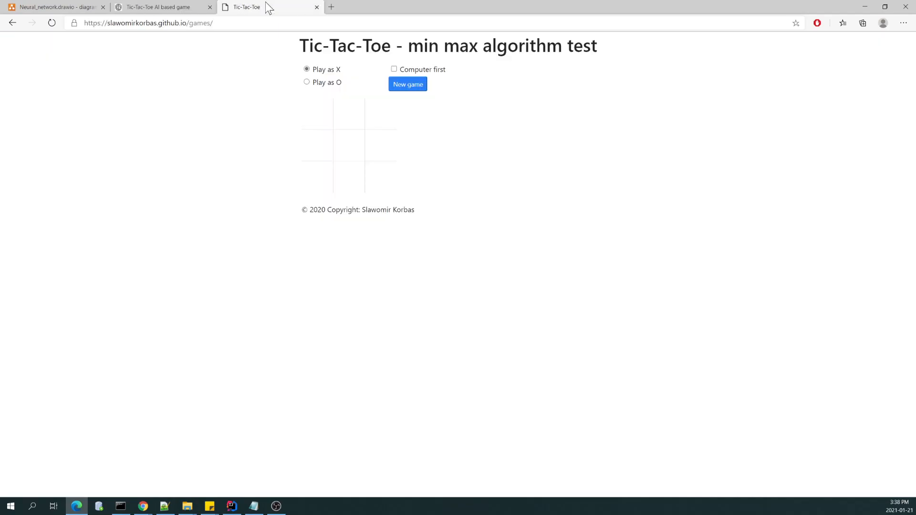
pyautogui.click(407, 84)
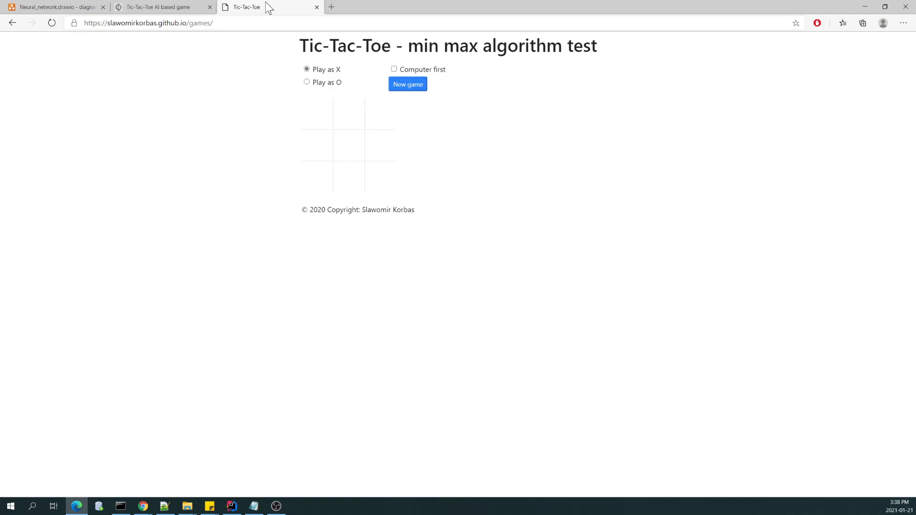
pyautogui.moveTo(537, 145)
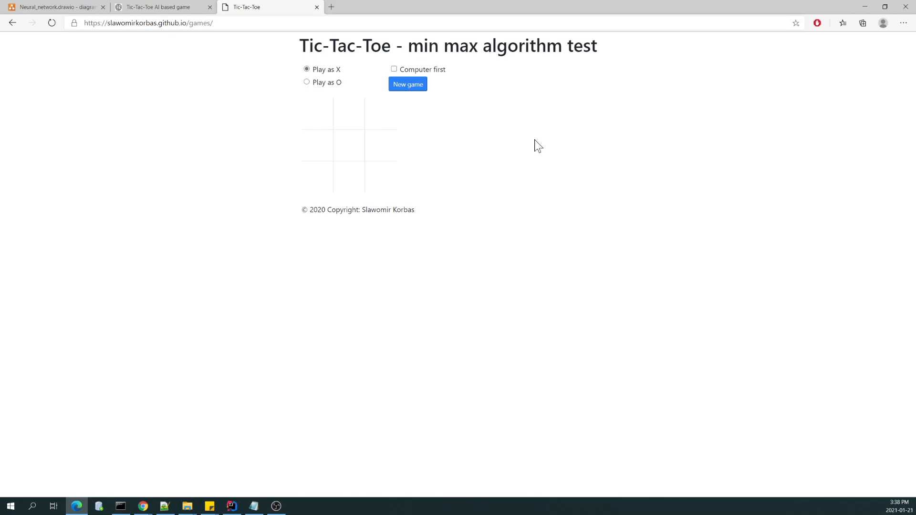
pyautogui.moveTo(219, 106)
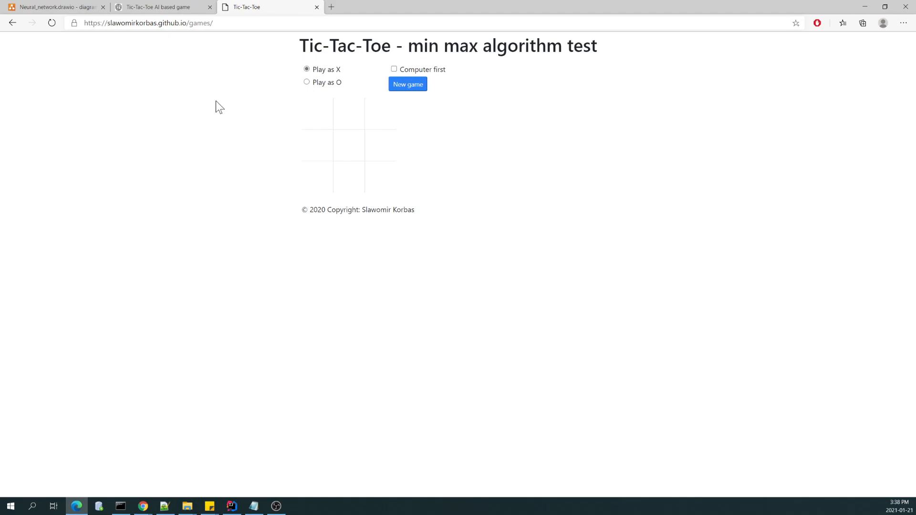
pyautogui.moveTo(495, 293)
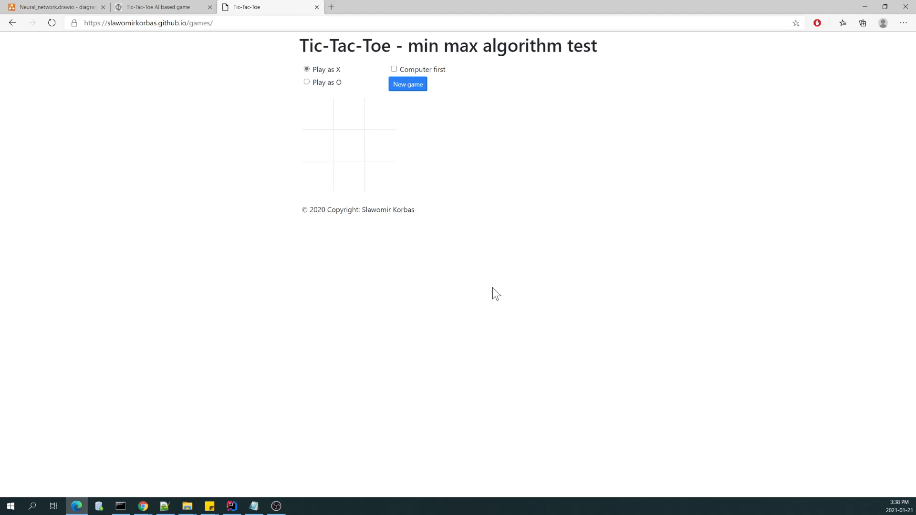
pyautogui.moveTo(517, 228)
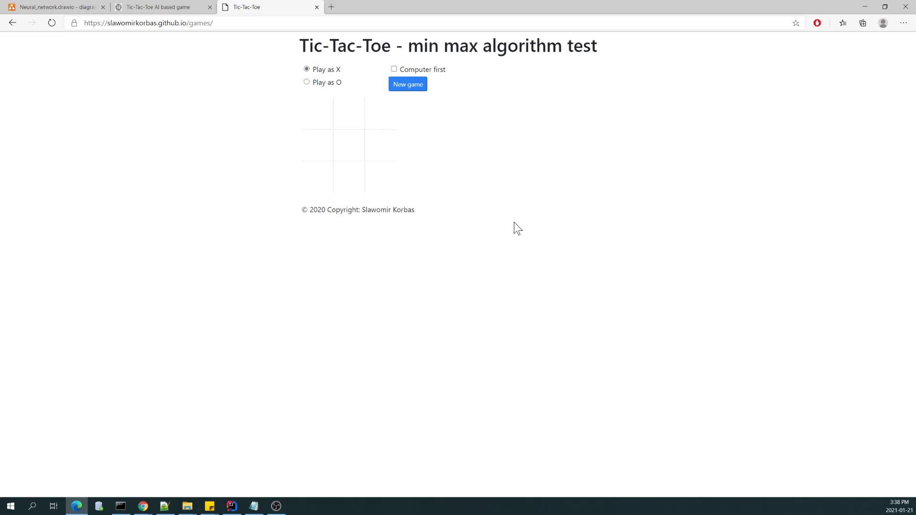
pyautogui.moveTo(554, 96)
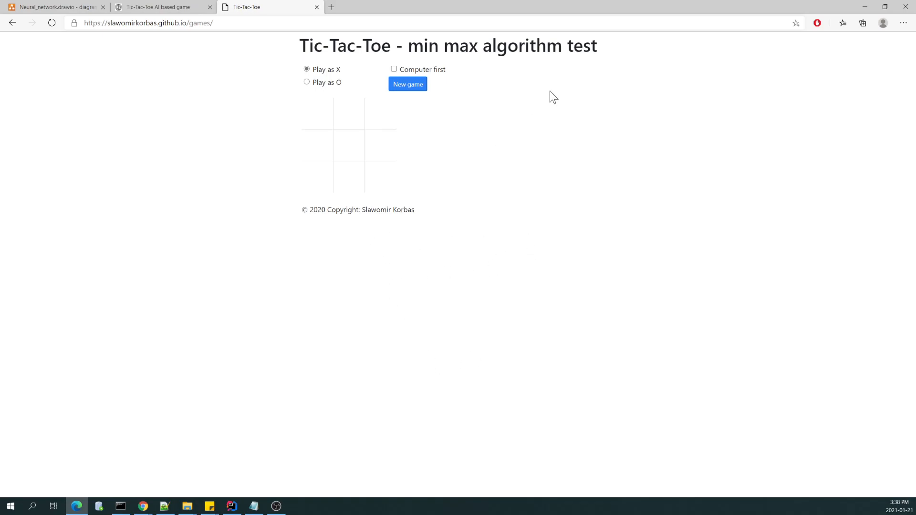
pyautogui.moveTo(492, 196)
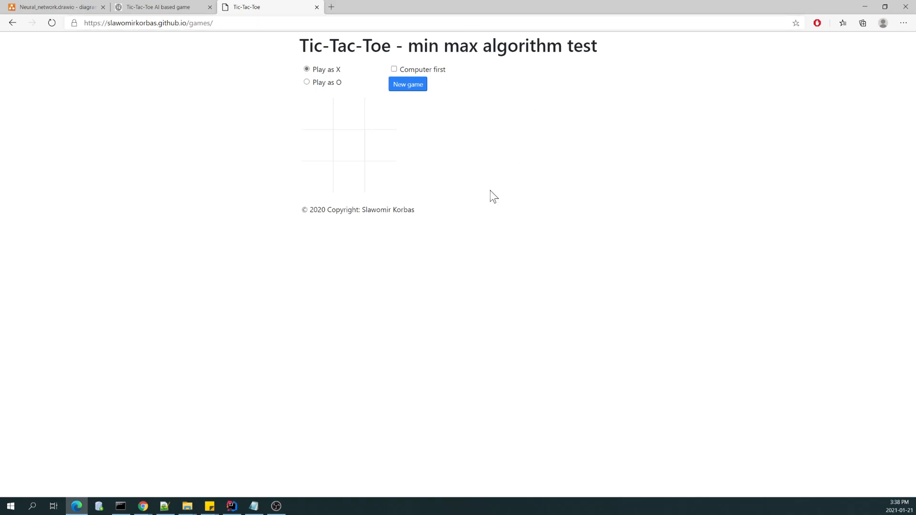
# - Place an X in the top-right cell; the computer answers with an O in the centre
pyautogui.click(380, 114)
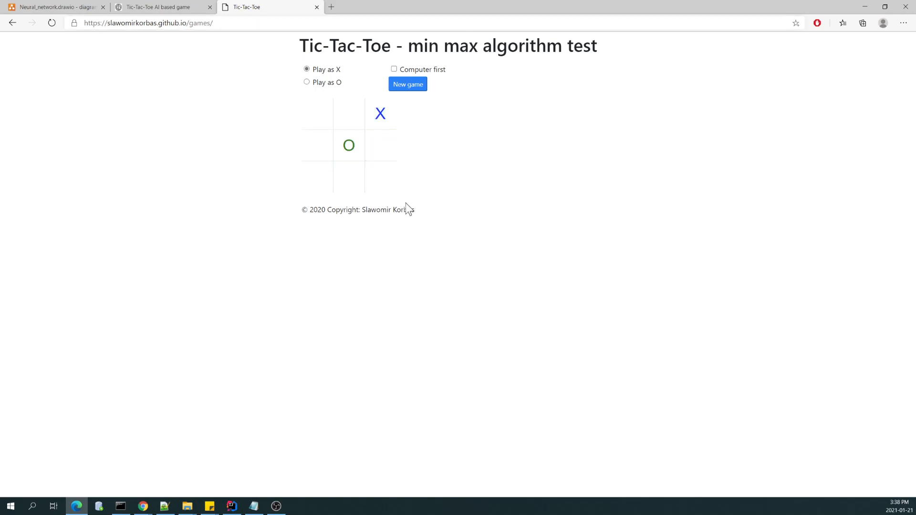
pyautogui.moveTo(311, 194)
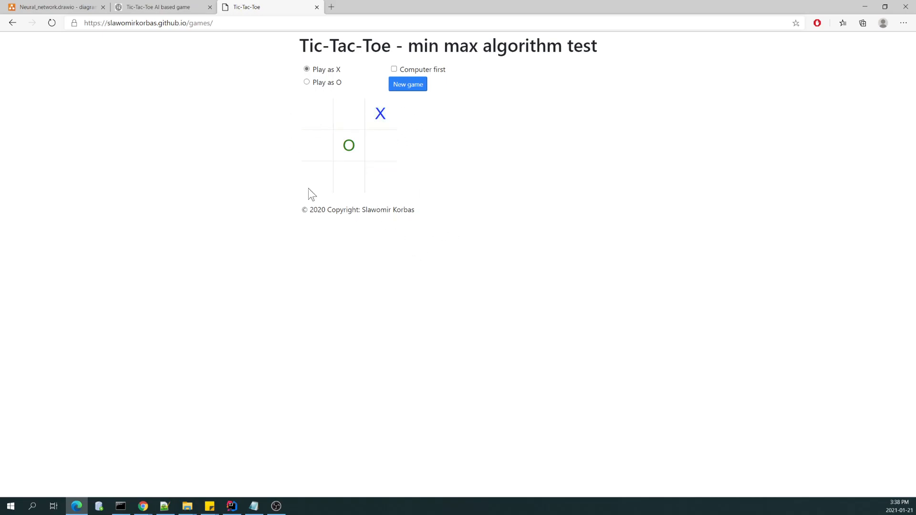
pyautogui.moveTo(459, 258)
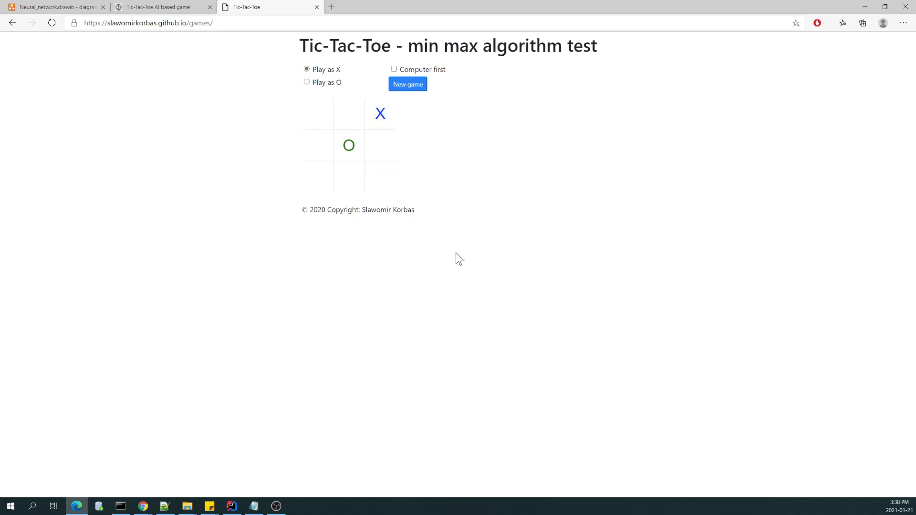
pyautogui.moveTo(409, 276)
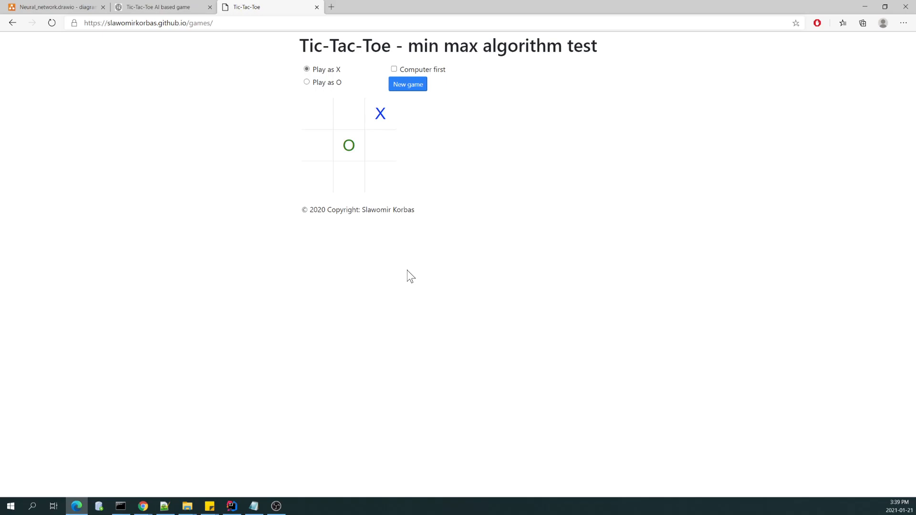
pyautogui.moveTo(475, 214)
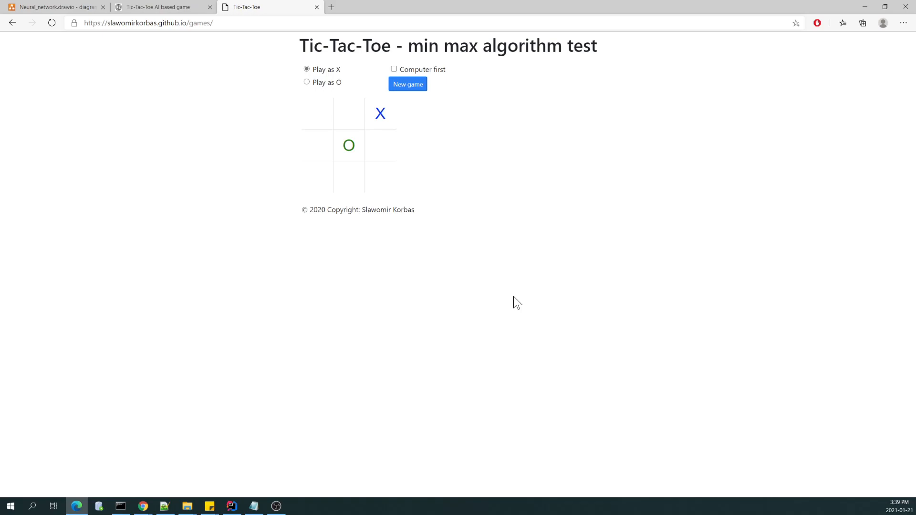
pyautogui.moveTo(518, 300)
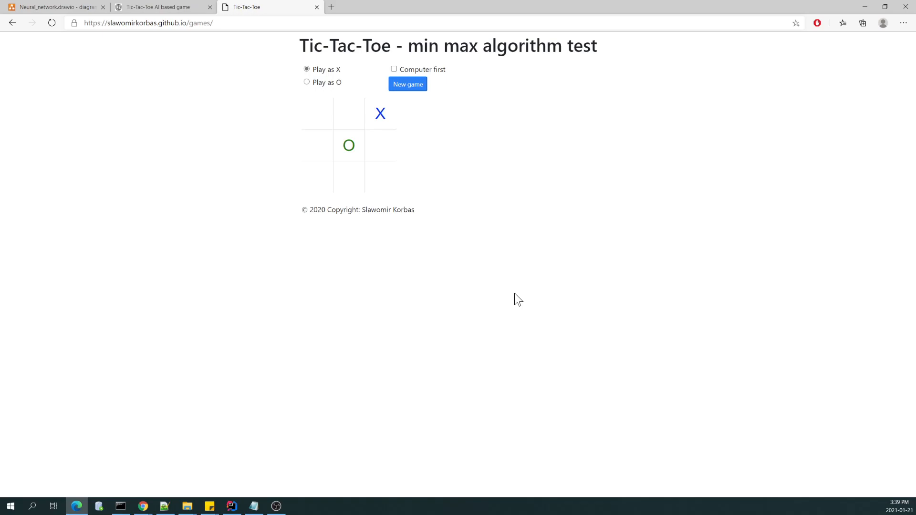
pyautogui.moveTo(373, 221)
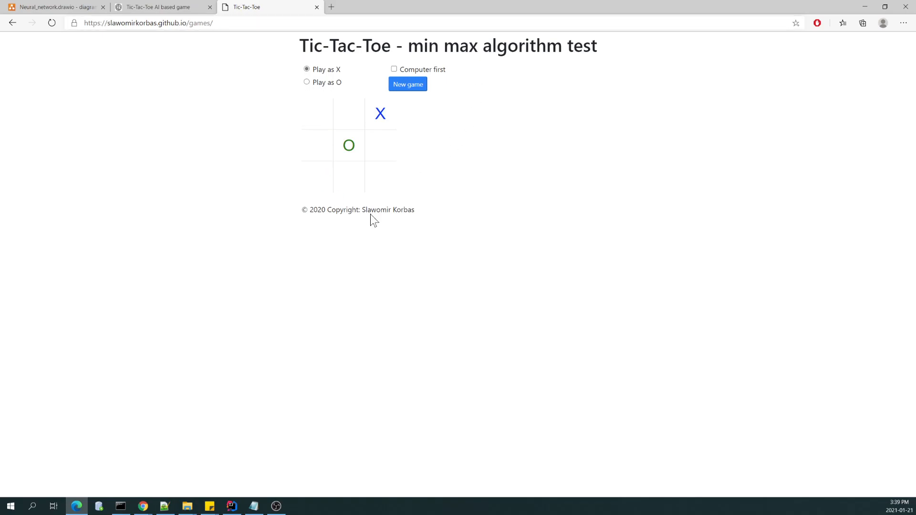
pyautogui.moveTo(341, 319)
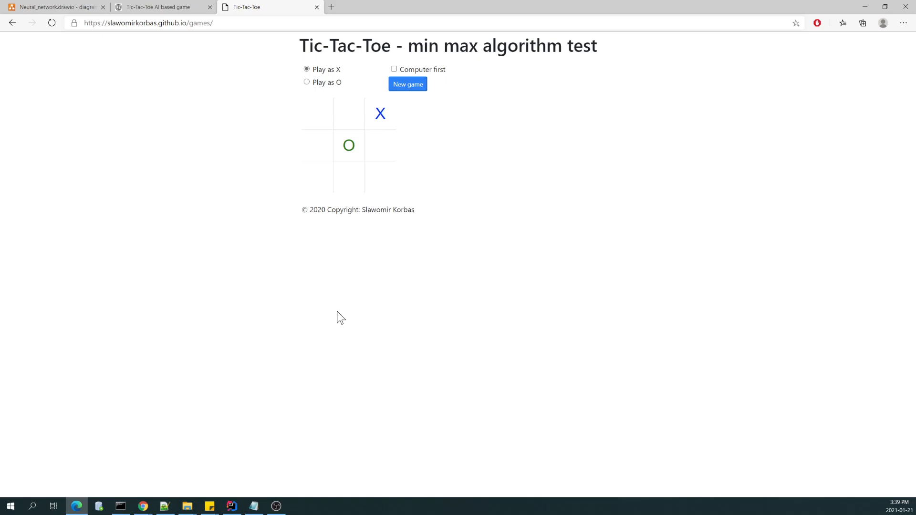
pyautogui.moveTo(359, 307)
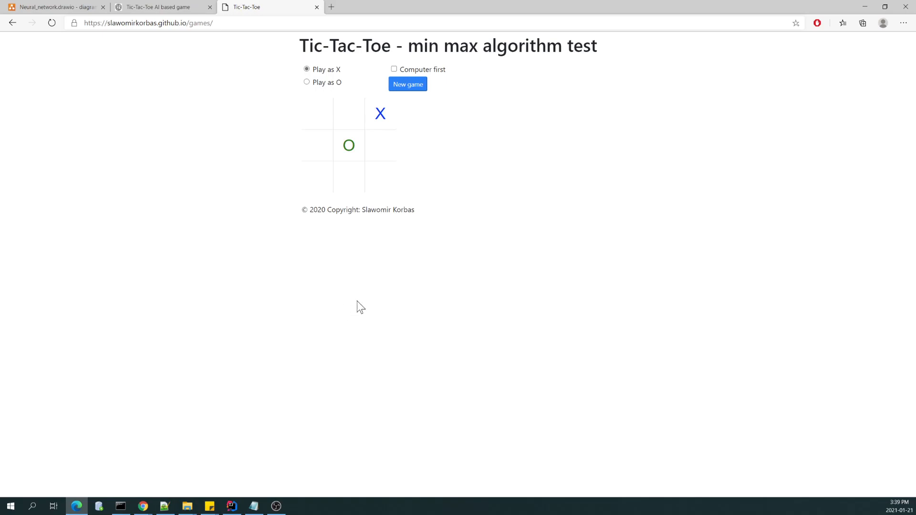
pyautogui.moveTo(374, 291)
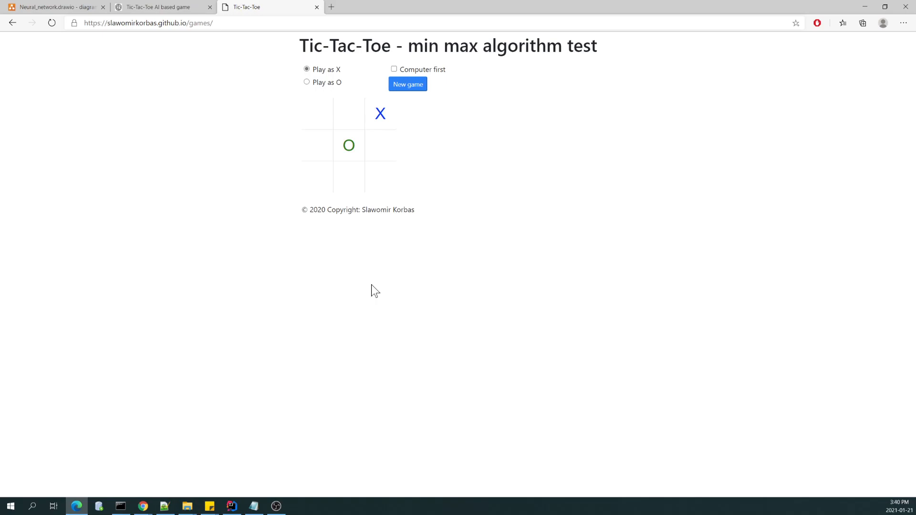
pyautogui.moveTo(185, 37)
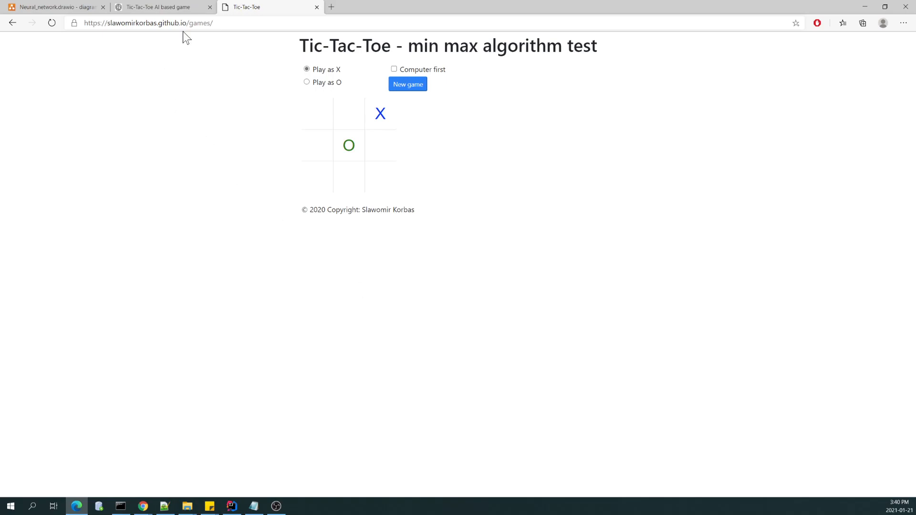
pyautogui.moveTo(357, 378)
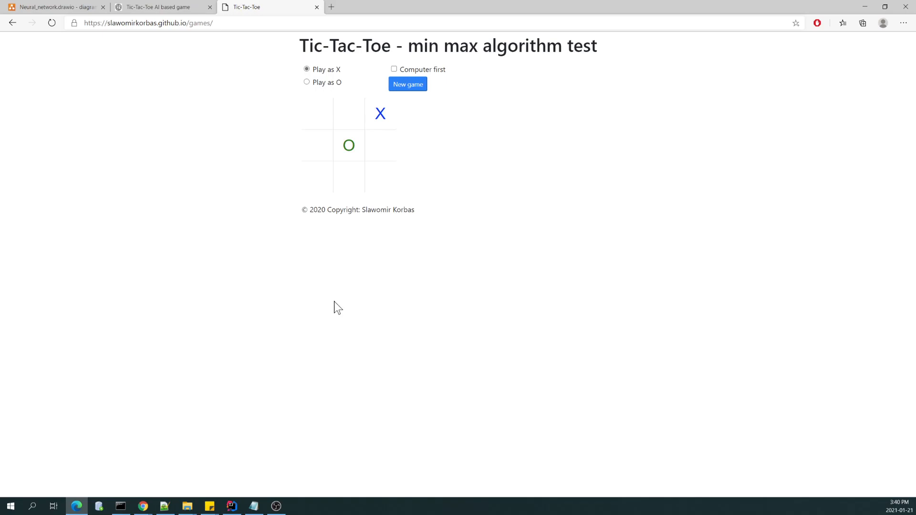
pyautogui.moveTo(317, 114)
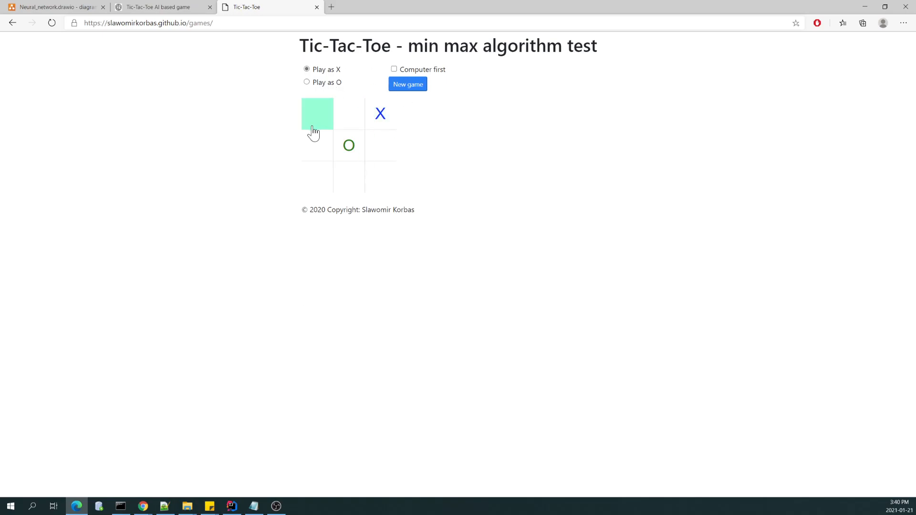
# - Place X's in the top-left, middle-right and bottom-left cells, ending in a draw
pyautogui.click(348, 176)
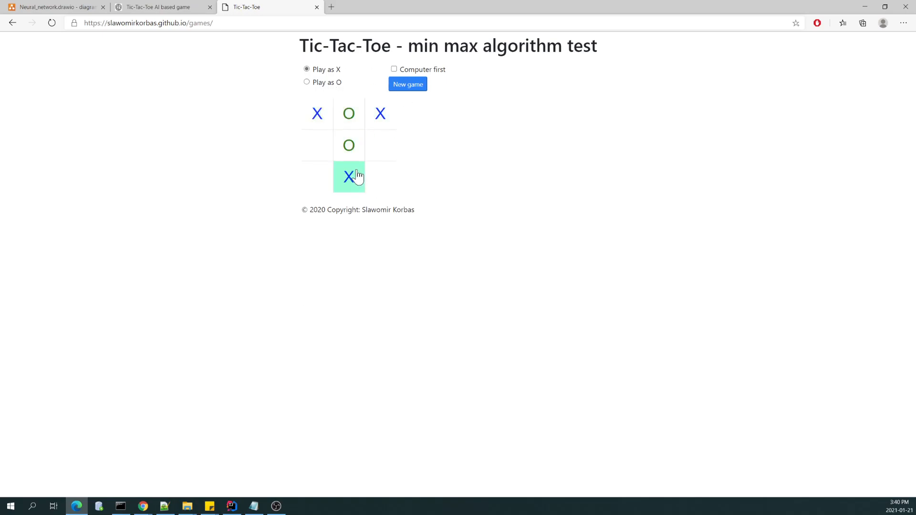
pyautogui.click(348, 177)
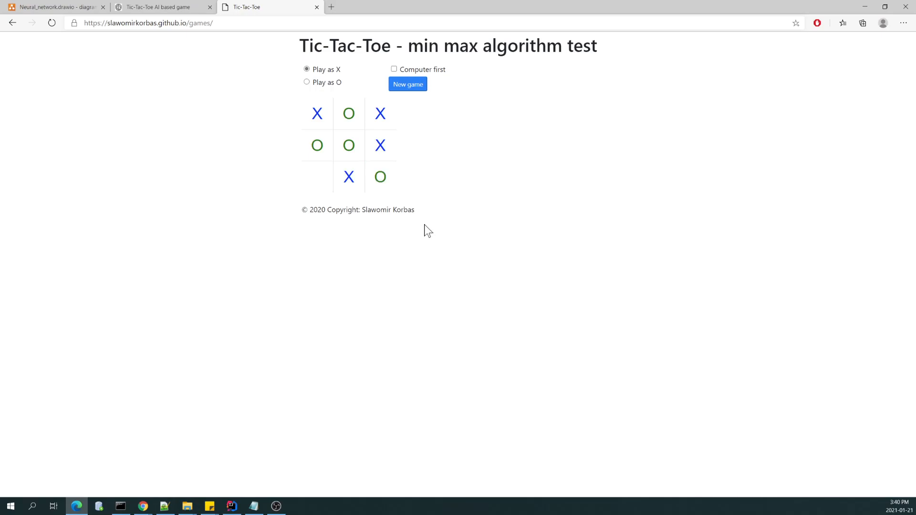
pyautogui.click(317, 177)
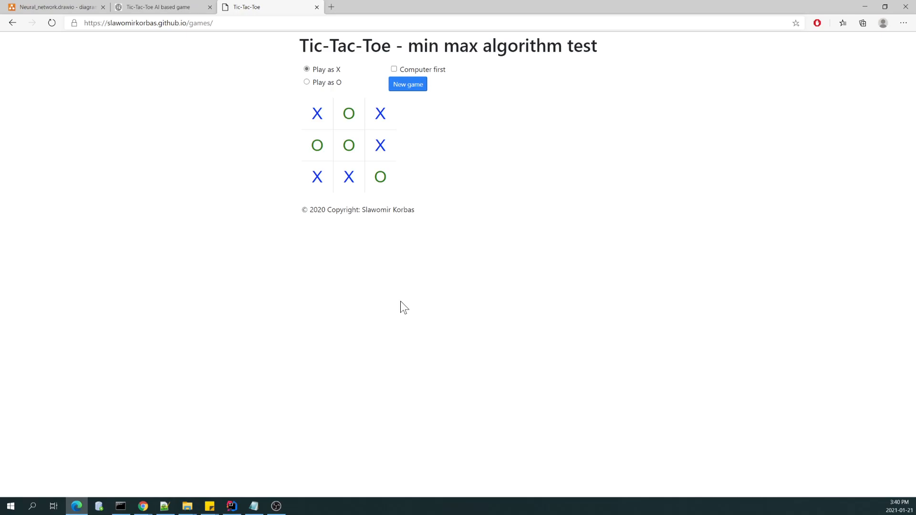
pyautogui.moveTo(513, 259)
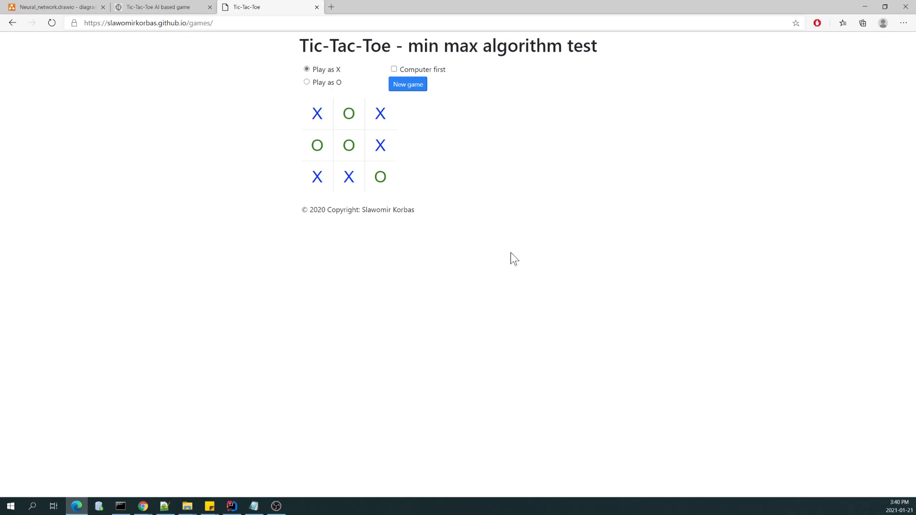
pyautogui.moveTo(379, 273)
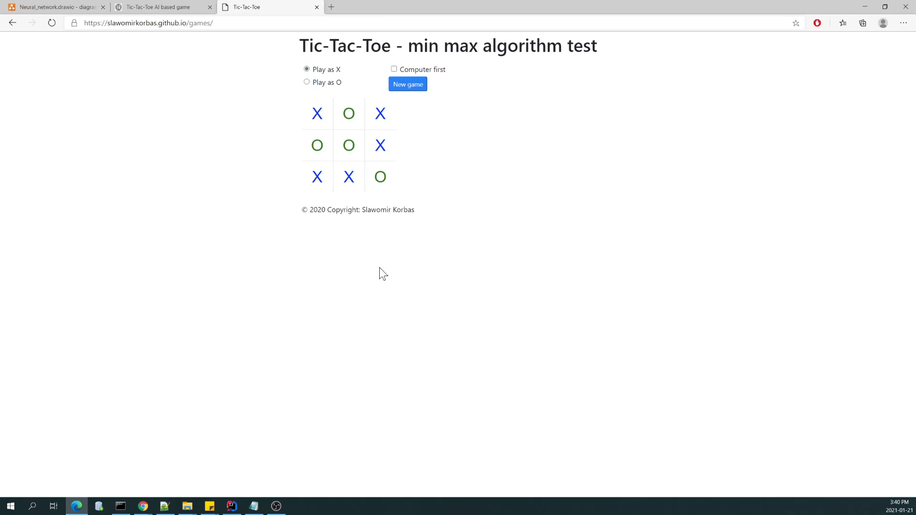
pyautogui.moveTo(205, 63)
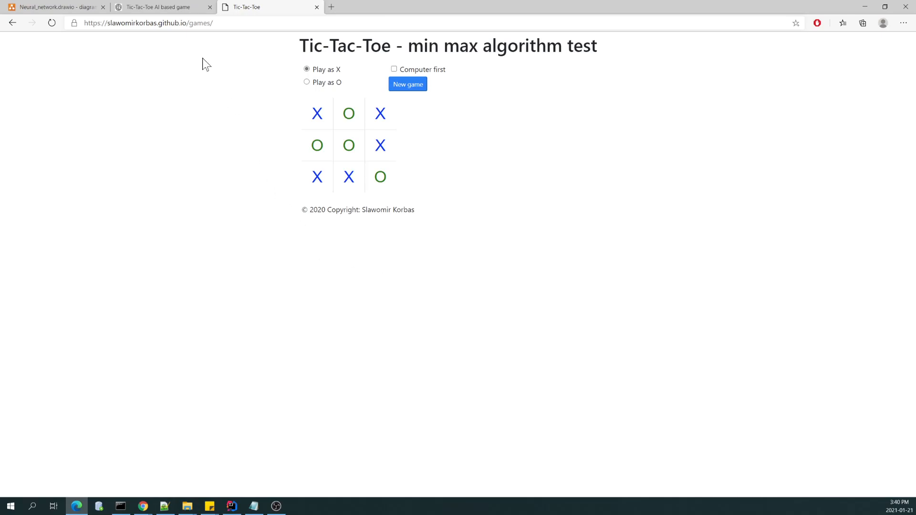
pyautogui.moveTo(164, 7)
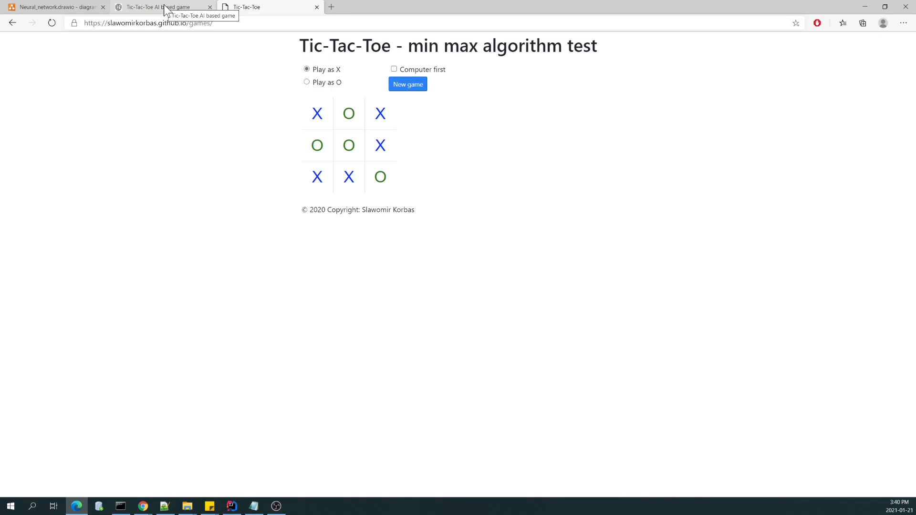
# - Show the 'Tic-Tac-Toe AI based game' page with its two-X, two-O board
pyautogui.click(160, 7)
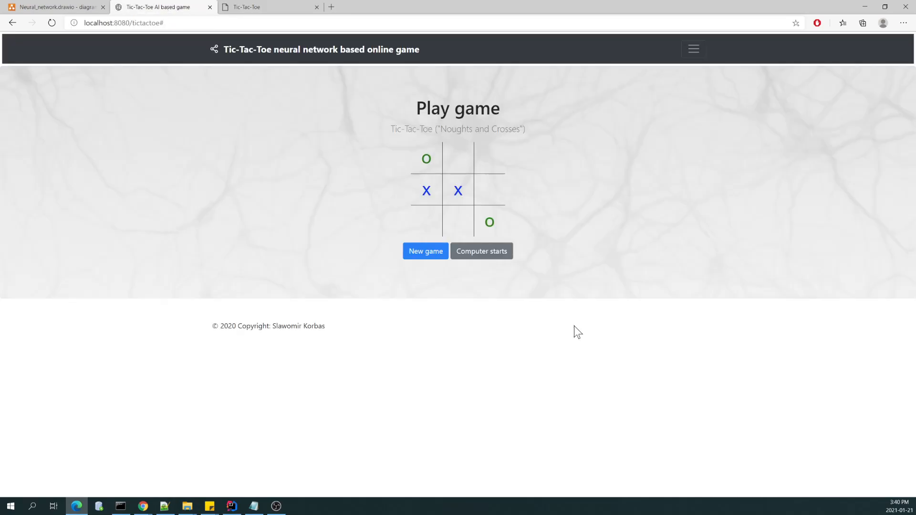
pyautogui.moveTo(525, 207)
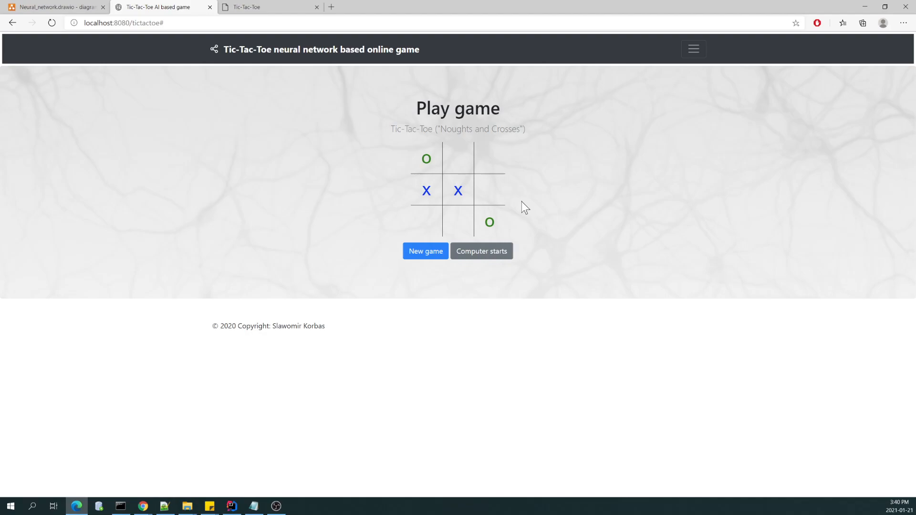
pyautogui.click(489, 221)
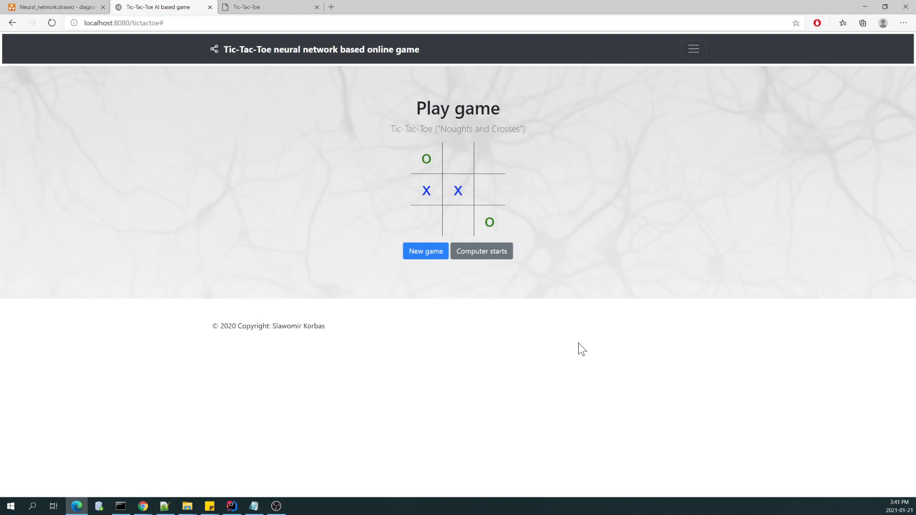
pyautogui.moveTo(540, 429)
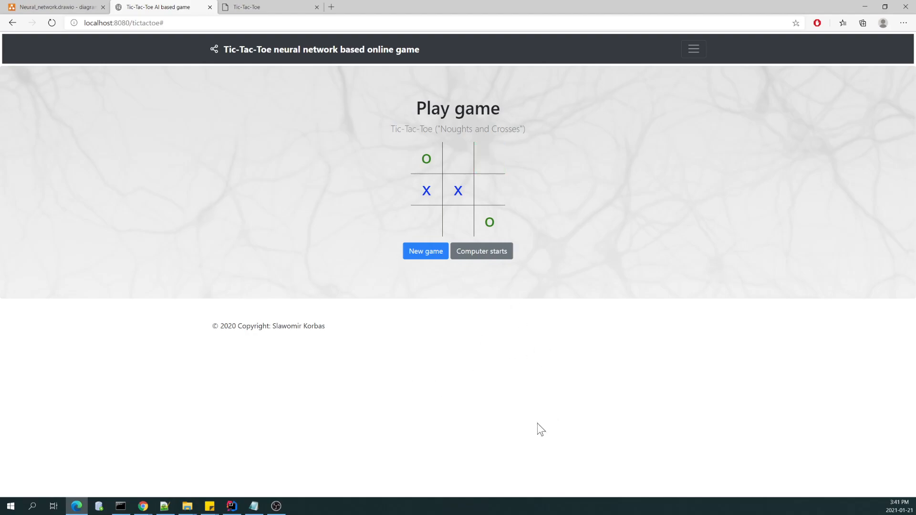
pyautogui.moveTo(510, 416)
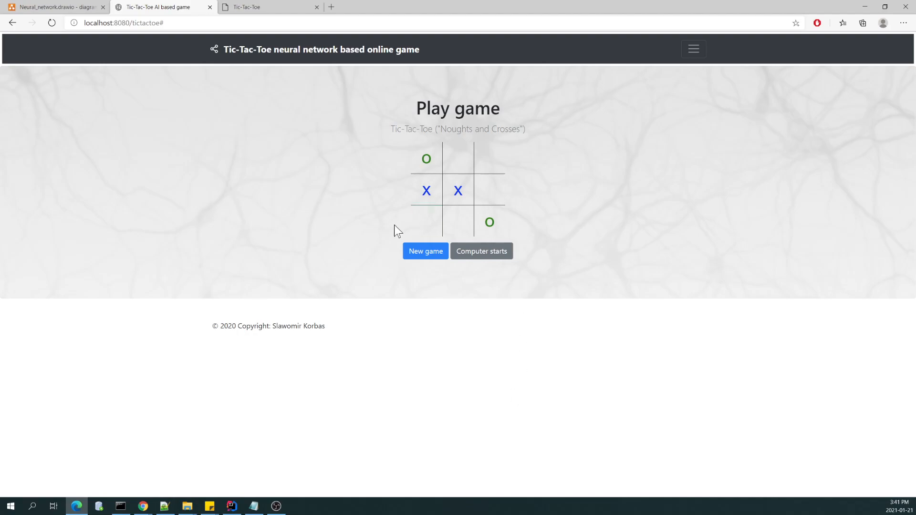
pyautogui.moveTo(627, 196)
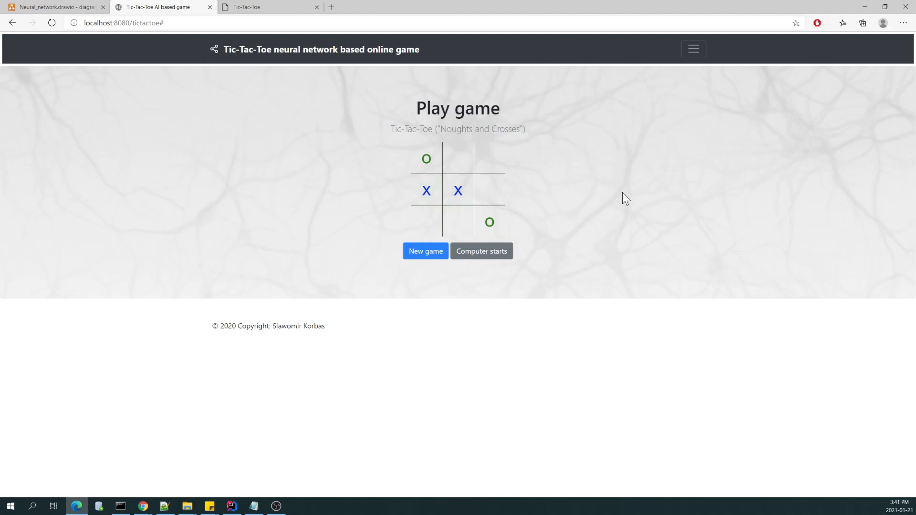
pyautogui.moveTo(616, 195)
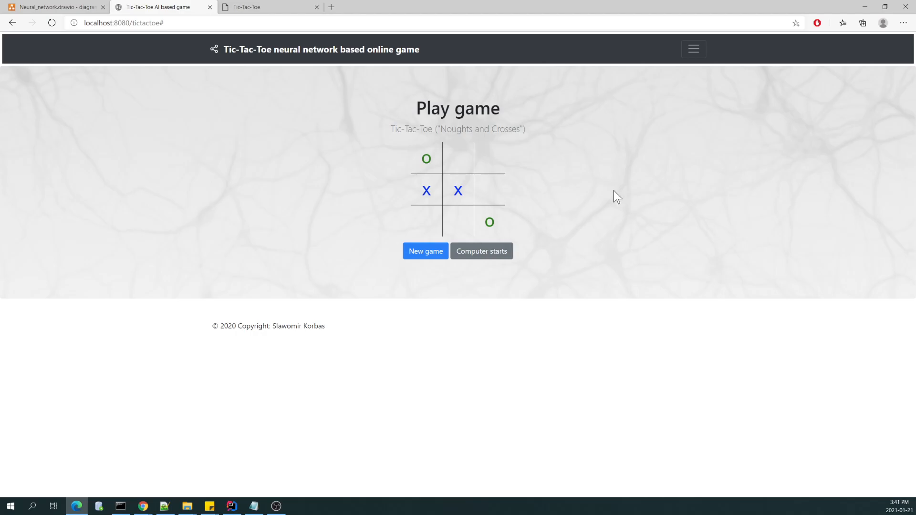
pyautogui.moveTo(614, 188)
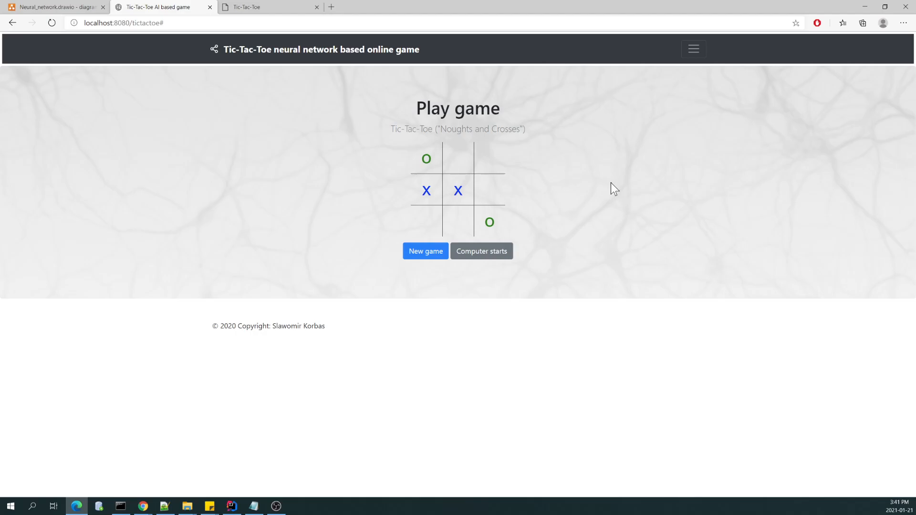
# - Show Neural_network.drawio and scroll past the Assumptions notes to the Pos 1–4 node sketch
pyautogui.click(52, 6)
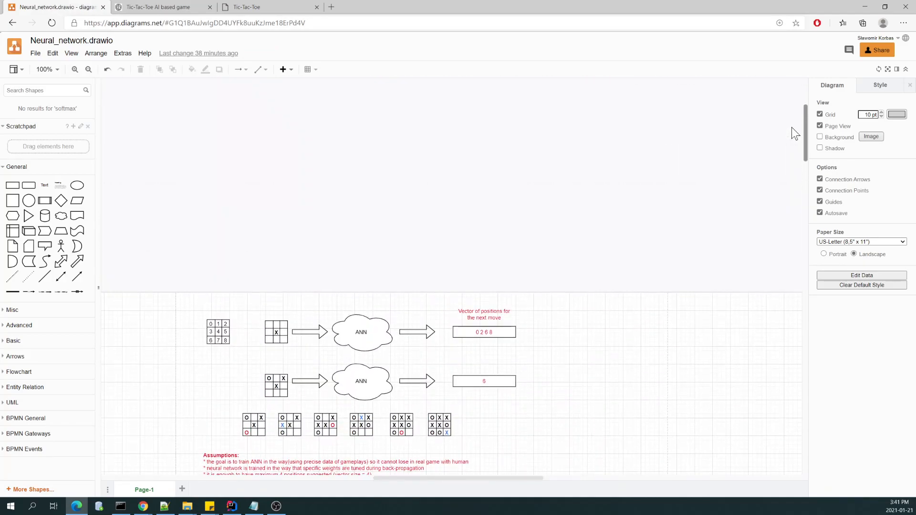
pyautogui.scroll(-3)
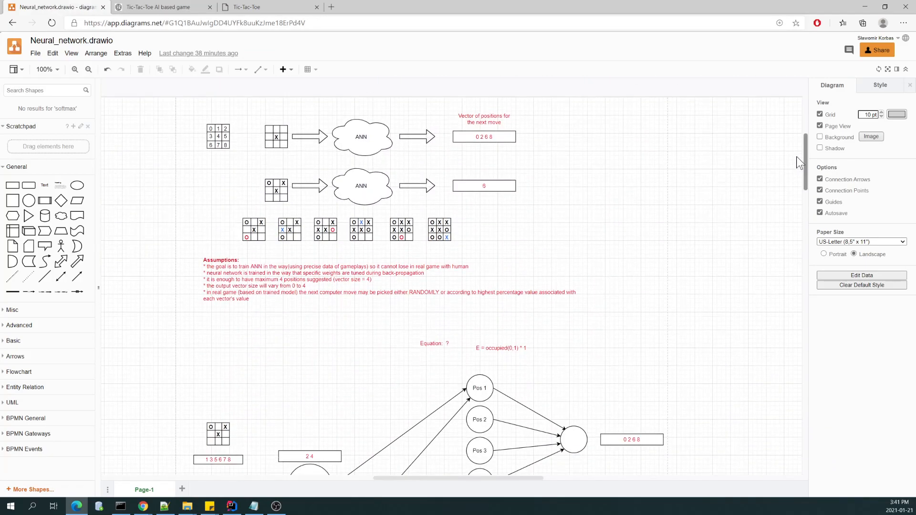
pyautogui.scroll(-3)
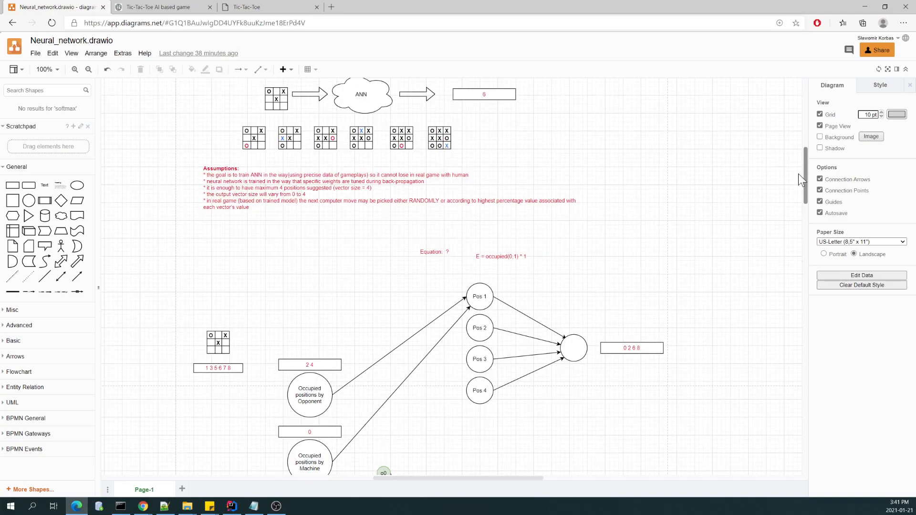
pyautogui.scroll(-3)
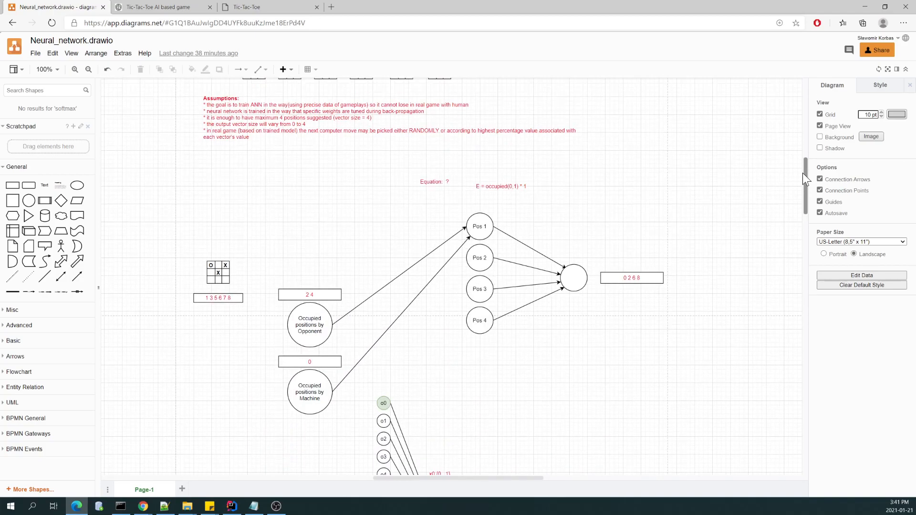
pyautogui.scroll(-3)
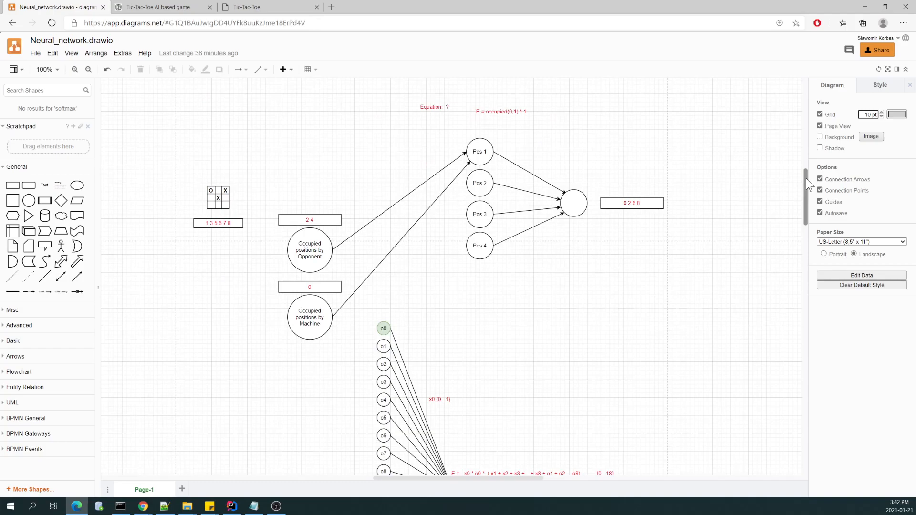
pyautogui.scroll(-3)
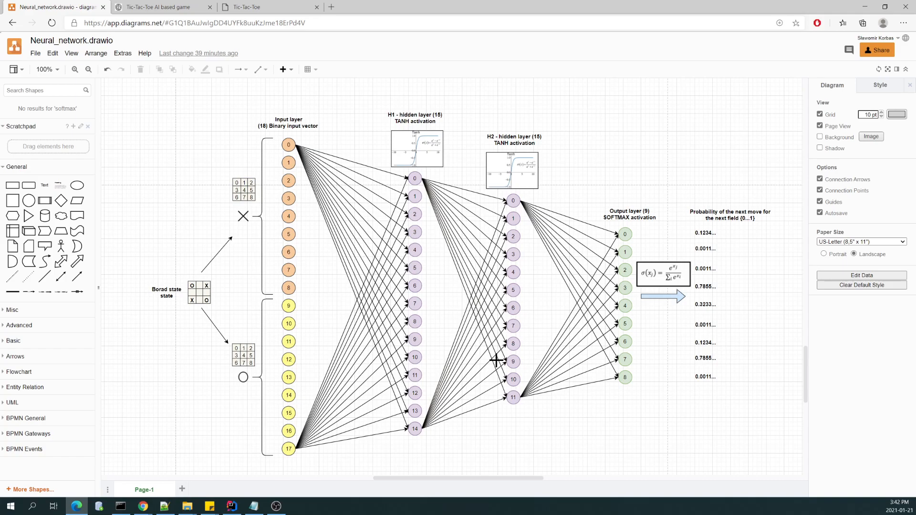
pyautogui.moveTo(192, 226)
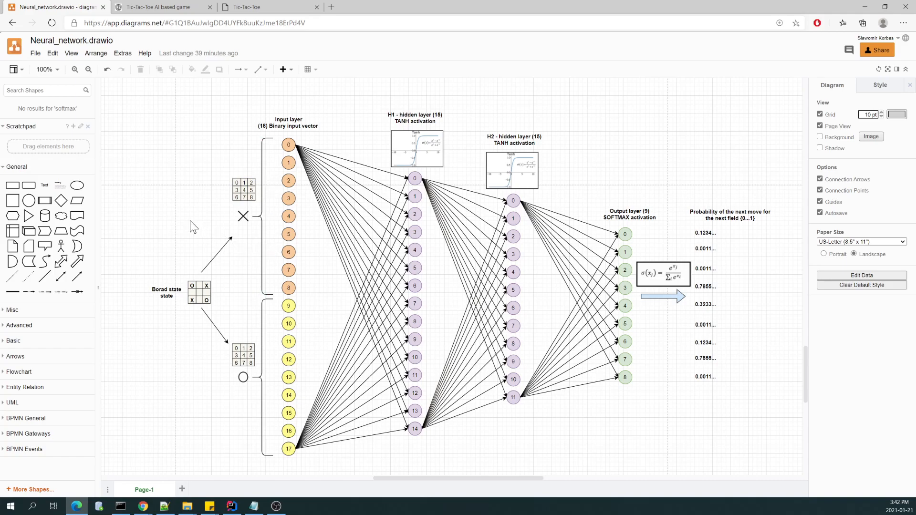
pyautogui.moveTo(271, 473)
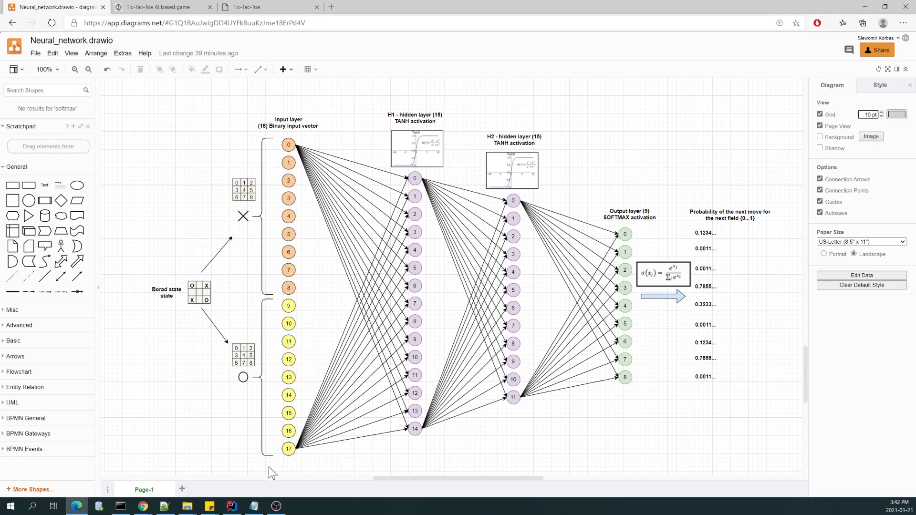
pyautogui.moveTo(176, 373)
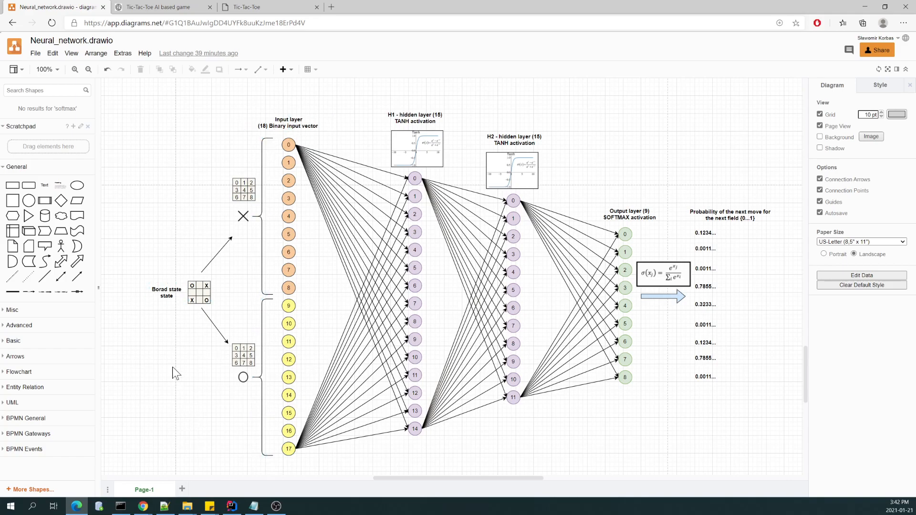
pyautogui.moveTo(138, 349)
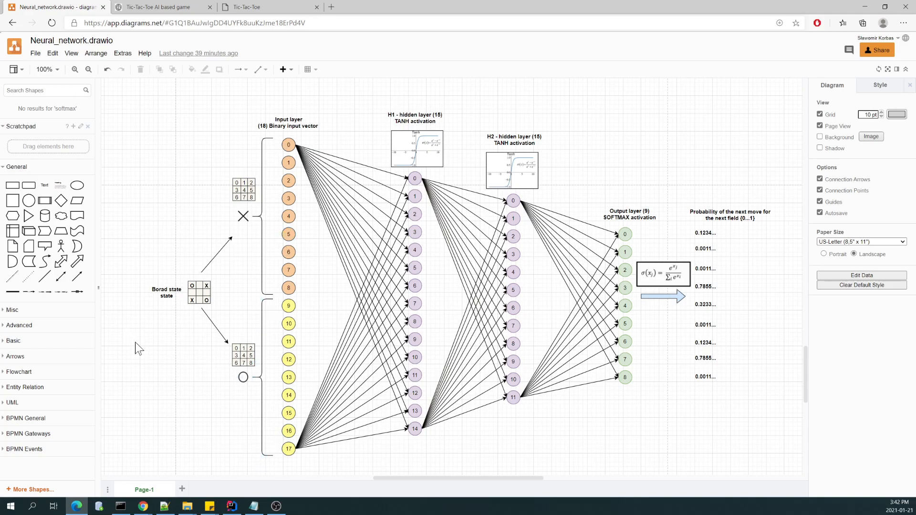
pyautogui.moveTo(280, 144)
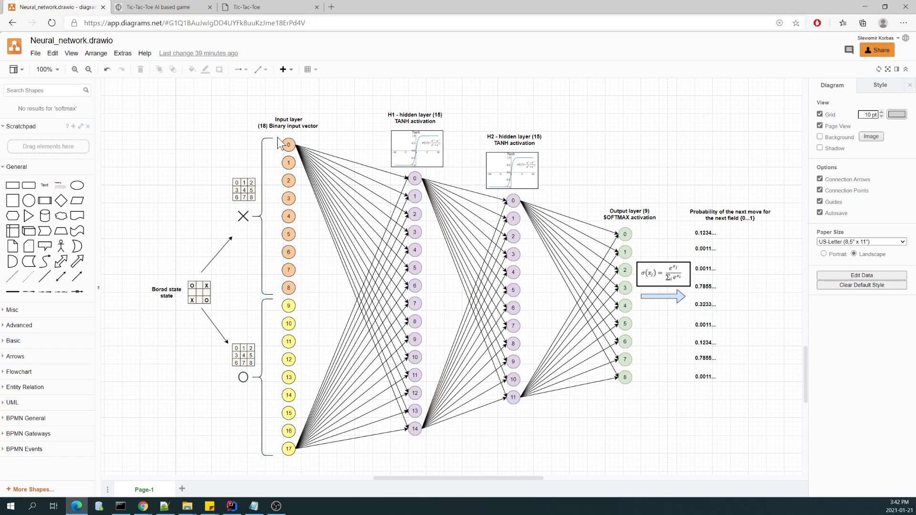
pyautogui.moveTo(287, 144)
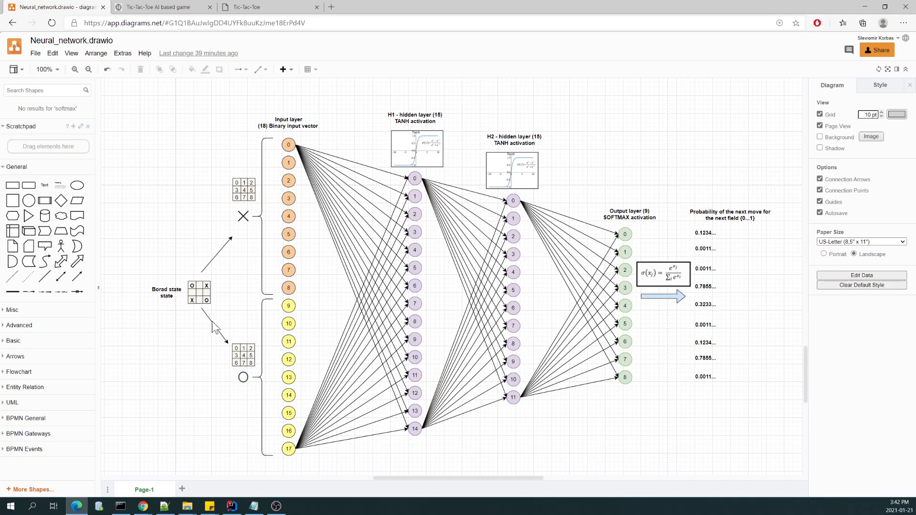
pyautogui.moveTo(298, 325)
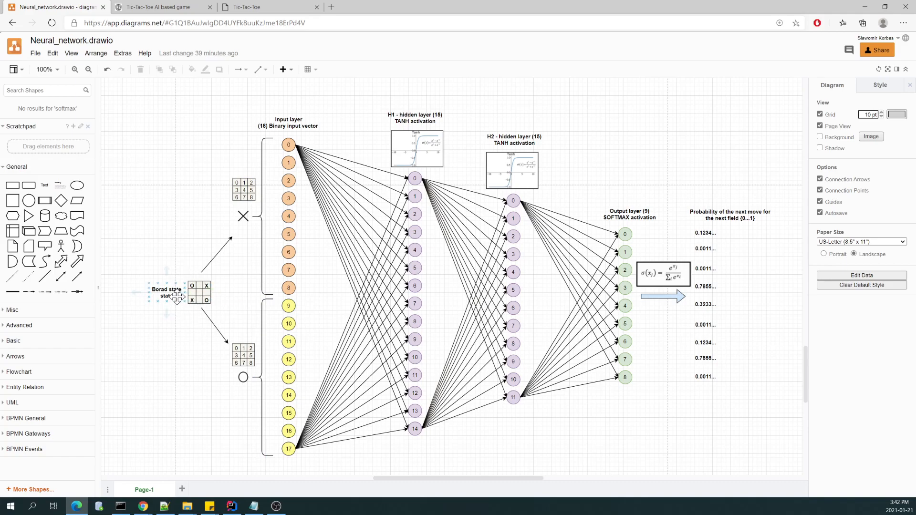
pyautogui.click(193, 134)
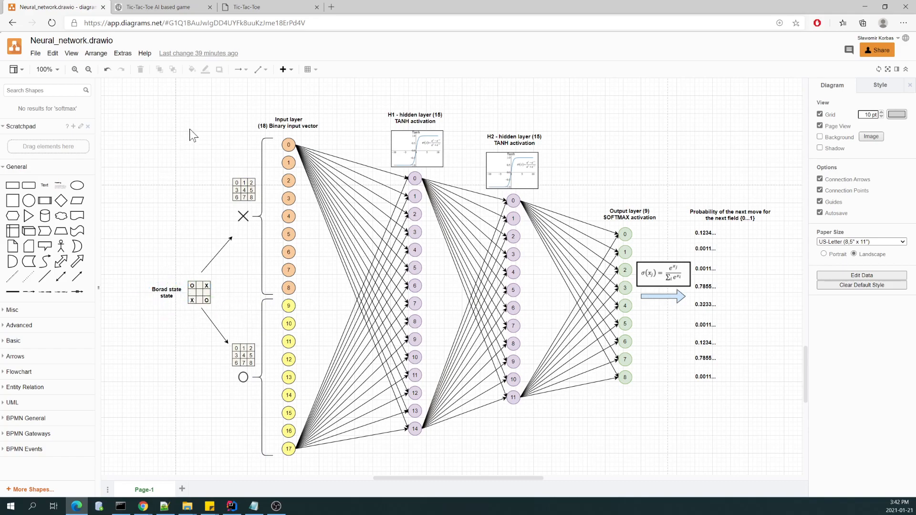
pyautogui.moveTo(186, 452)
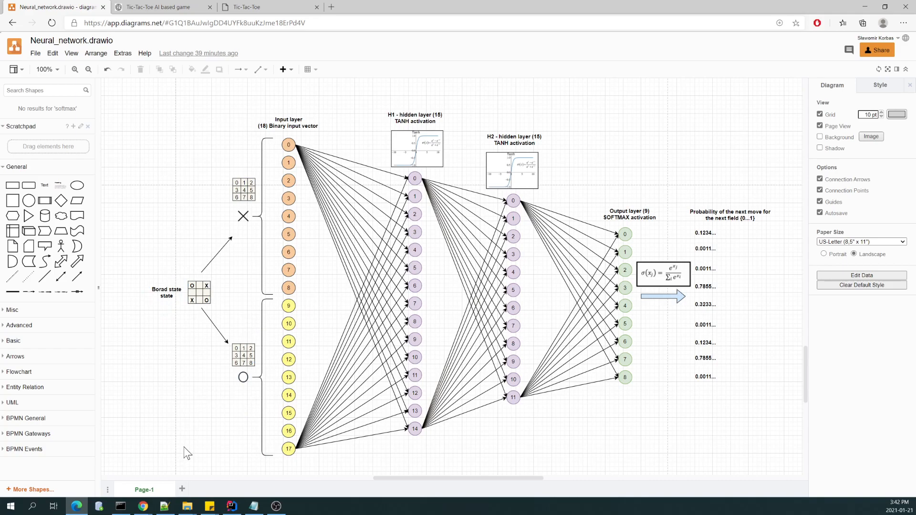
pyautogui.moveTo(193, 427)
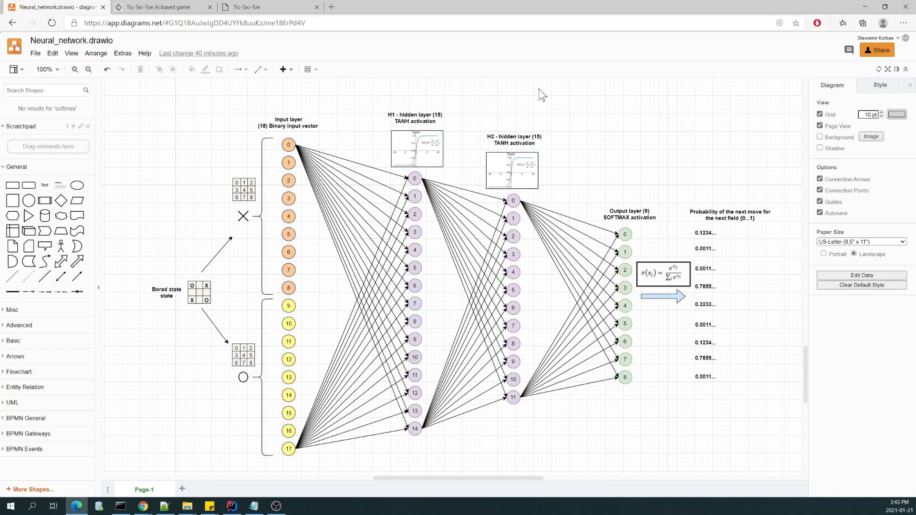
pyautogui.moveTo(512, 112)
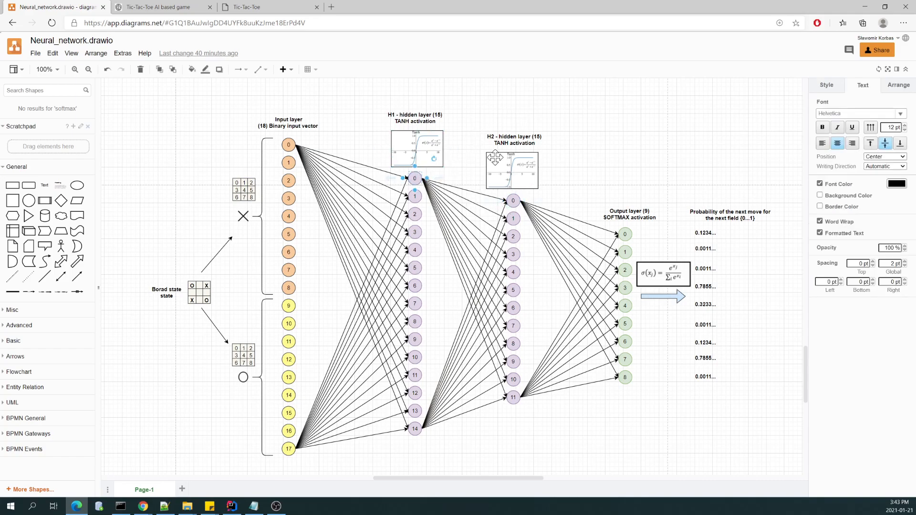
pyautogui.moveTo(400, 173)
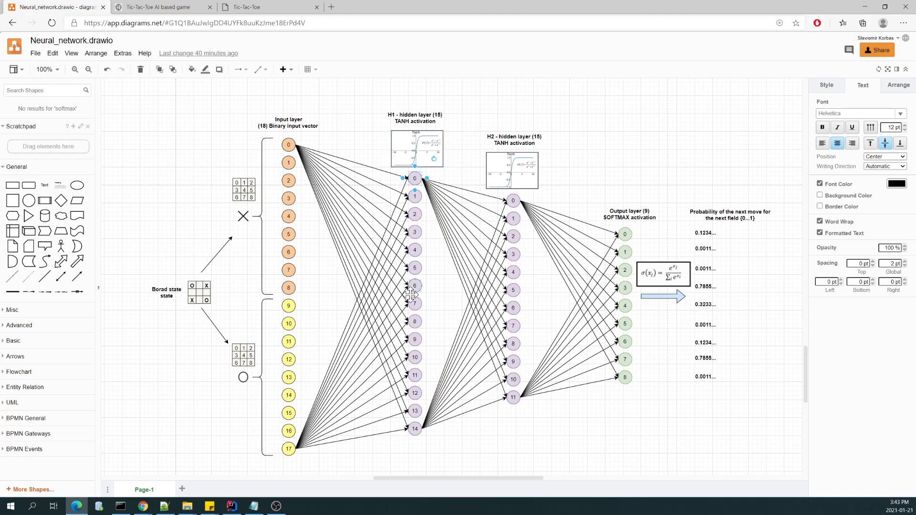
pyautogui.moveTo(458, 339)
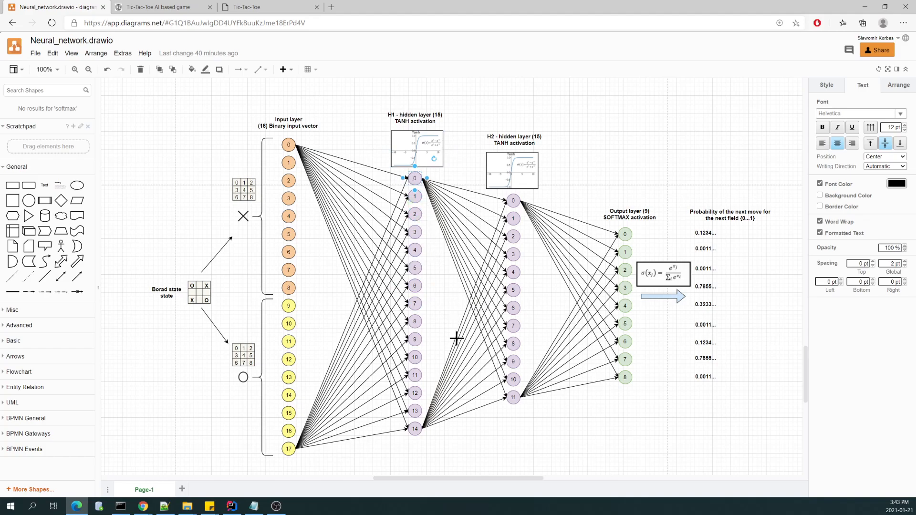
pyautogui.moveTo(435, 404)
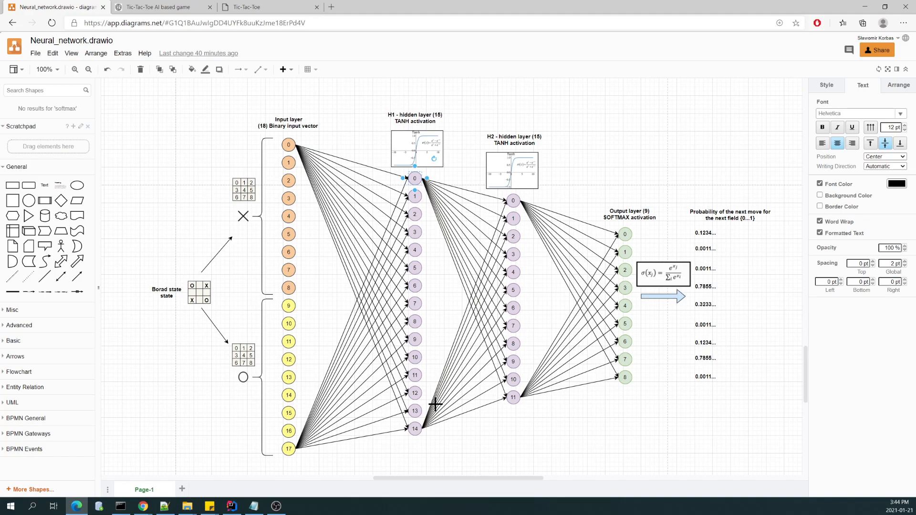
pyautogui.moveTo(444, 190)
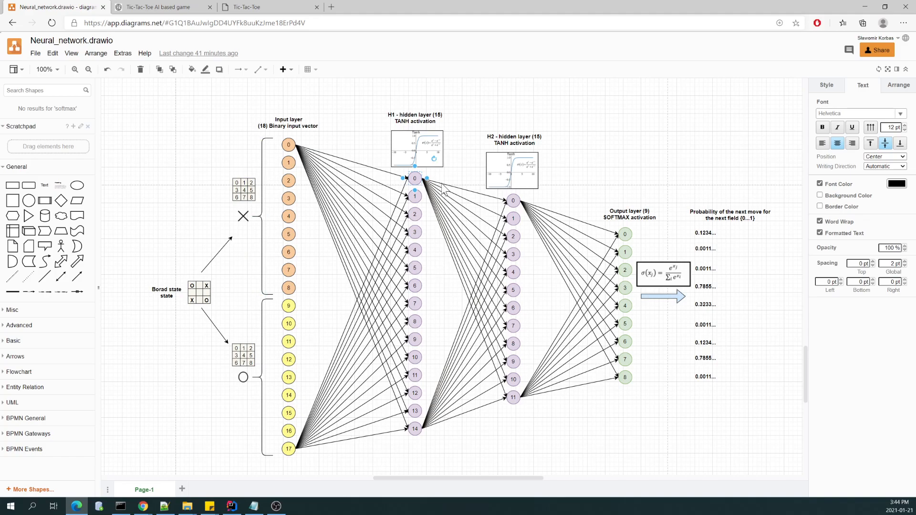
pyautogui.moveTo(459, 456)
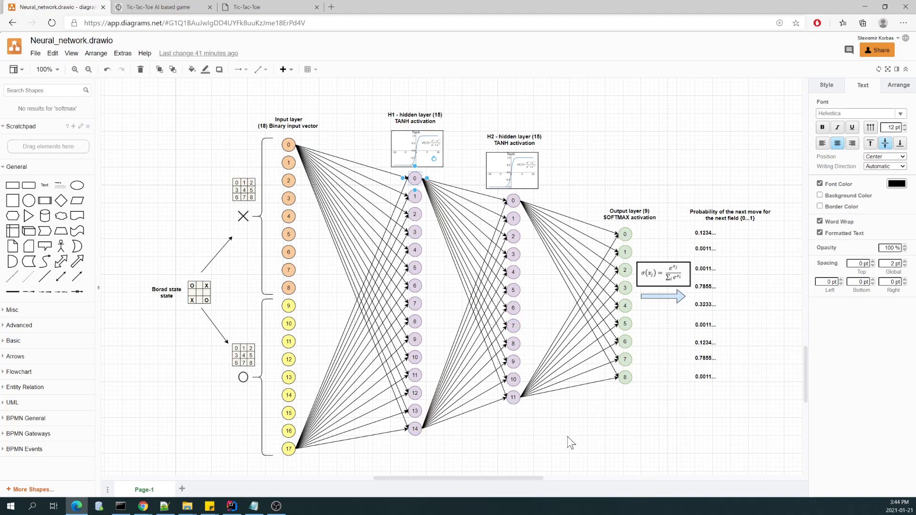
pyautogui.moveTo(588, 438)
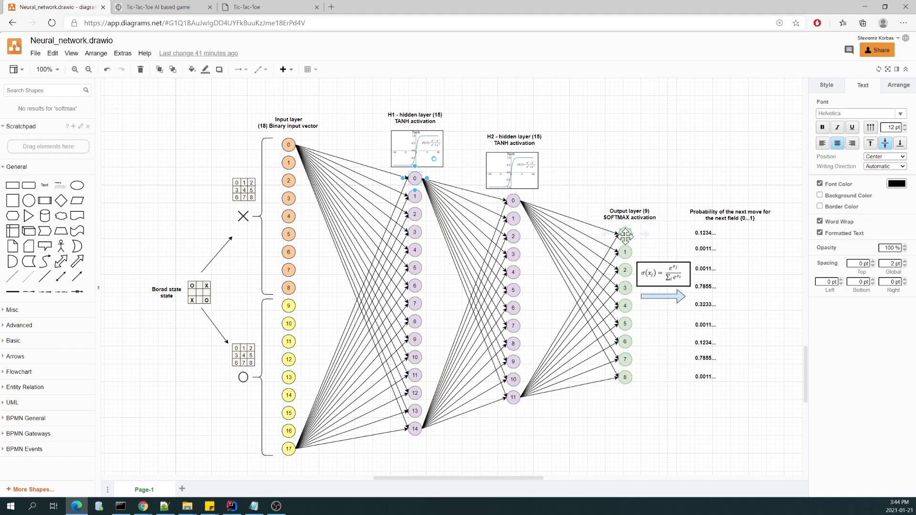
pyautogui.moveTo(672, 453)
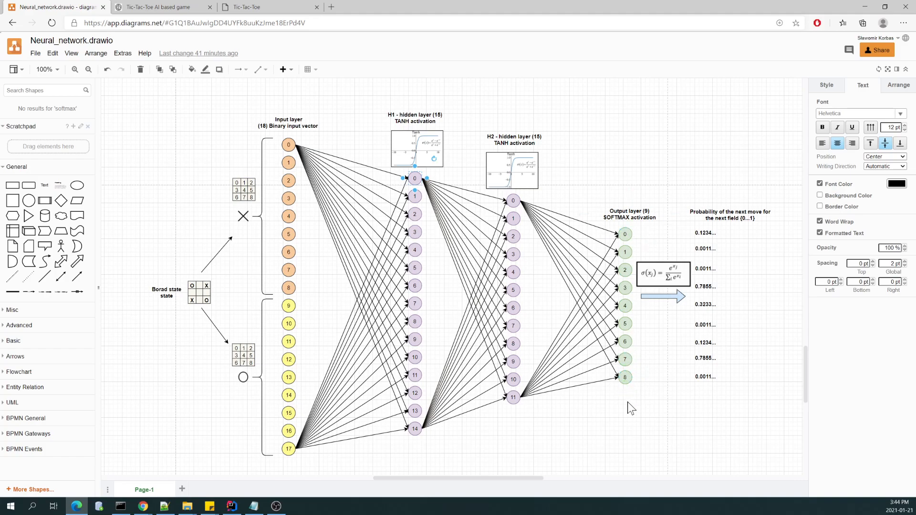
# - Inspect output neuron 0 and the softmax formula, then switch to IntelliJ IDEA
pyautogui.click(624, 234)
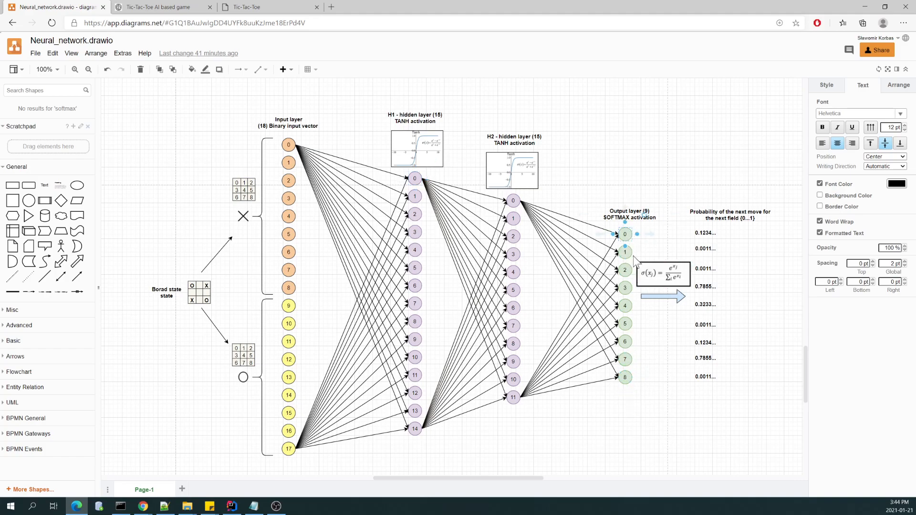
pyautogui.click(630, 214)
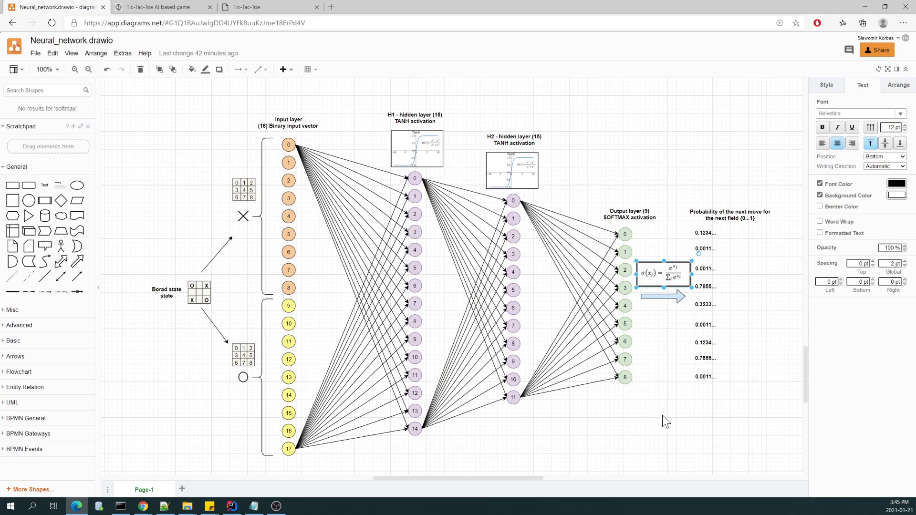
pyautogui.moveTo(669, 406)
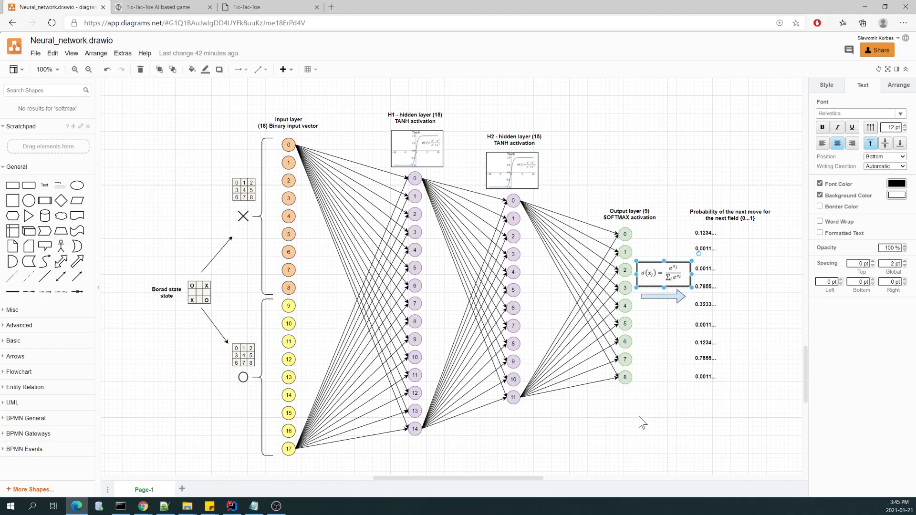
pyautogui.click(641, 421)
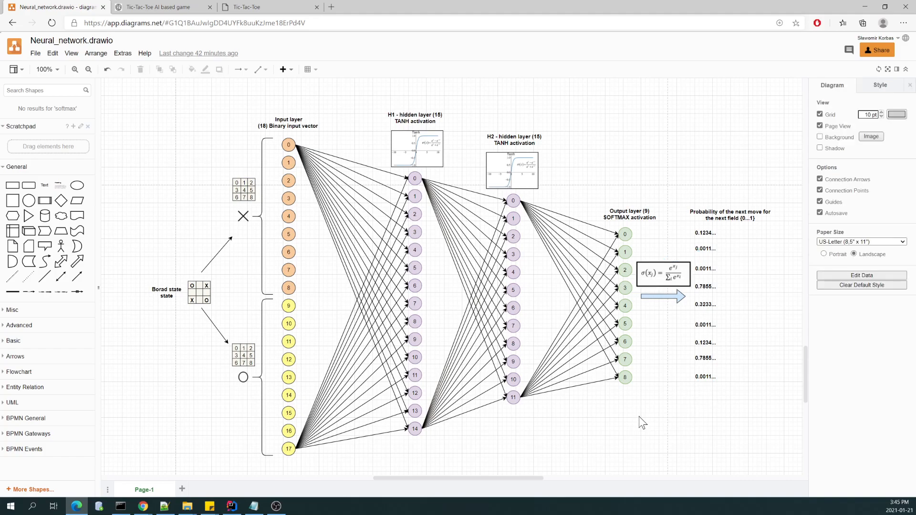
pyautogui.moveTo(611, 425)
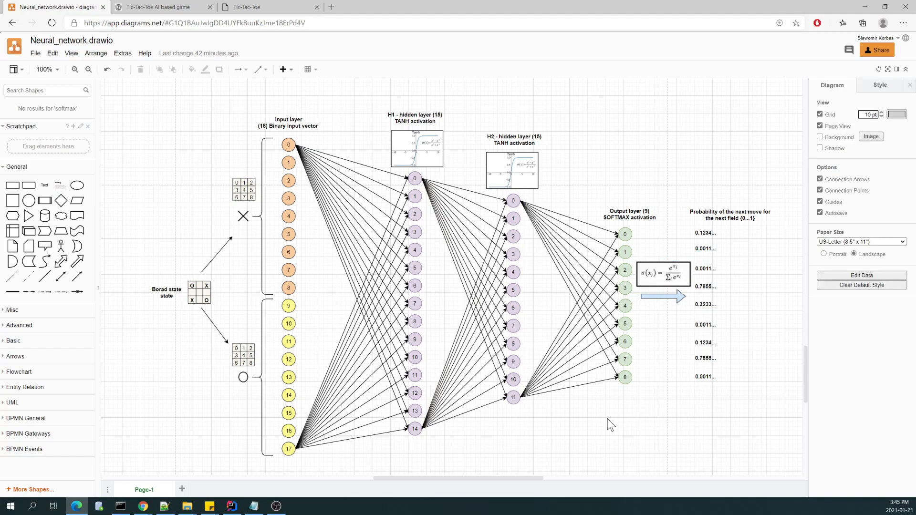
pyautogui.moveTo(539, 369)
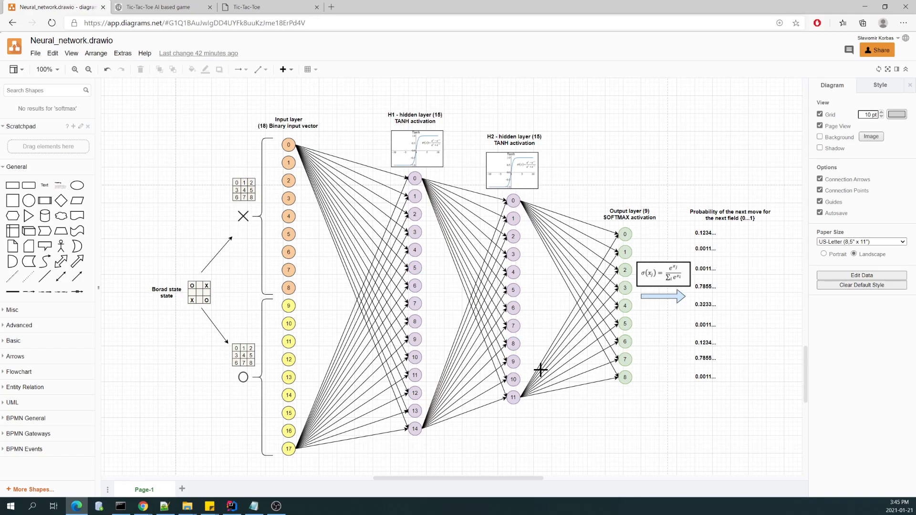
pyautogui.click(231, 505)
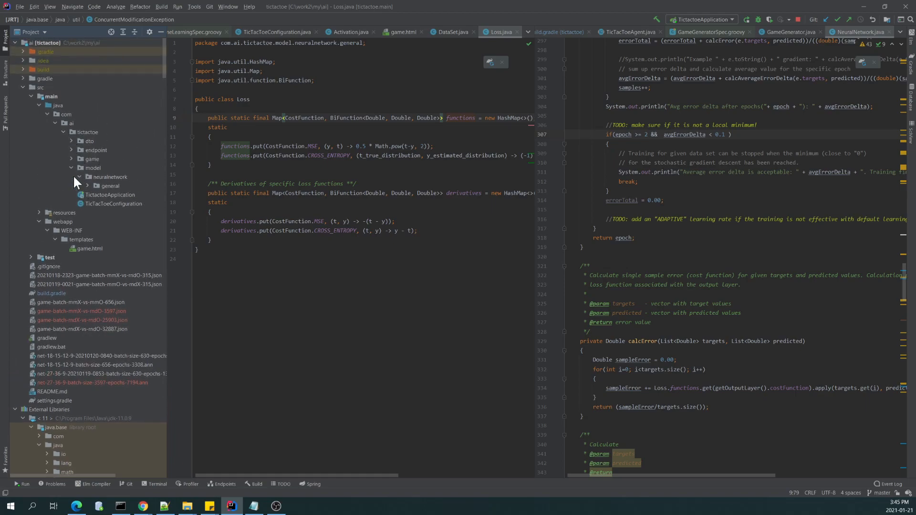
# - Expand the game package, including AnnTicTacToeAgent and TicTacToeGame, and model > neuralnetwork > general
pyautogui.click(71, 159)
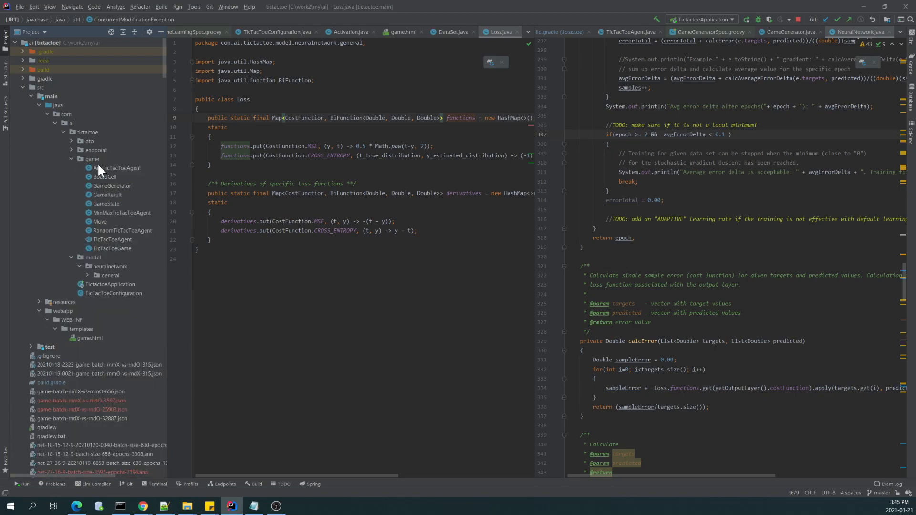
pyautogui.click(117, 169)
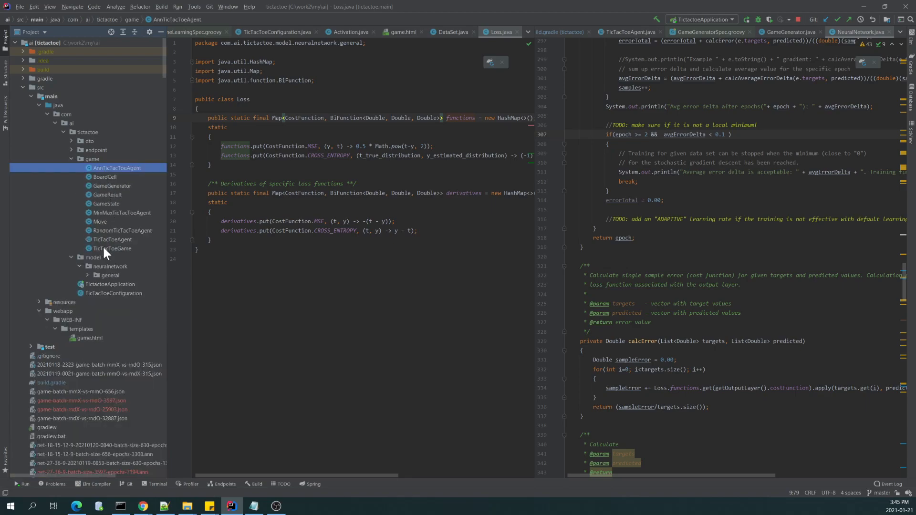
pyautogui.click(112, 248)
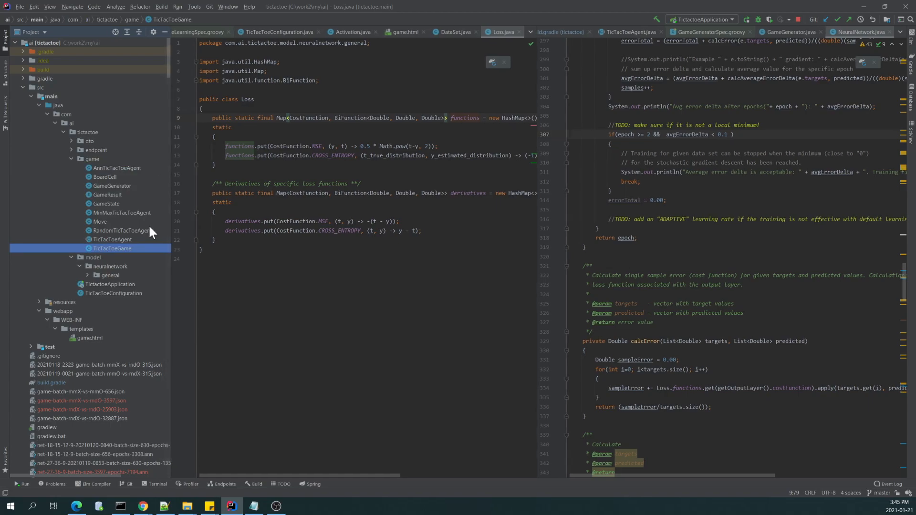
pyautogui.moveTo(94, 309)
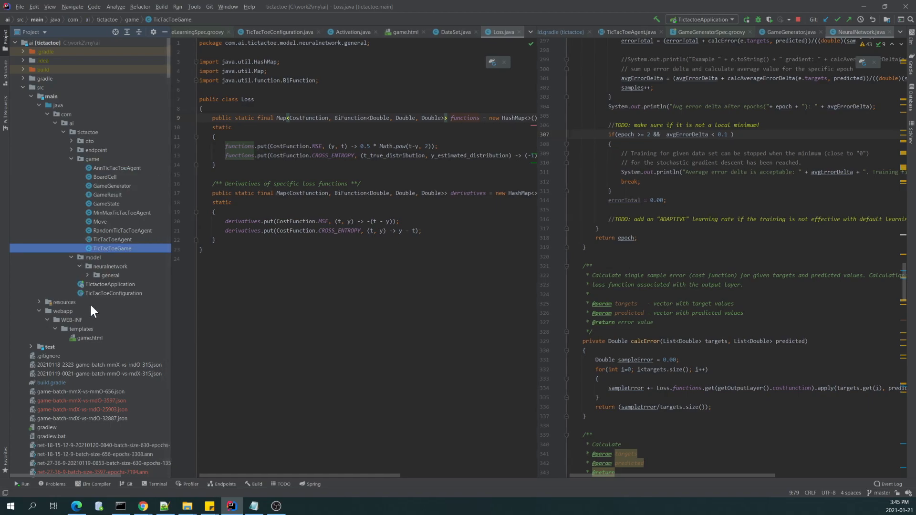
pyautogui.click(88, 275)
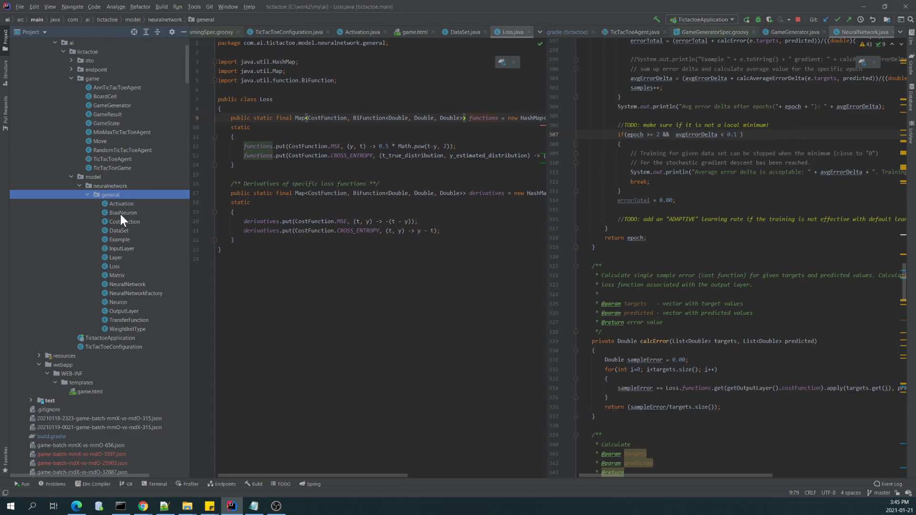
pyautogui.moveTo(104, 297)
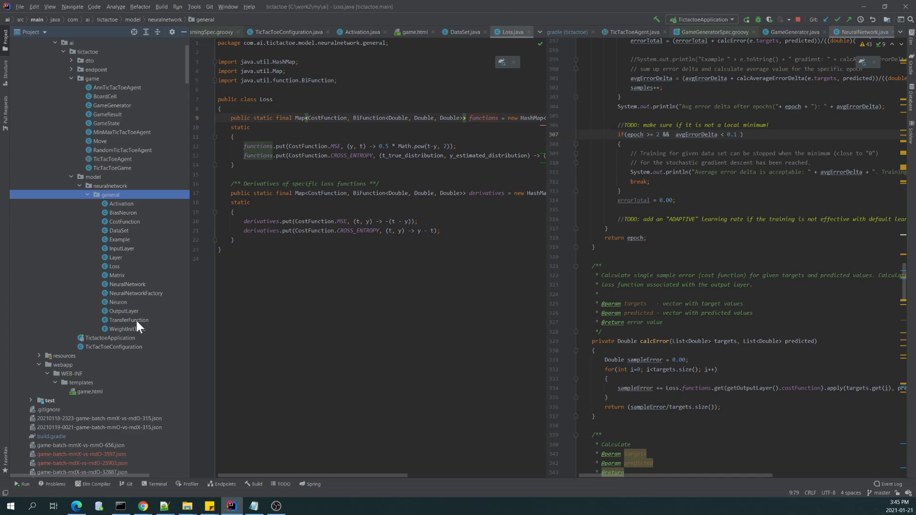
# - Open NeuralNetwork.java from the general package in the Project tree
pyautogui.click(126, 283)
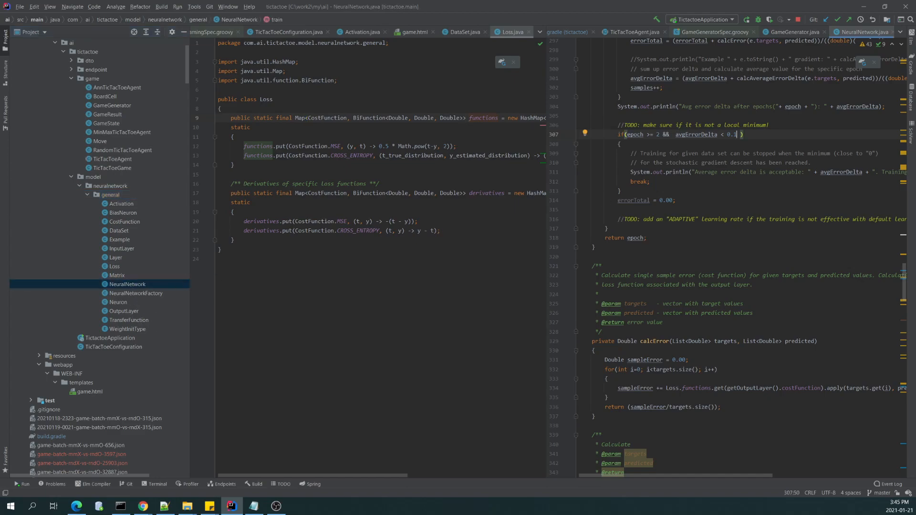
pyautogui.moveTo(533, 173)
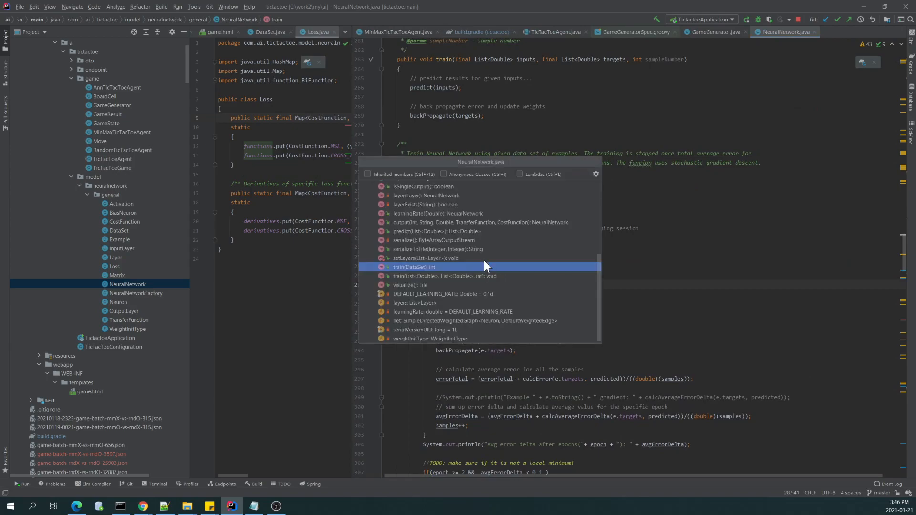
pyautogui.moveTo(418, 271)
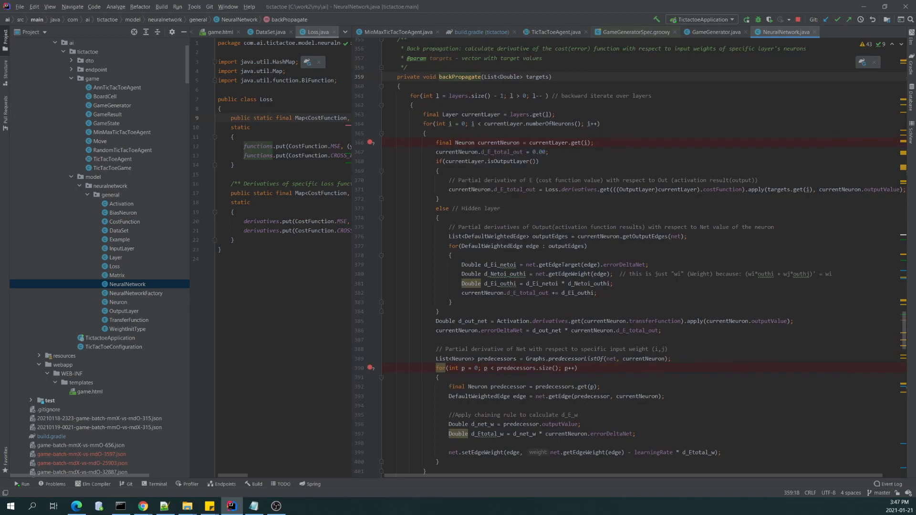
pyautogui.scroll(-3)
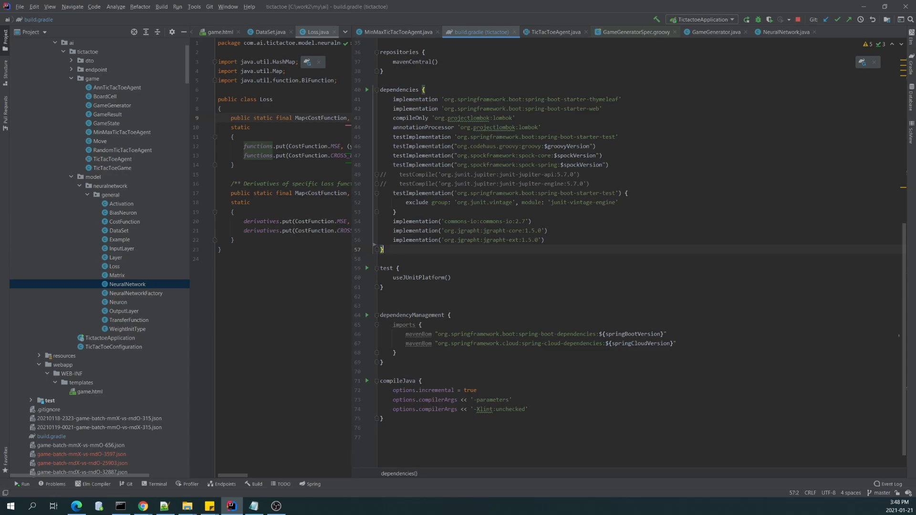
pyautogui.moveTo(362, 66)
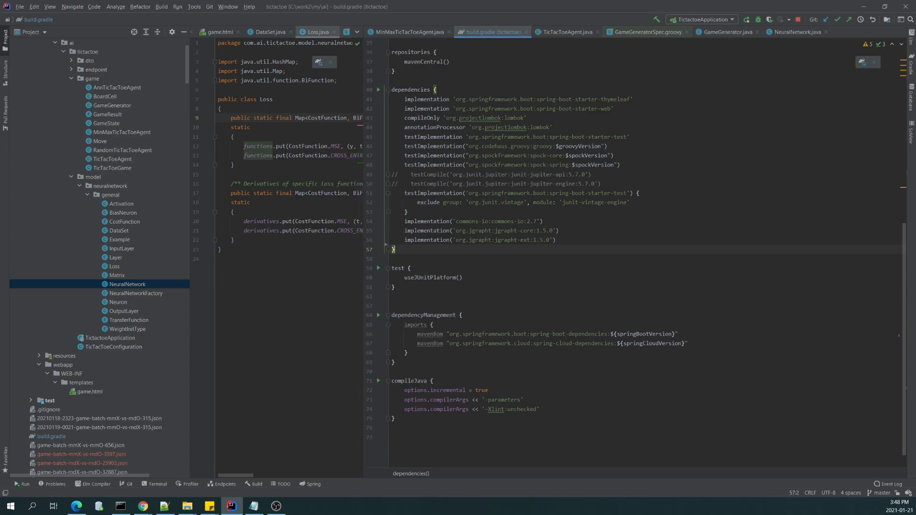
pyautogui.moveTo(120, 228)
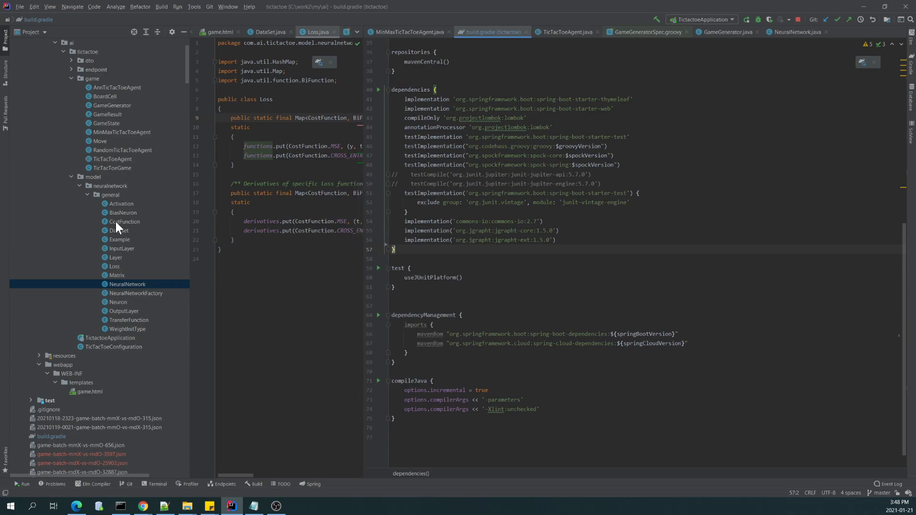
# - Browse Neuron.java's fields, open the TransferFunction enum, and show build.gradle
pyautogui.doubleClick(118, 302)
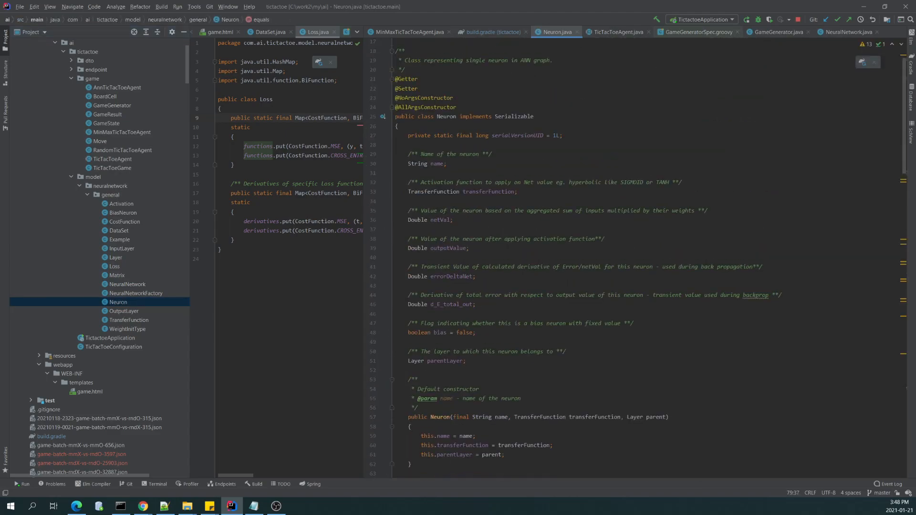
pyautogui.scroll(-3)
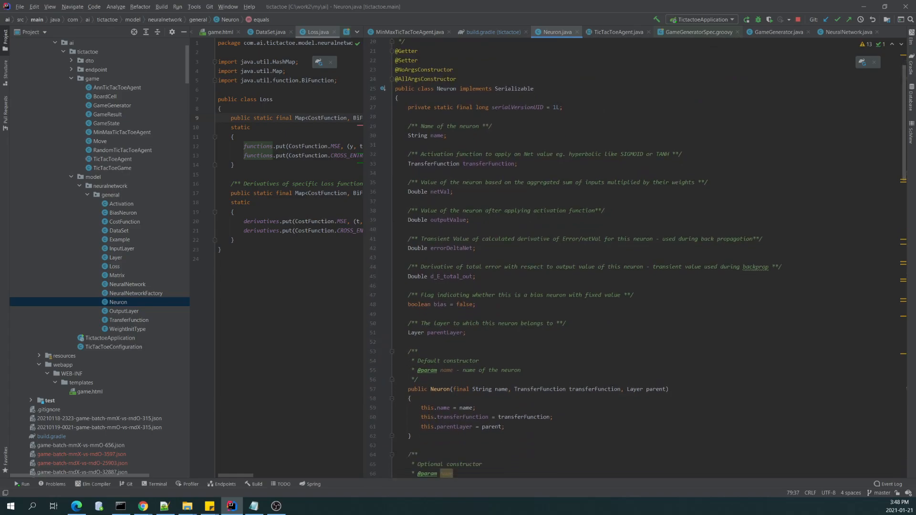
pyautogui.doubleClick(487, 163)
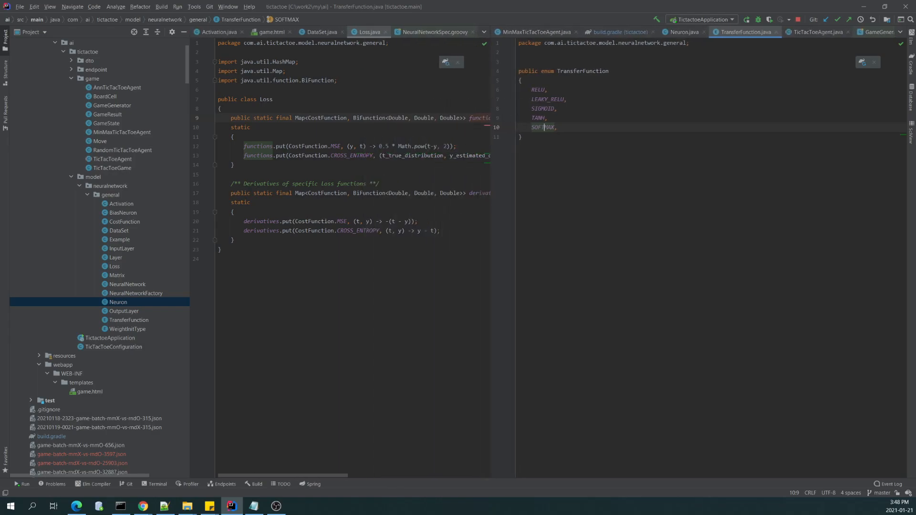
pyautogui.moveTo(180, 149)
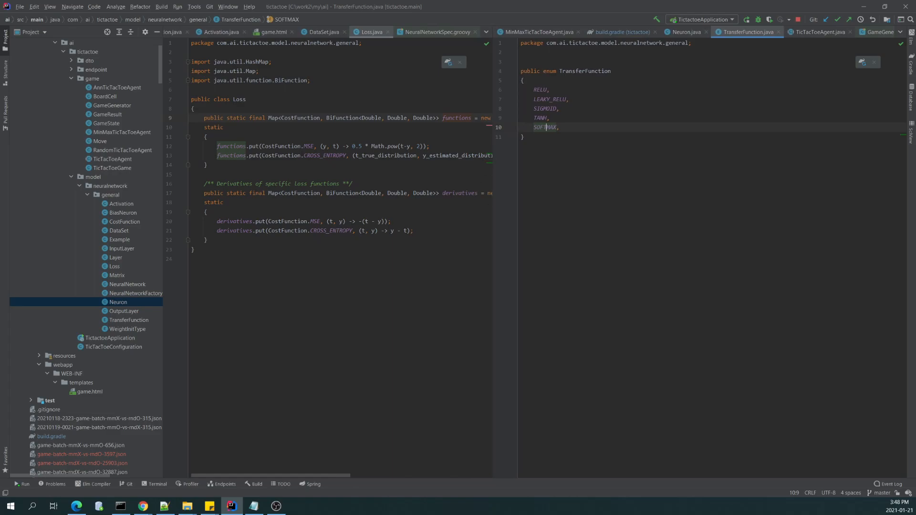
pyautogui.click(619, 32)
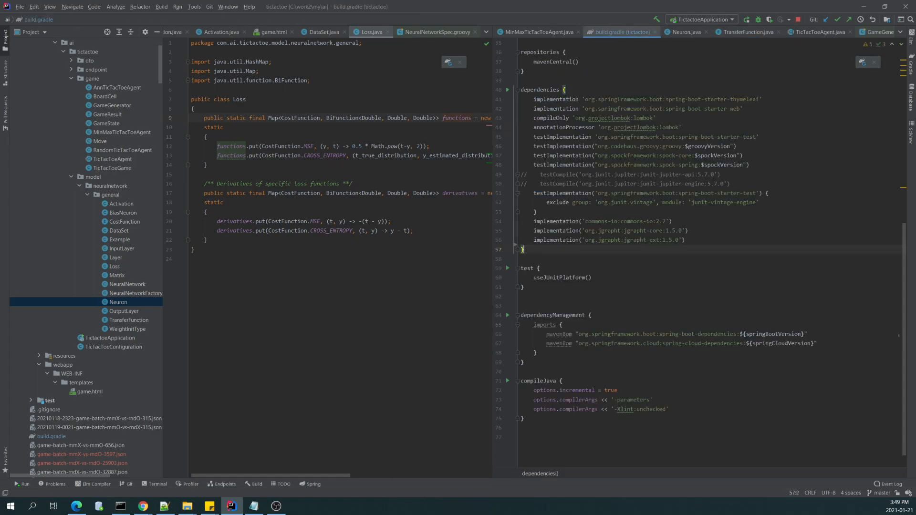
pyautogui.moveTo(488, 33)
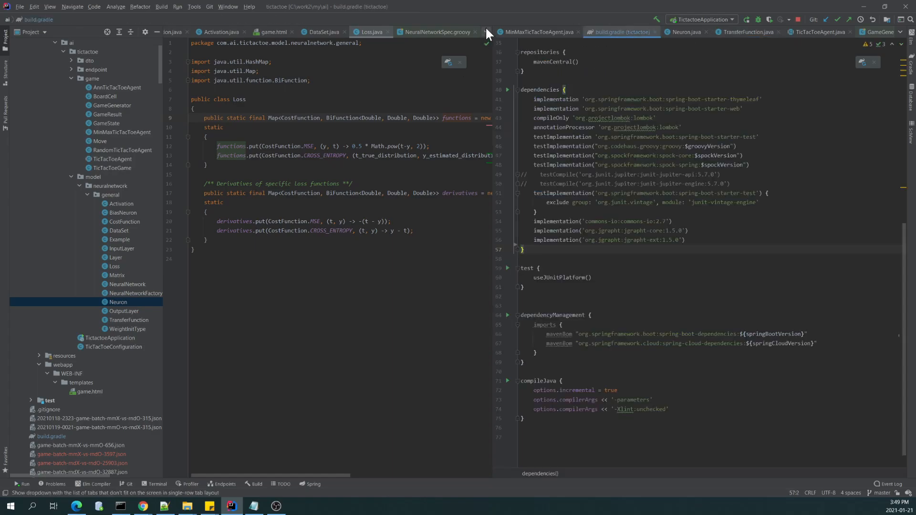
pyautogui.moveTo(435, 32)
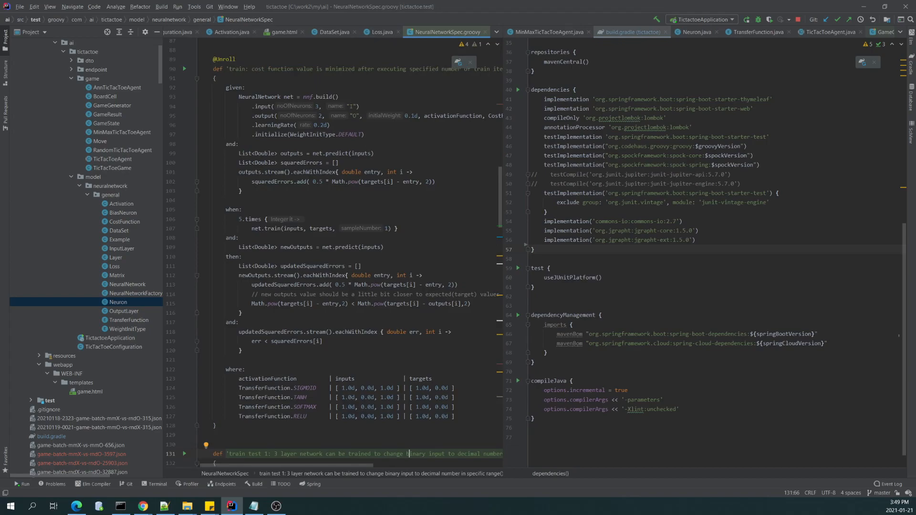
# - Open TicTacToeMachineLearningSpec.groovy from the hidden-tabs list and widen its editor pane
pyautogui.scroll(-3)
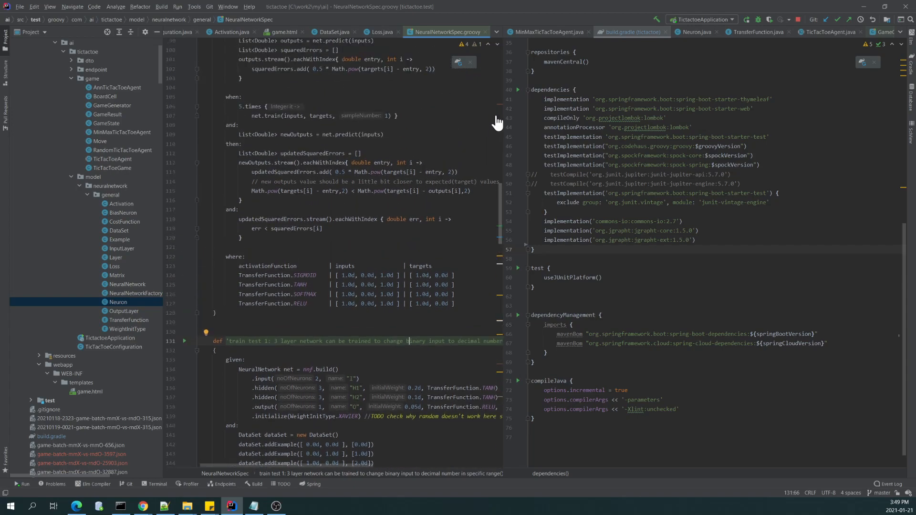
pyautogui.click(496, 31)
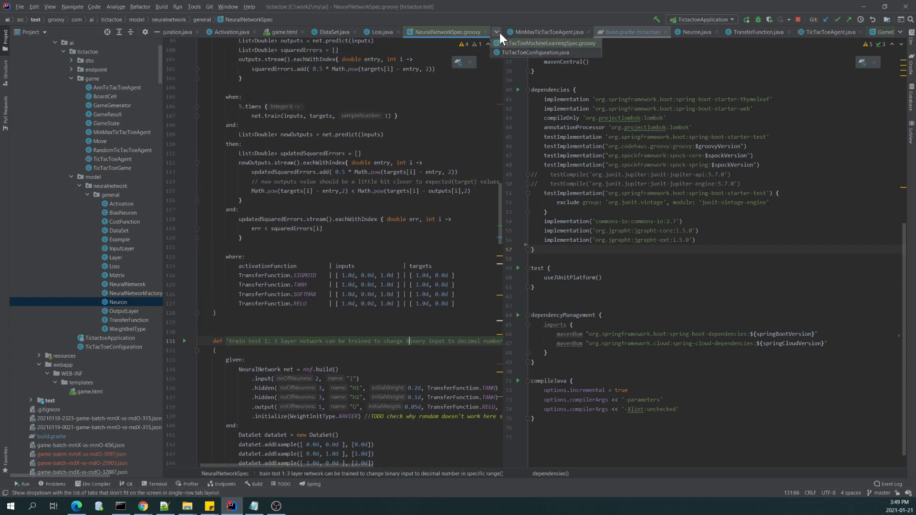
pyautogui.click(546, 42)
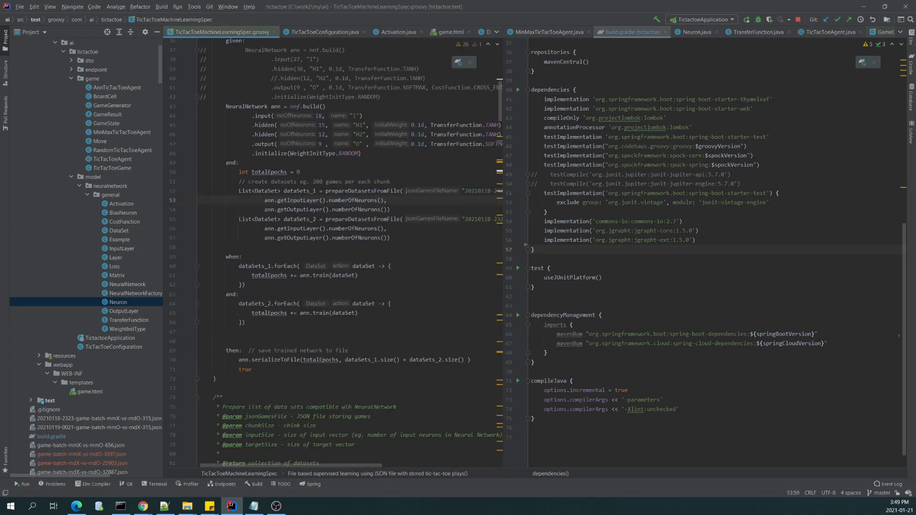
pyautogui.moveTo(158, 91)
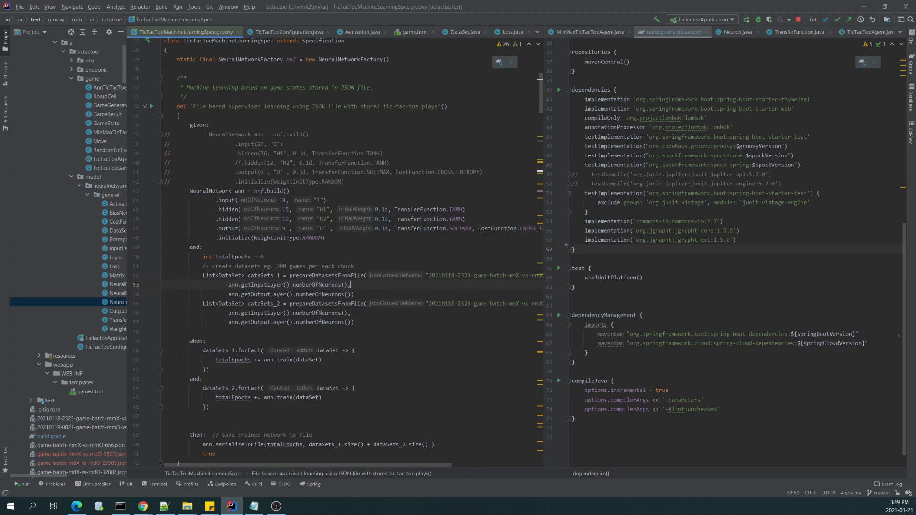
pyautogui.moveTo(190, 191); pyautogui.dragTo(325, 238)
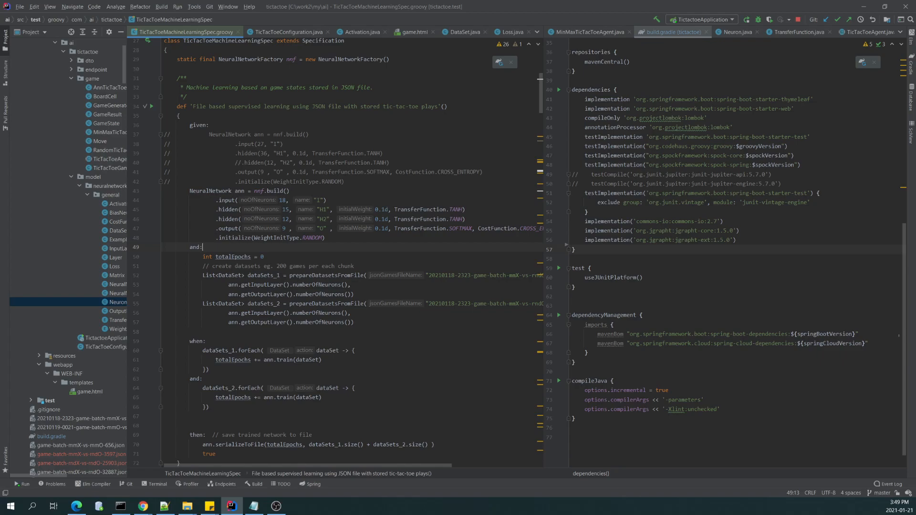
pyautogui.moveTo(536, 158)
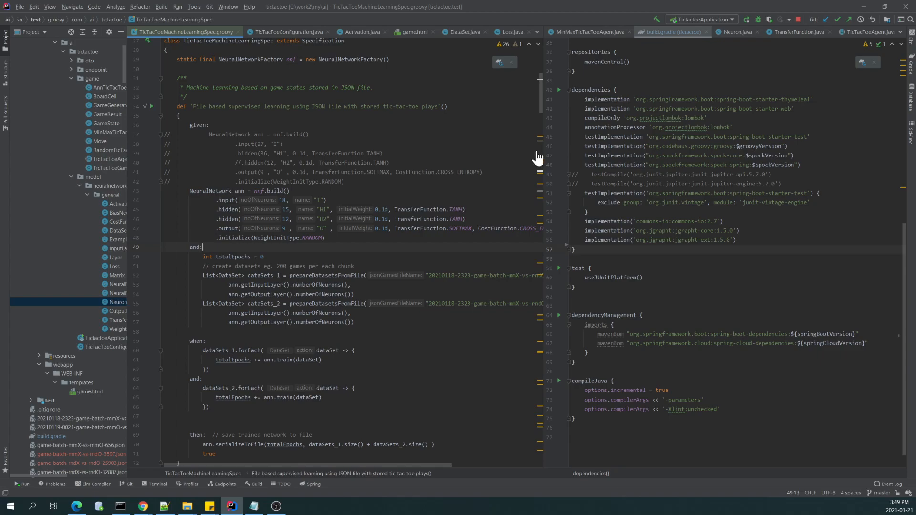
pyautogui.moveTo(540, 150)
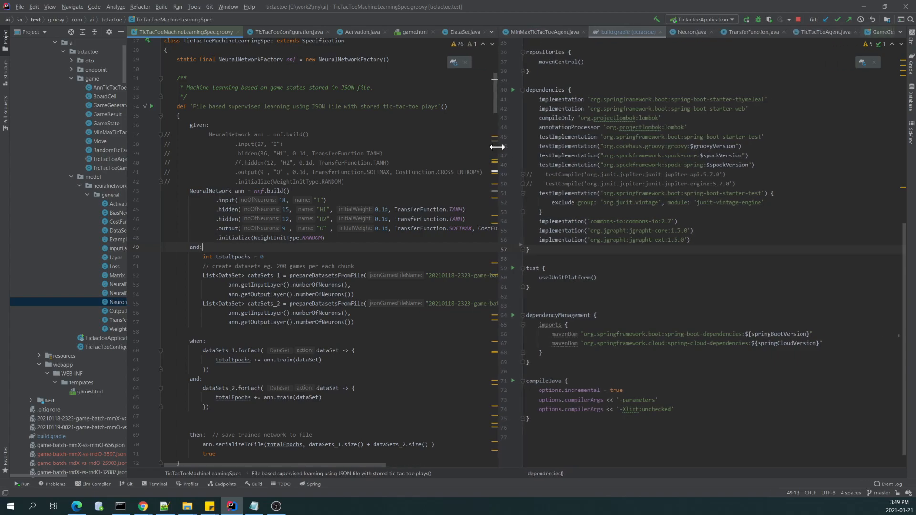
pyautogui.click(846, 32)
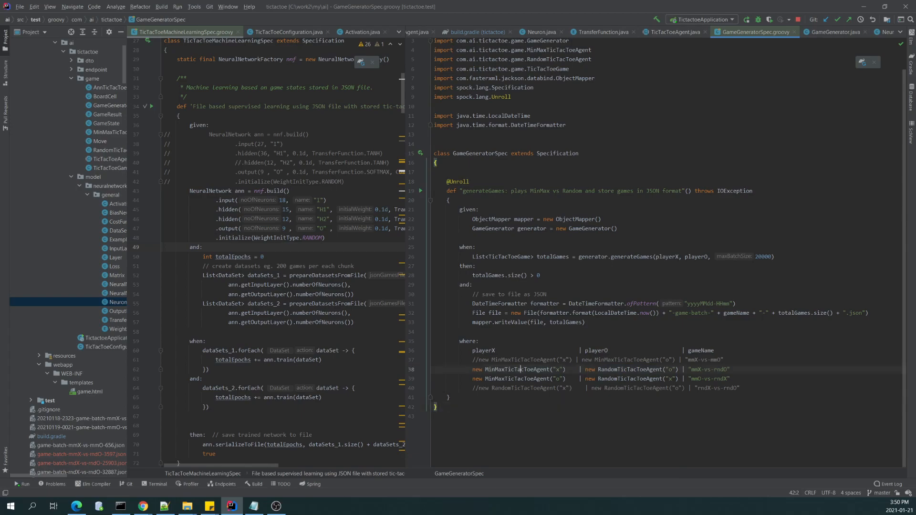
# - Show GameGeneratorSpec.groovy and scroll the project tree to the generated game-batch and network files
pyautogui.doubleClick(517, 369)
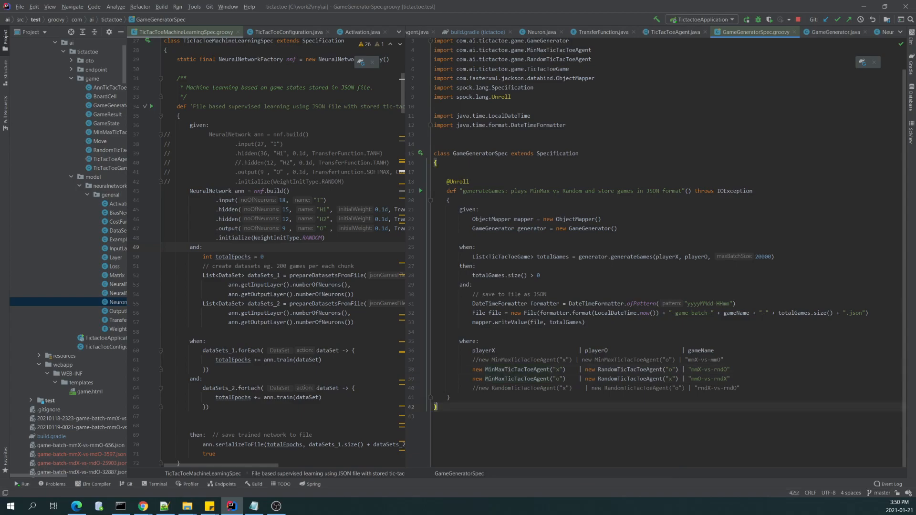
pyautogui.moveTo(107, 323)
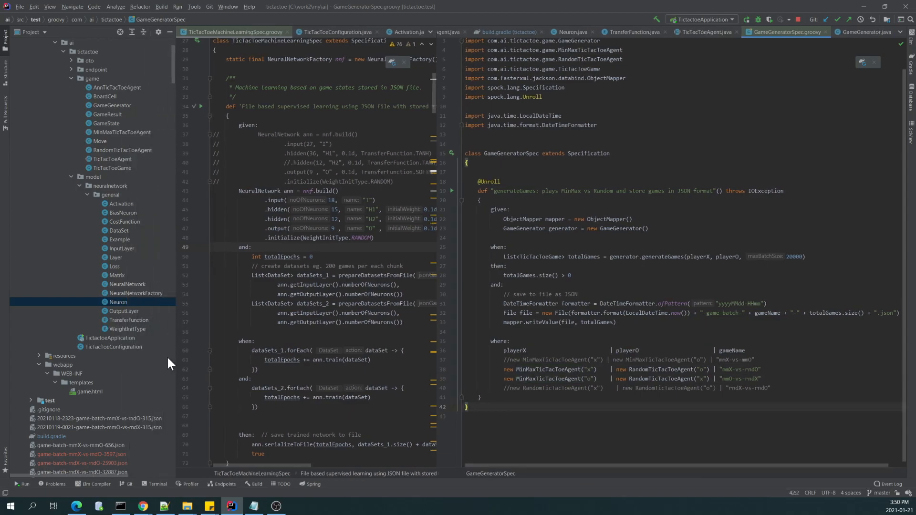
pyautogui.scroll(-3)
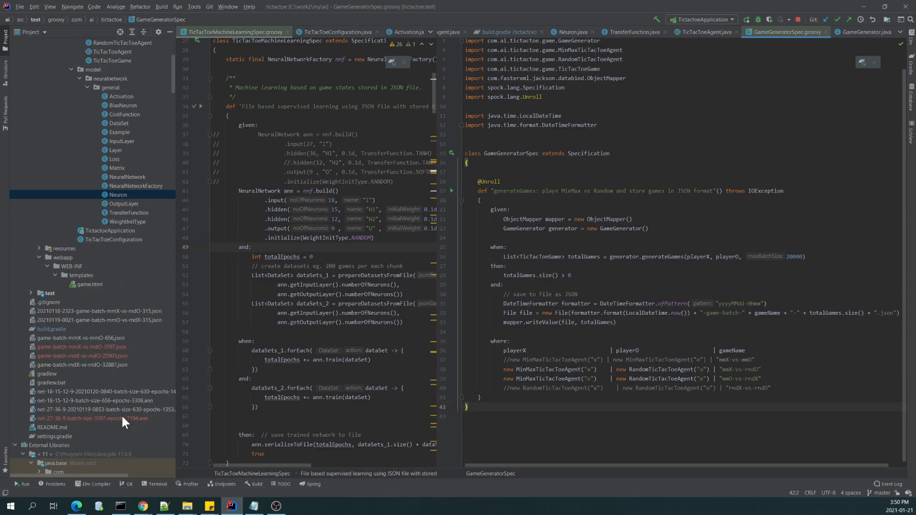
pyautogui.click(88, 320)
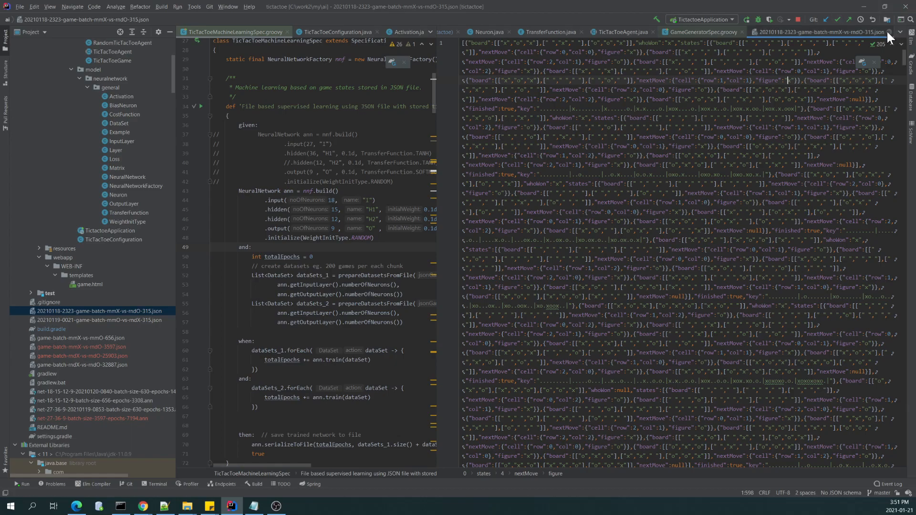
pyautogui.click(702, 32)
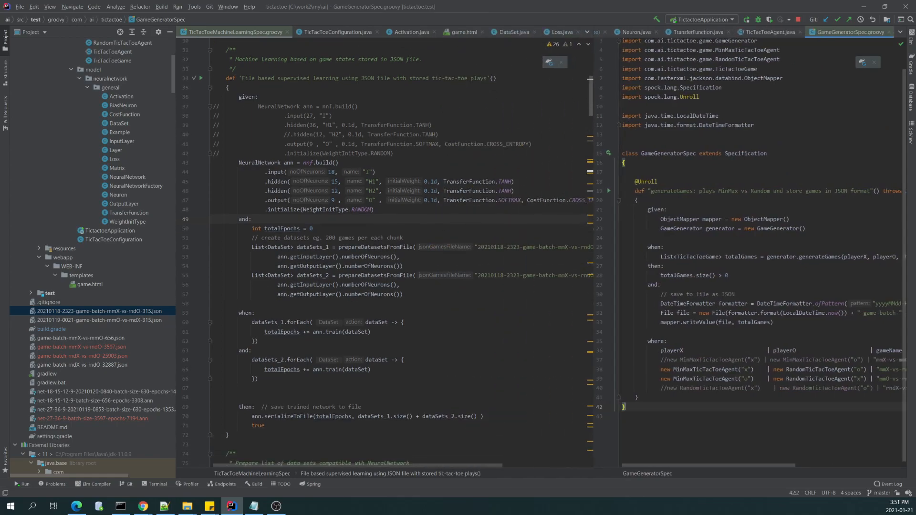
pyautogui.moveTo(180, 227)
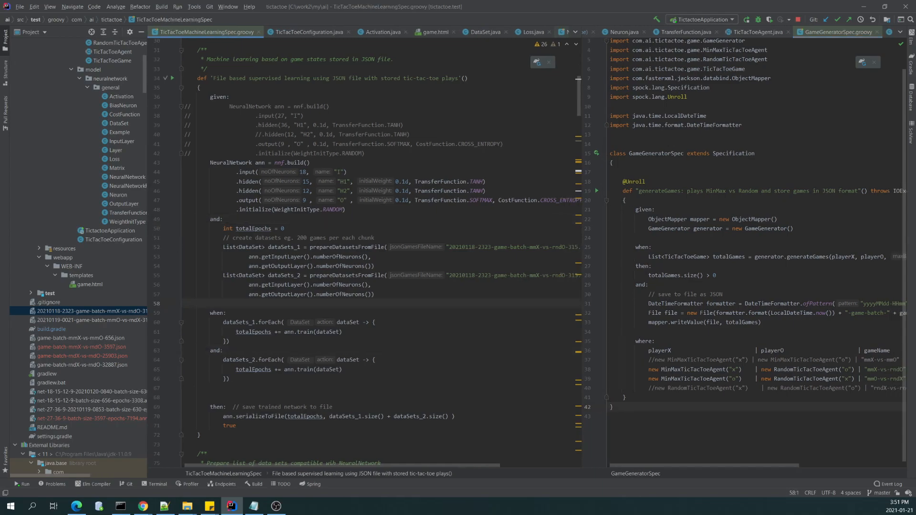
# - Glance at the browser, then scroll back through the TicTacToeMachineLearningSpec training test
pyautogui.scroll(-3)
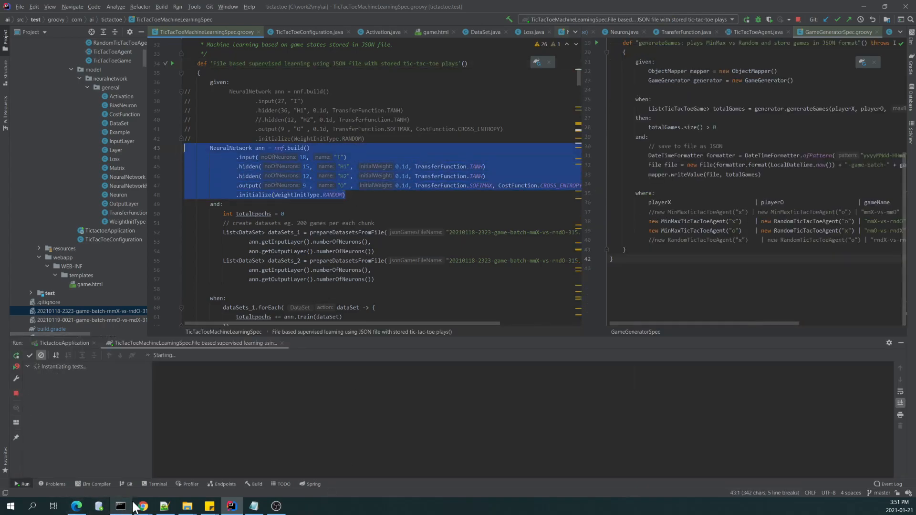
pyautogui.click(142, 506)
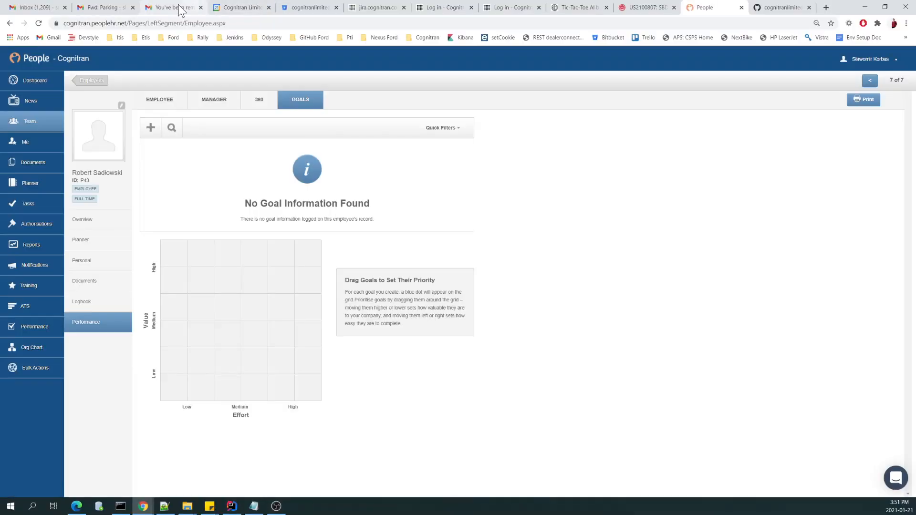
pyautogui.click(120, 506)
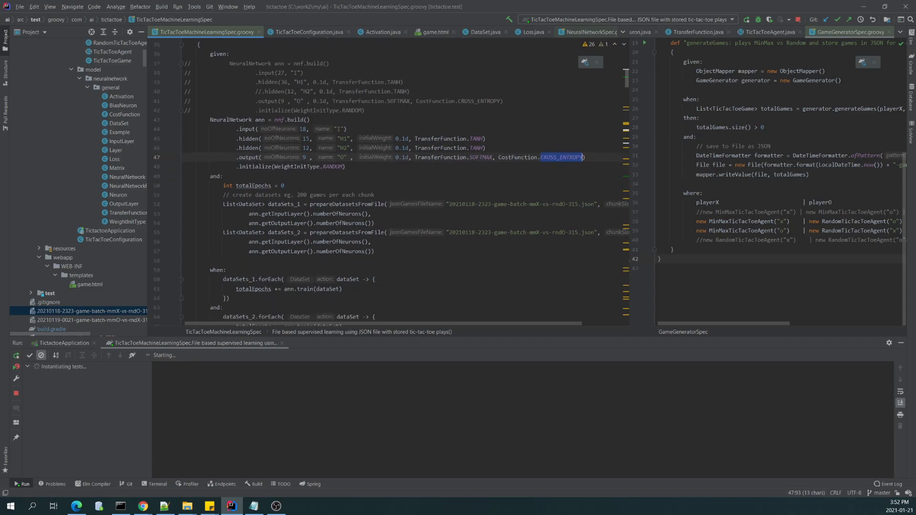
pyautogui.scroll(-3)
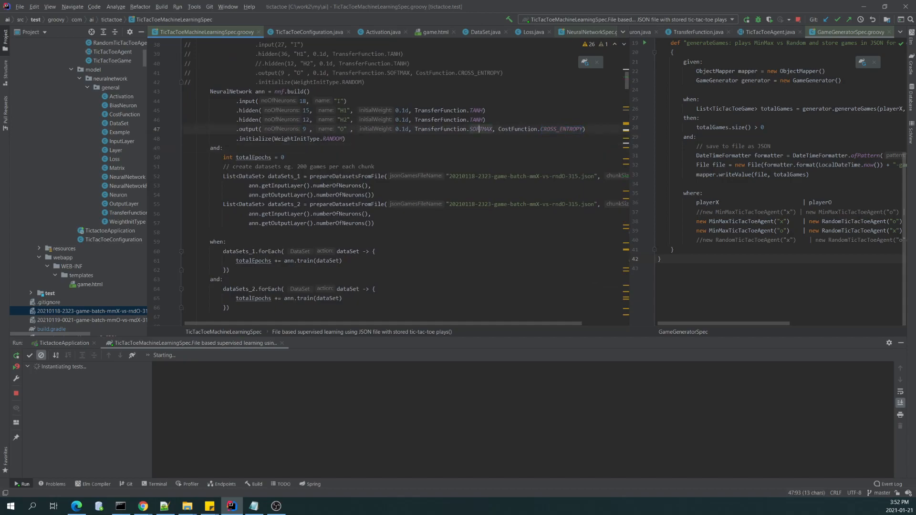
# - Select the CROSS_ENTROPY cost function on the SOFTMAX output layer line
pyautogui.click(283, 157)
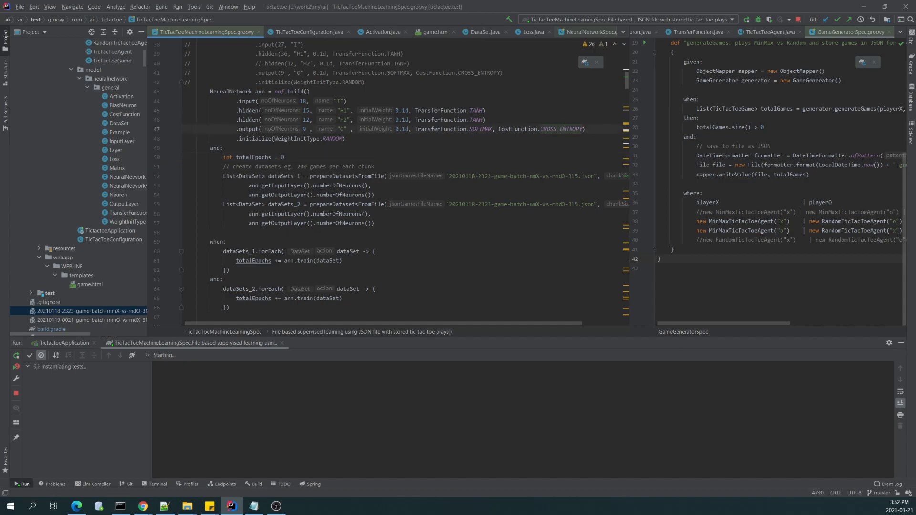
pyautogui.click(558, 128)
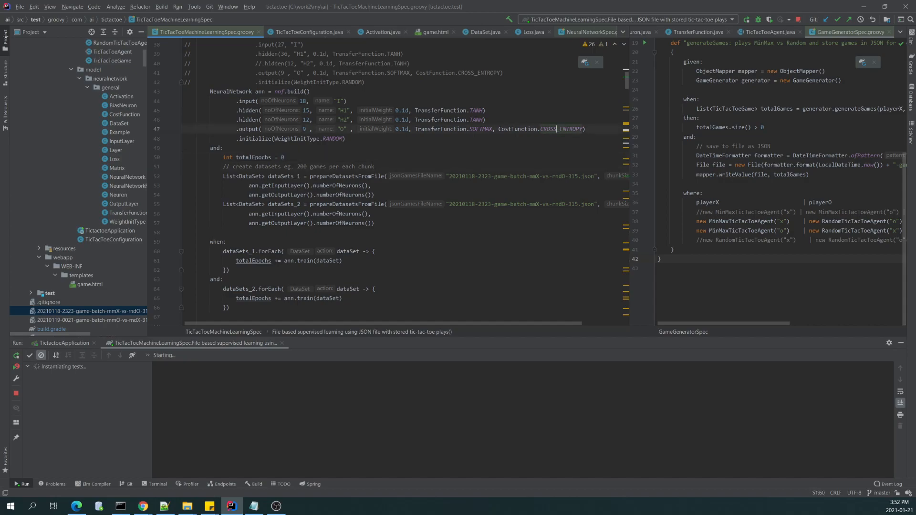
pyautogui.doubleClick(565, 128)
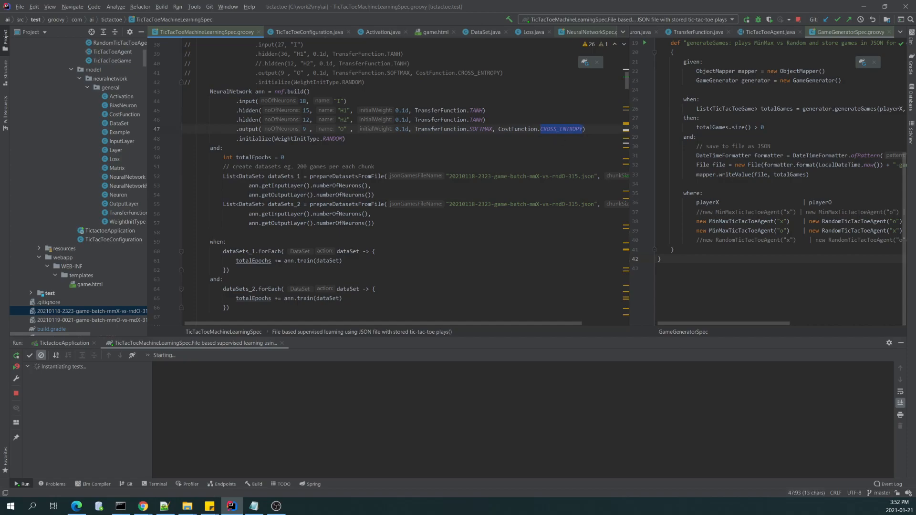
pyautogui.moveTo(100, 347)
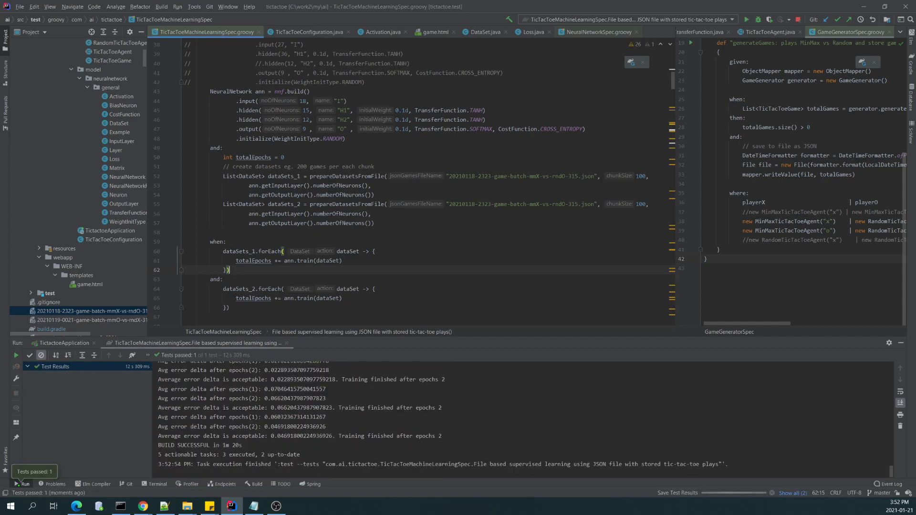
pyautogui.moveTo(128, 245)
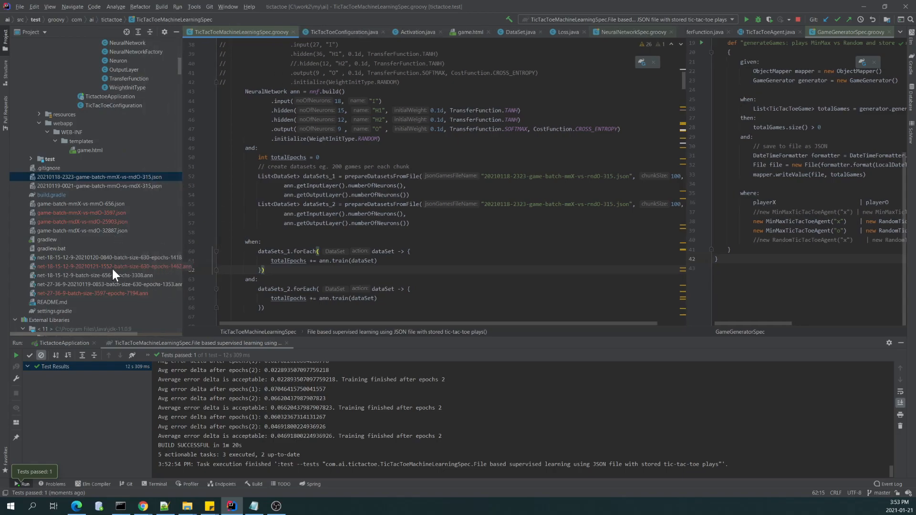
# - Inspect the saved .ann files in the project tree, including net-18-15-12-9
pyautogui.click(105, 266)
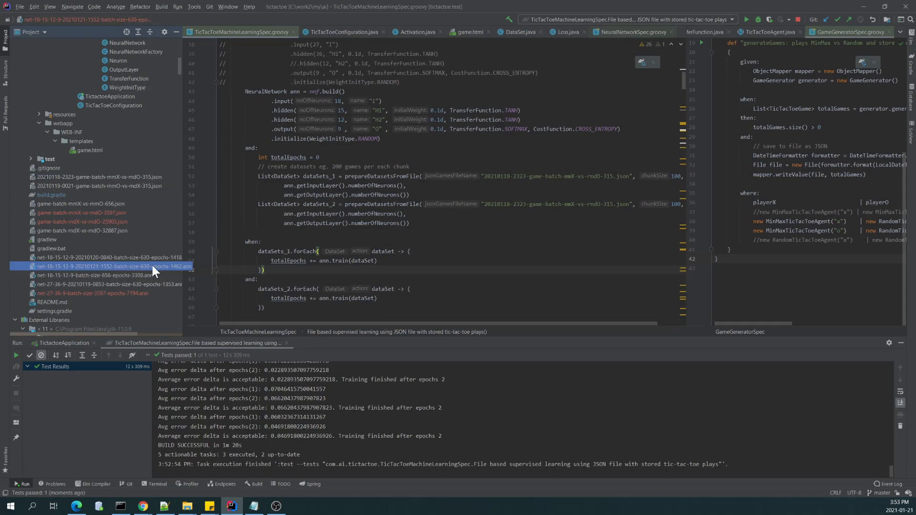
pyautogui.moveTo(107, 273)
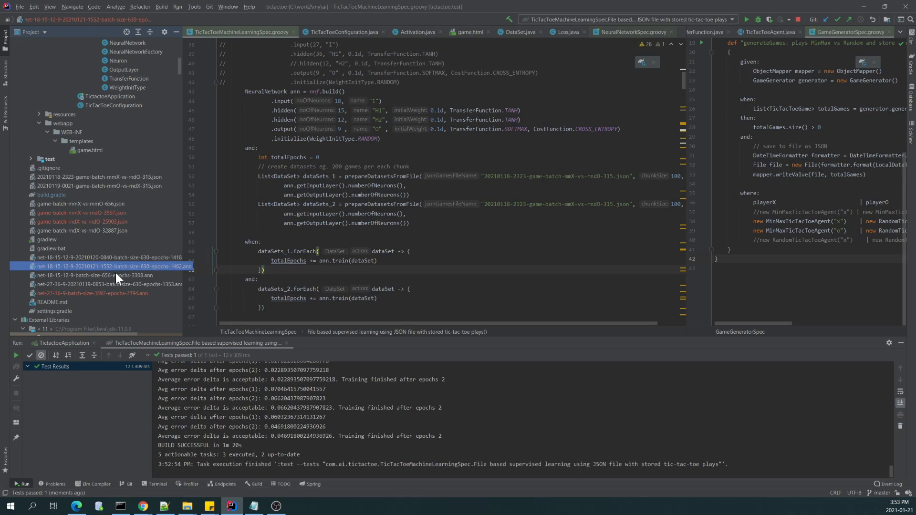
pyautogui.click(116, 258)
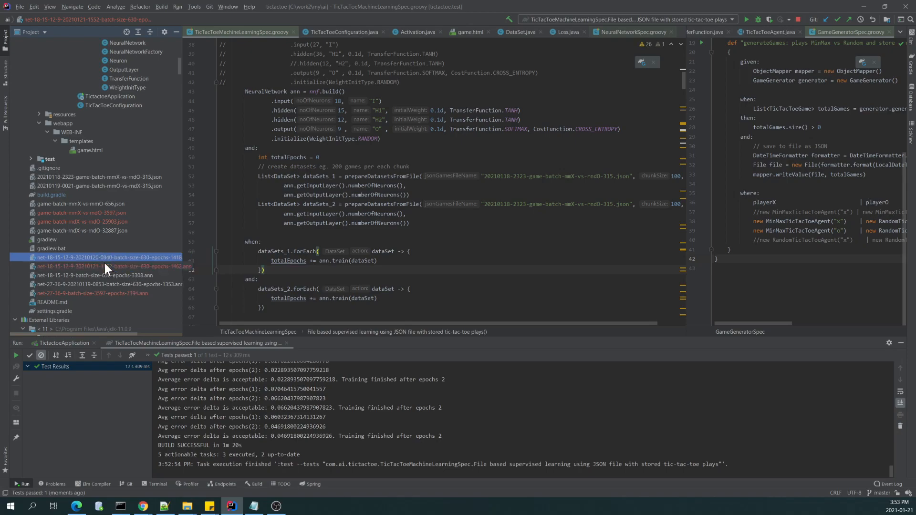
pyautogui.click(105, 266)
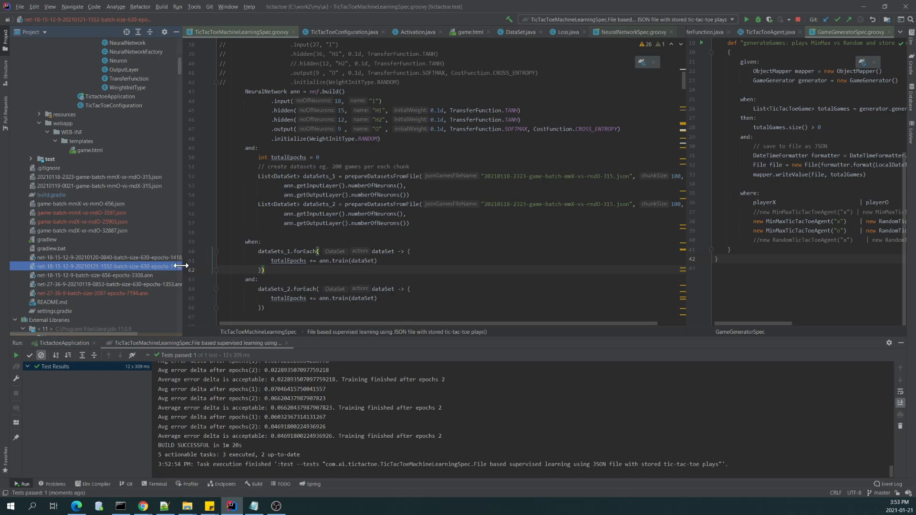
pyautogui.moveTo(635, 72)
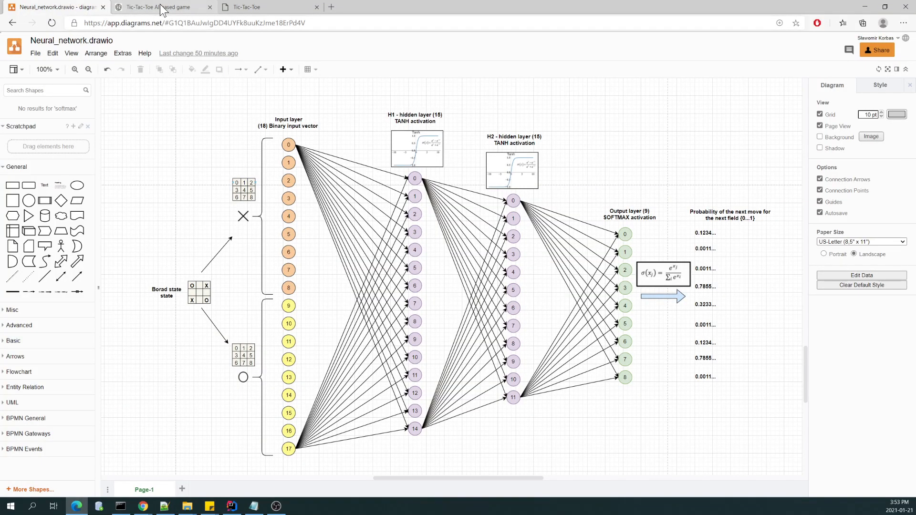
# - Start a new game on the AI page and place noughts completing the right column
pyautogui.click(162, 8)
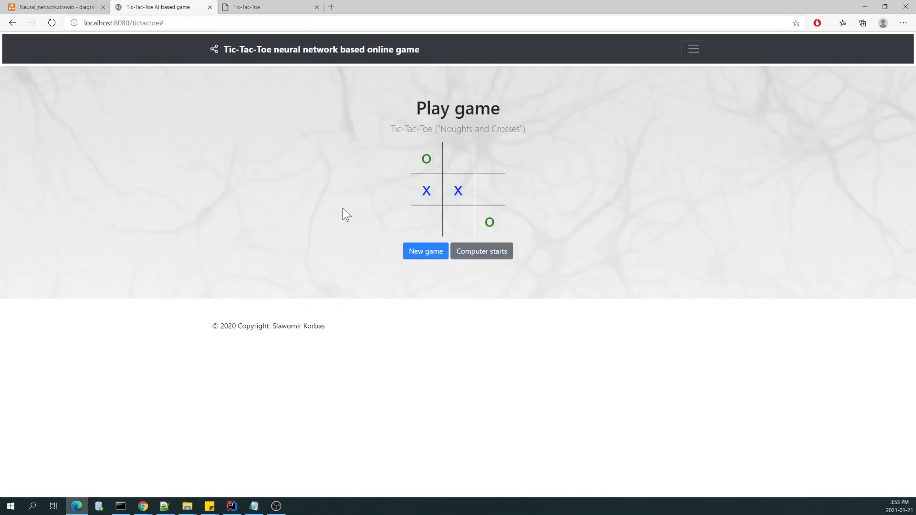
pyautogui.click(425, 252)
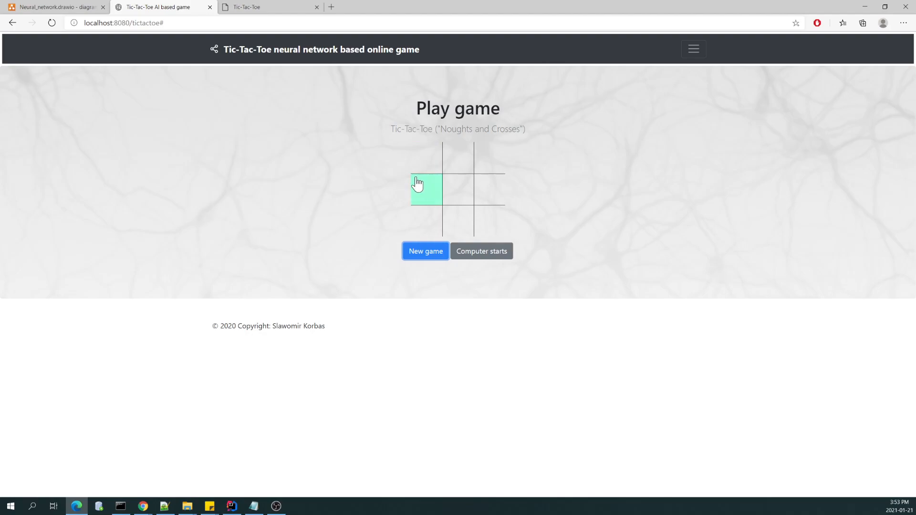
pyautogui.click(426, 187)
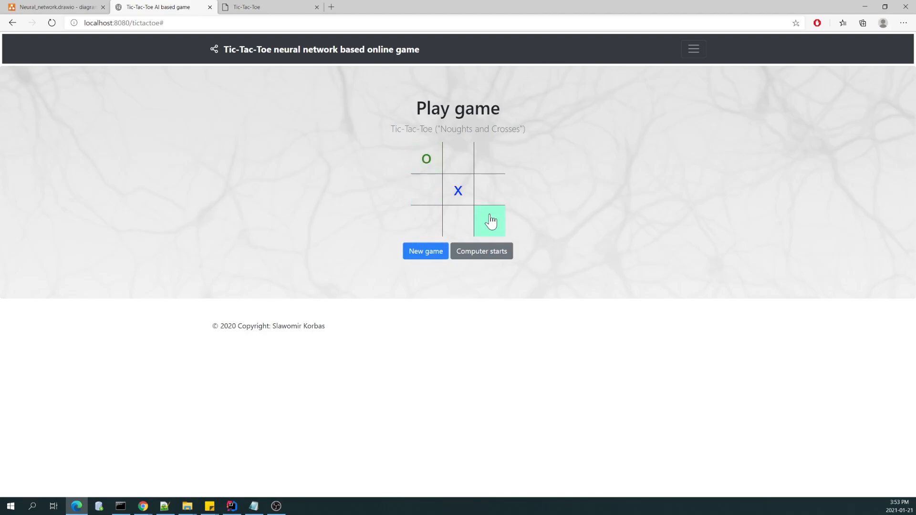
pyautogui.click(426, 190)
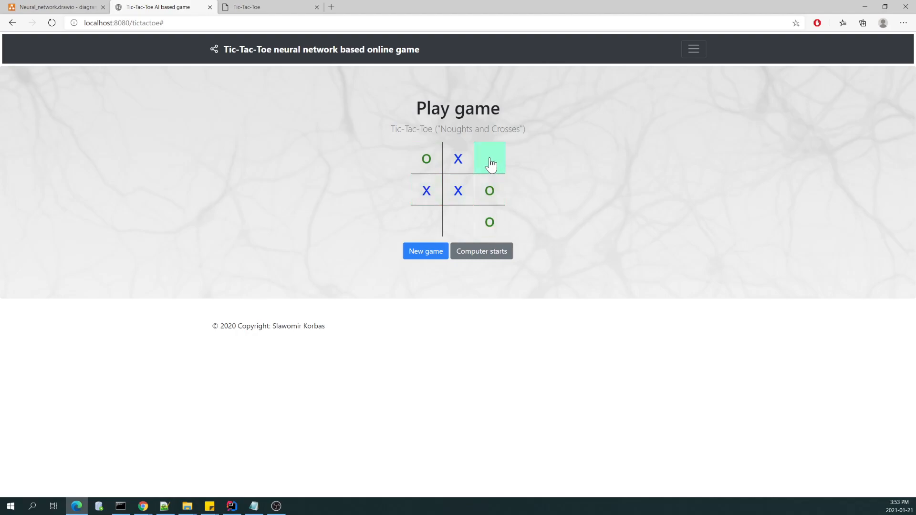
pyautogui.click(490, 158)
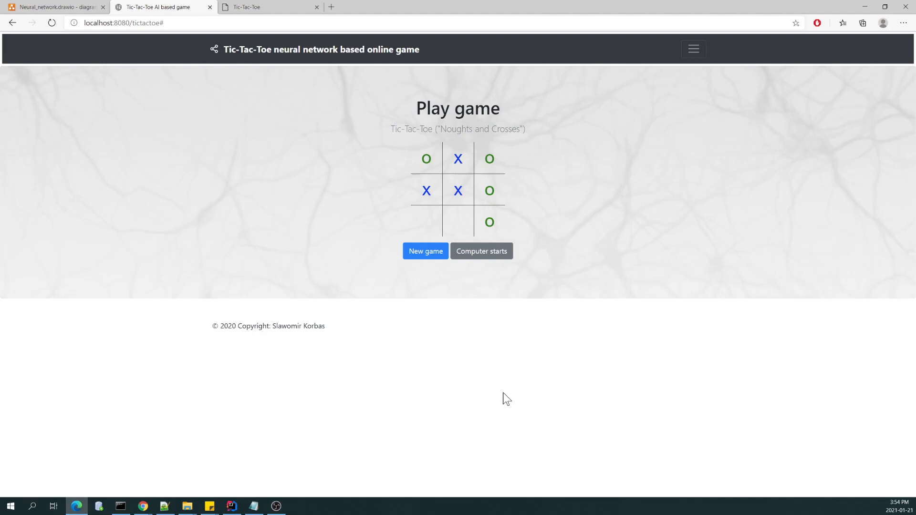
pyautogui.moveTo(463, 335)
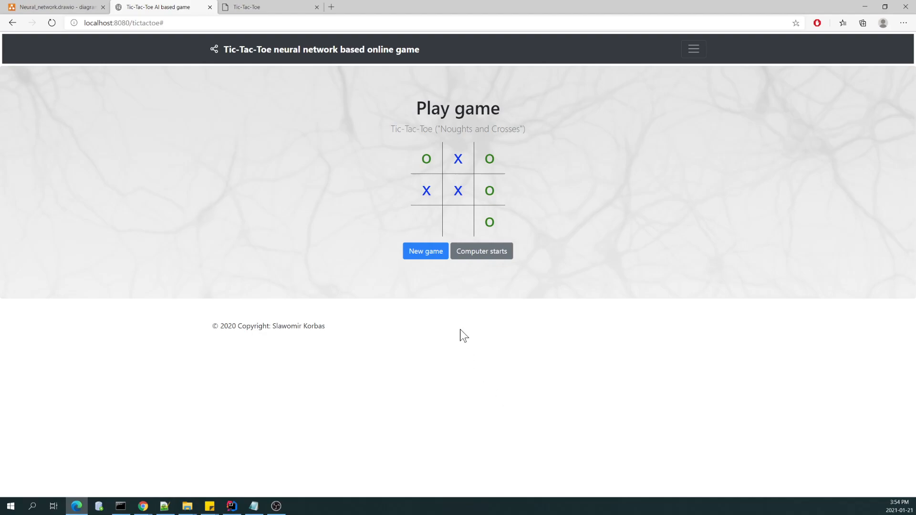
# - Play another game to a draw, view the topology diagram, then return to TicTacToeConfiguration.java
pyautogui.click(425, 251)
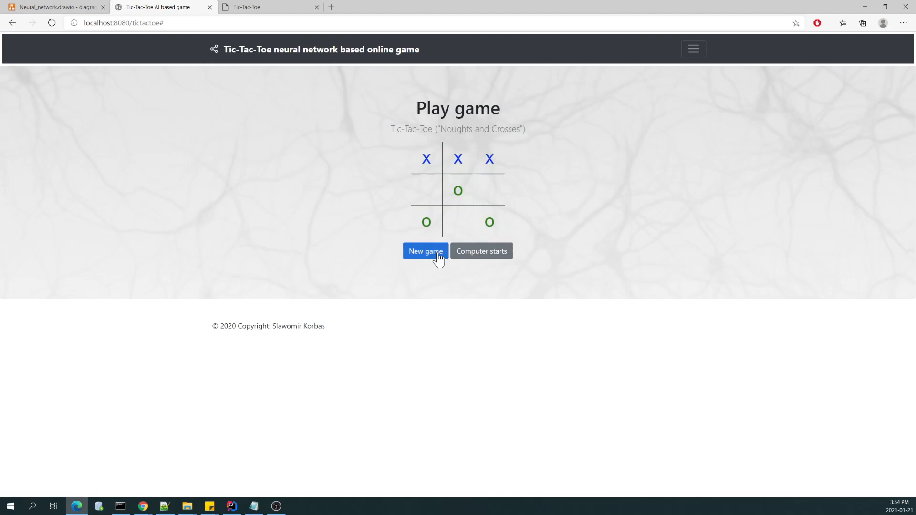
pyautogui.click(425, 250)
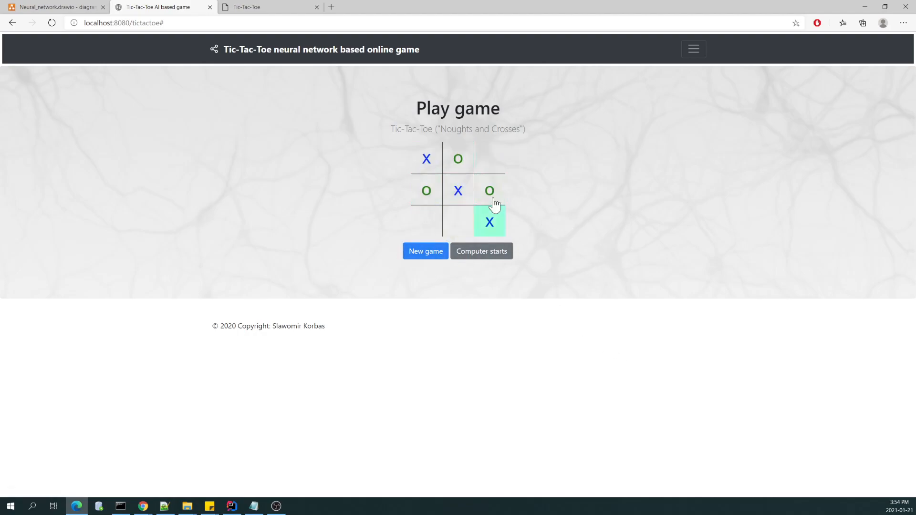
pyautogui.moveTo(512, 226)
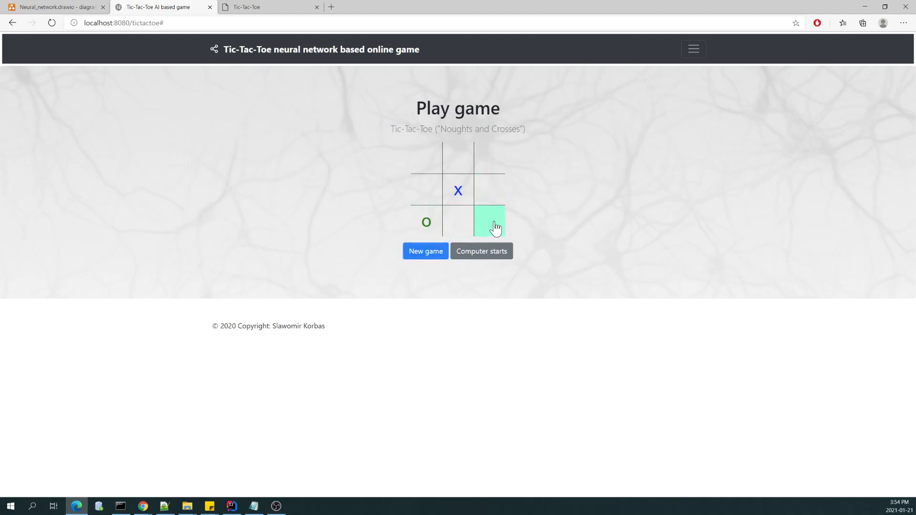
pyautogui.click(489, 222)
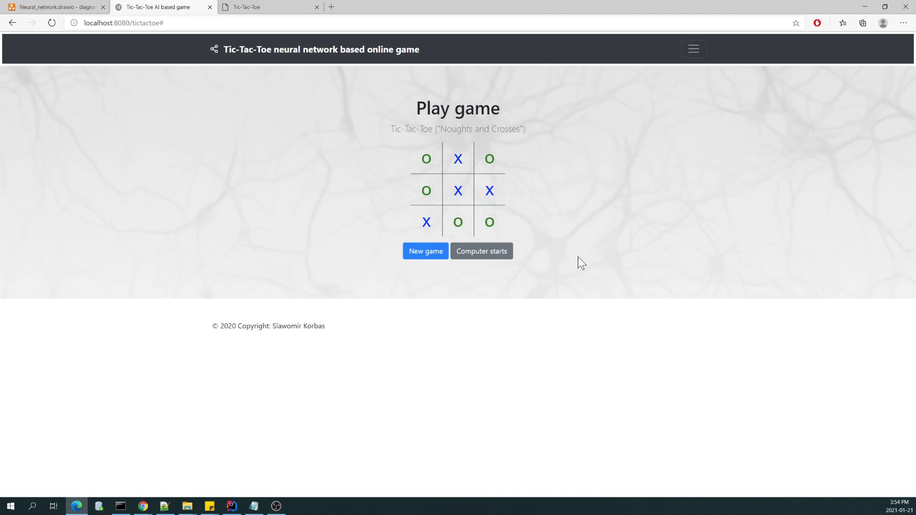
pyautogui.moveTo(469, 284)
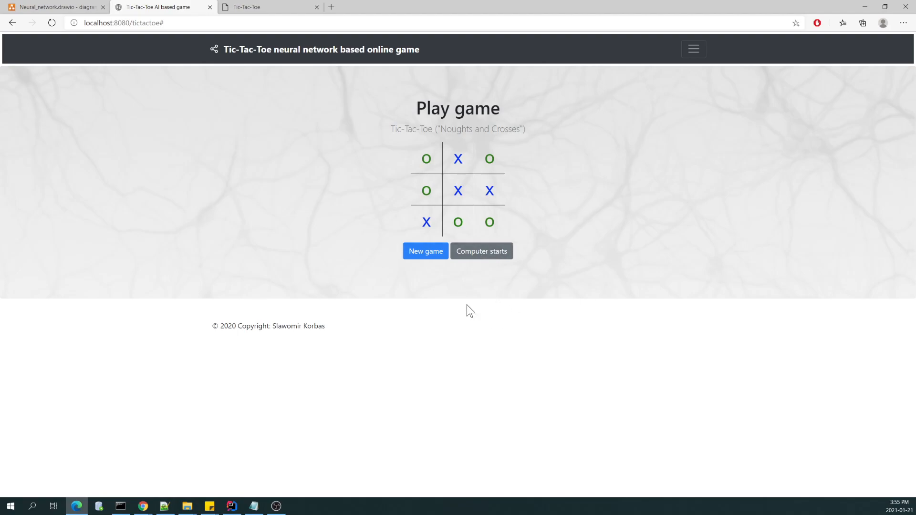
pyautogui.moveTo(428, 311)
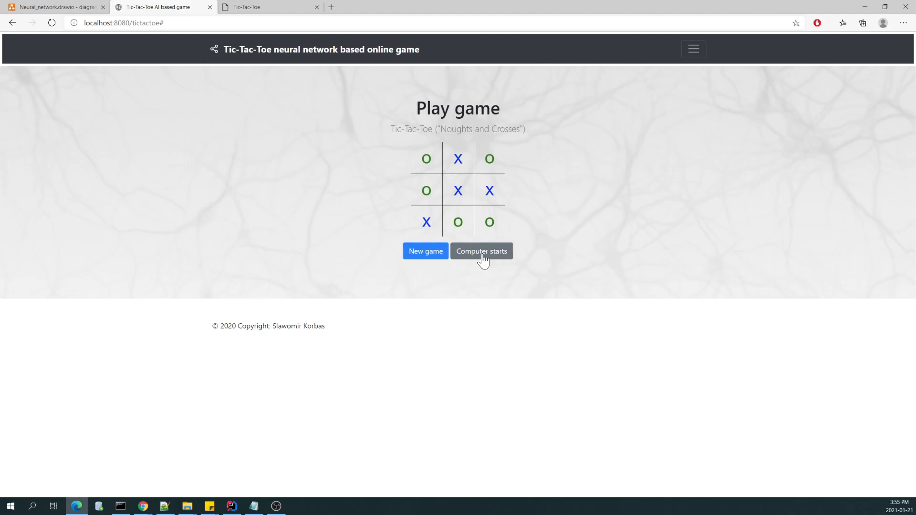
pyautogui.moveTo(576, 257)
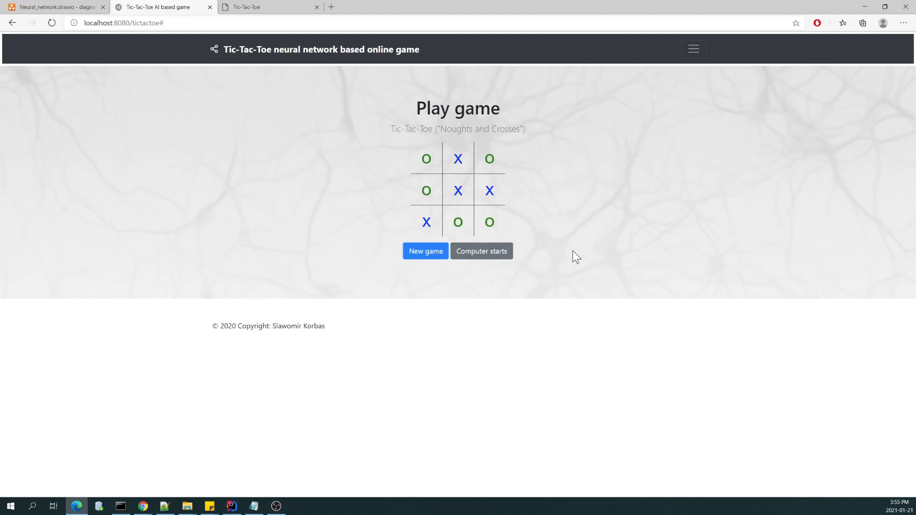
pyautogui.moveTo(613, 195)
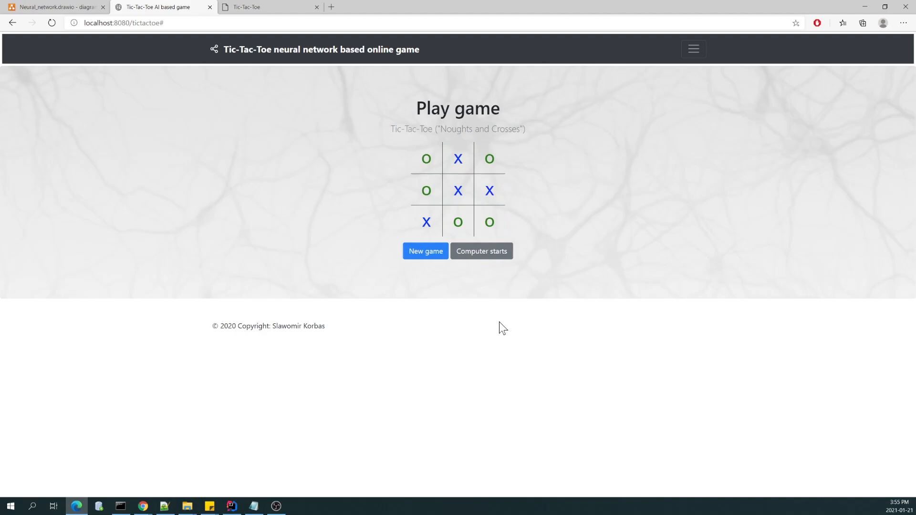
pyautogui.moveTo(476, 341)
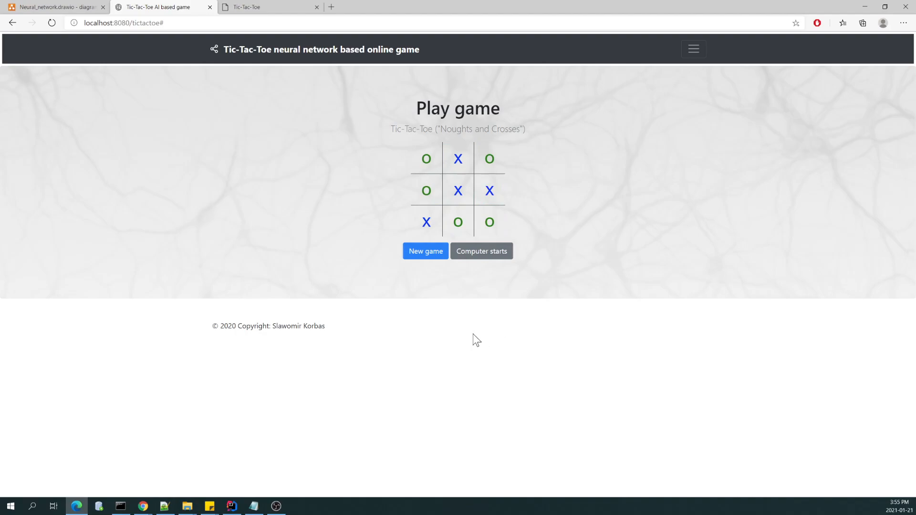
pyautogui.moveTo(382, 180)
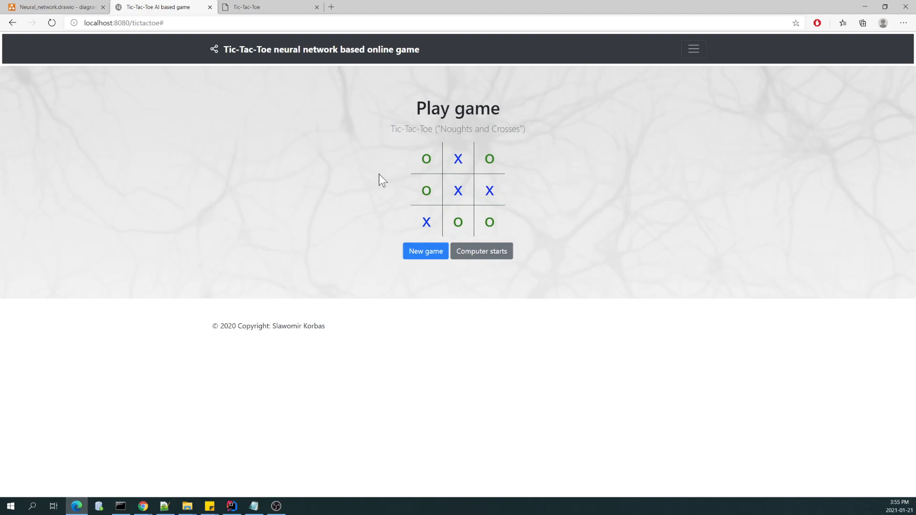
pyautogui.moveTo(325, 213)
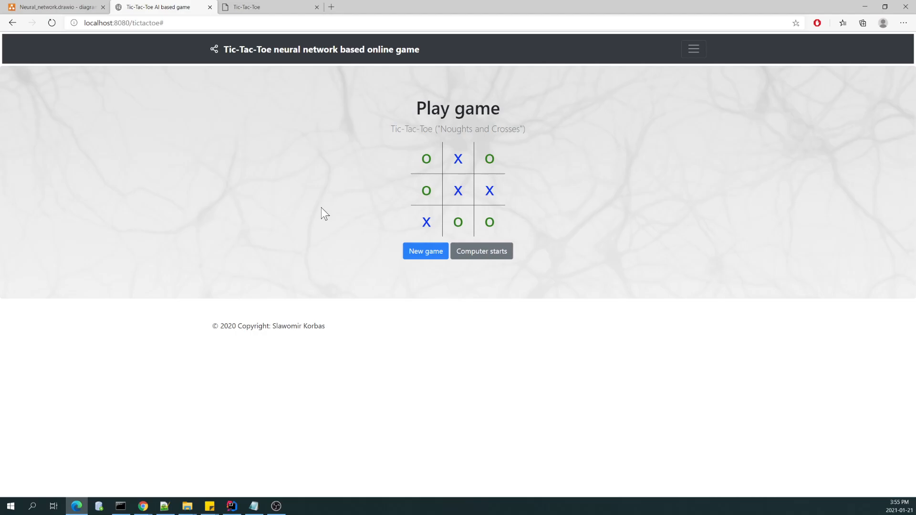
pyautogui.click(55, 6)
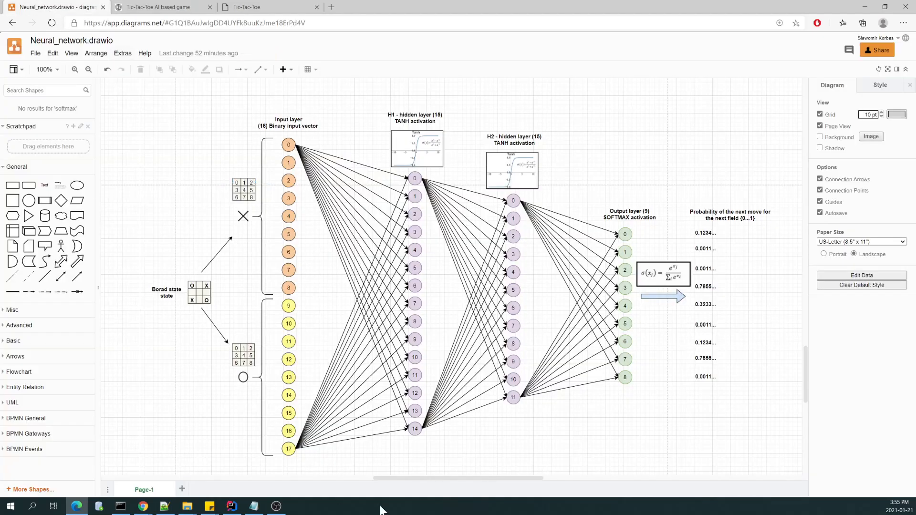
pyautogui.moveTo(328, 458)
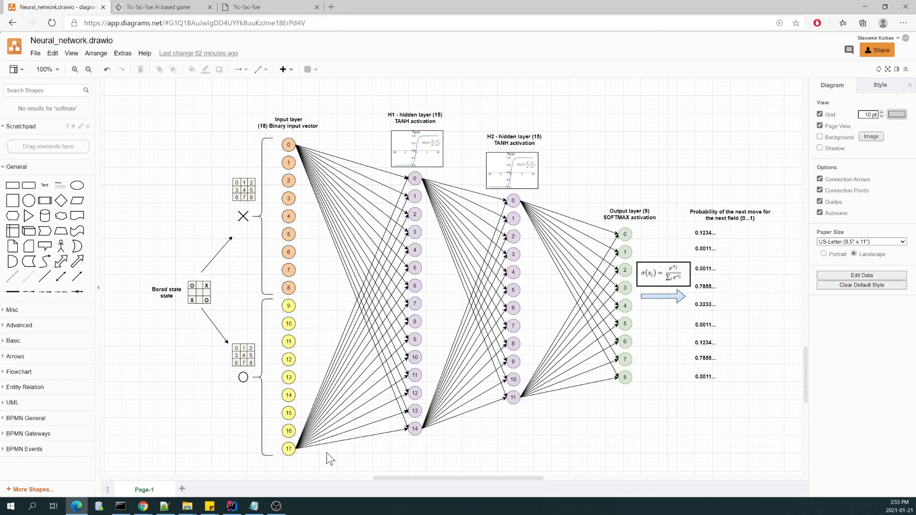
pyautogui.click(231, 506)
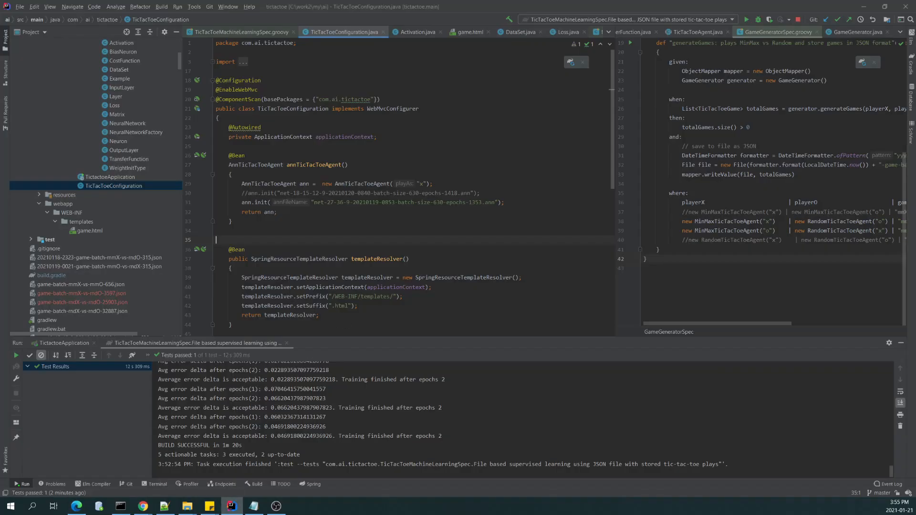
pyautogui.scroll(-3)
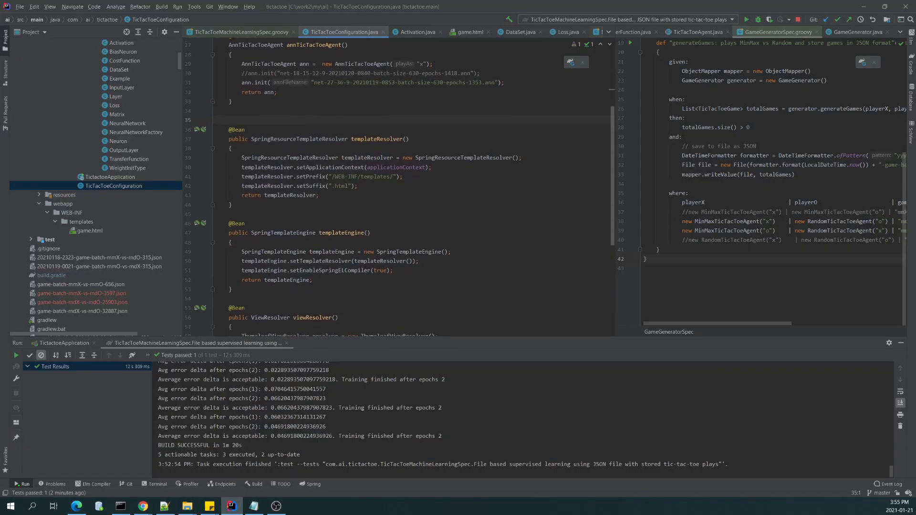
pyautogui.scroll(-3)
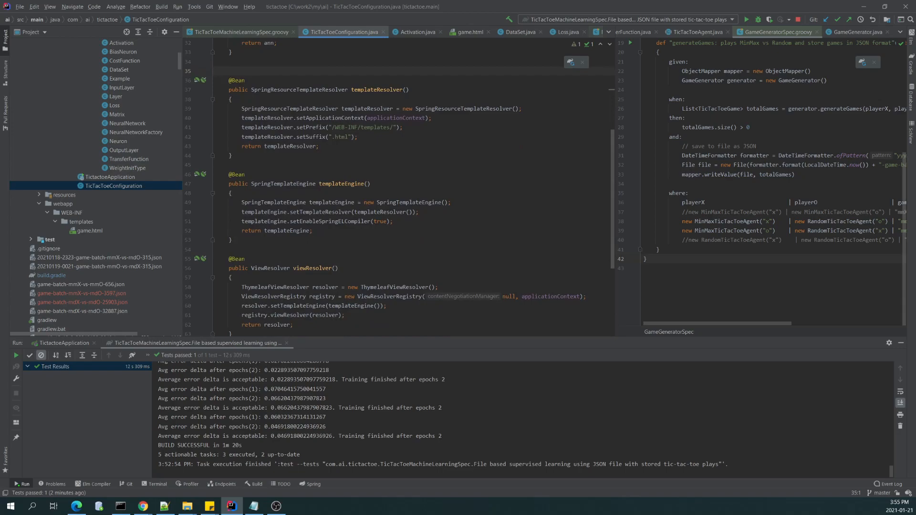